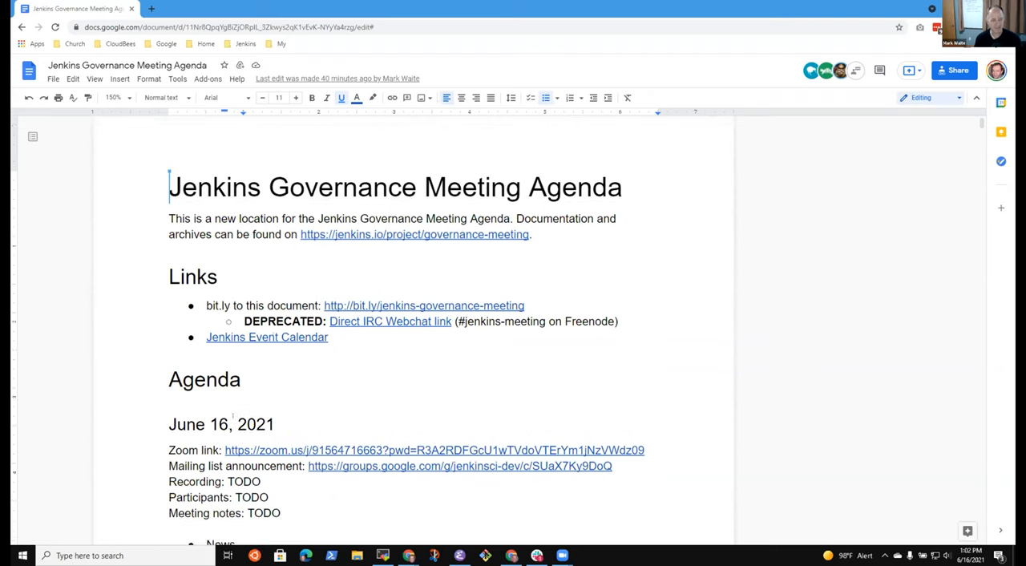
# - Delete the 'Confirming budget for a LFX Mentorship documentation project' item and its delay-decision sub-bullet
pyautogui.scroll(-3)
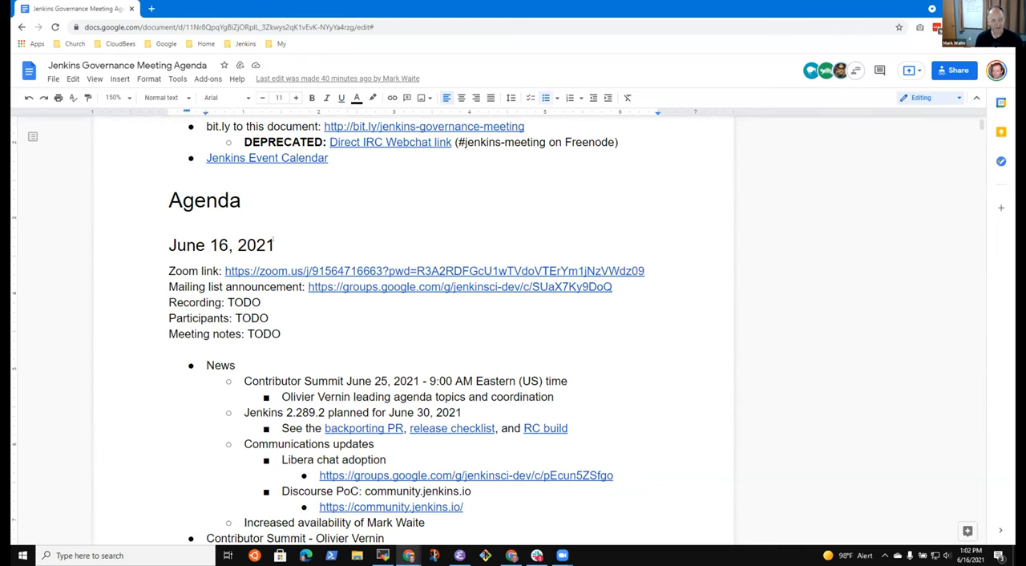
pyautogui.scroll(-3)
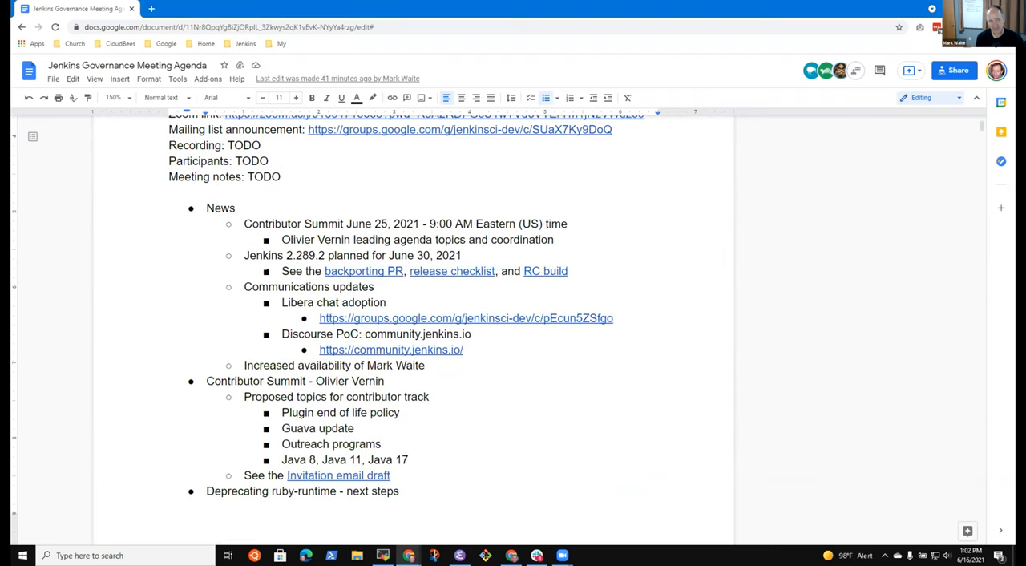
pyautogui.click(244, 224)
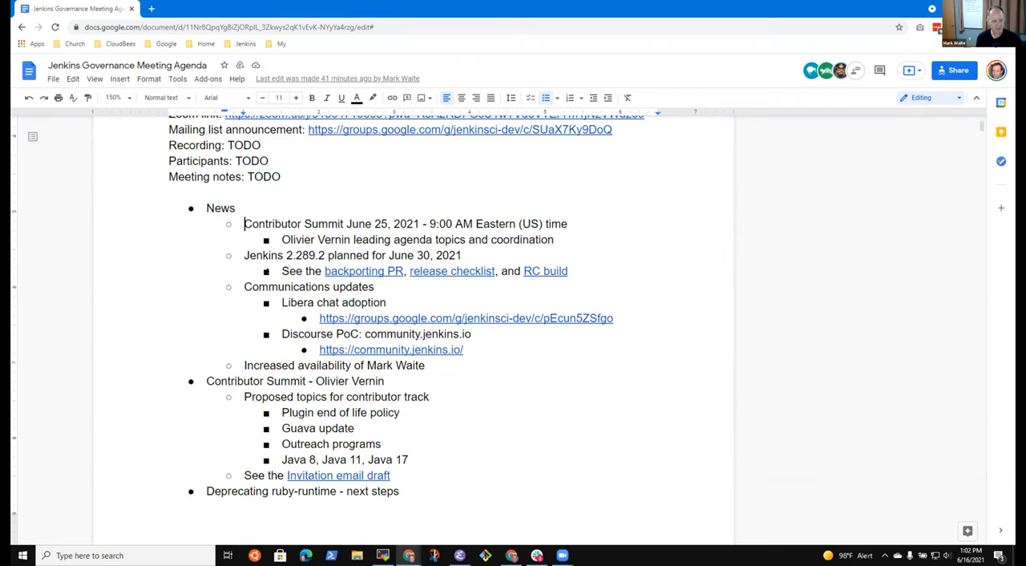
pyautogui.doubleClick(295, 382)
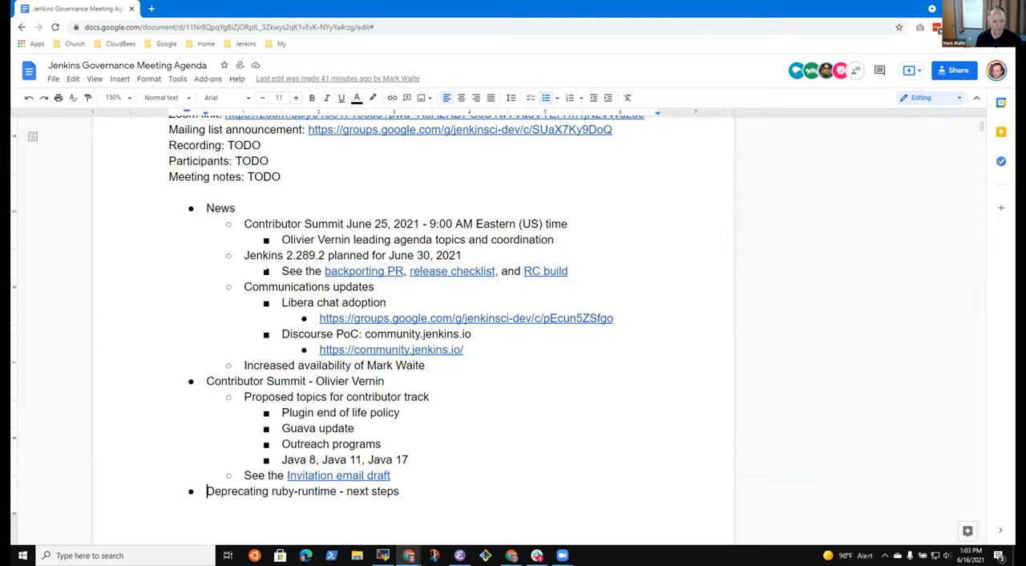
pyautogui.scroll(-3)
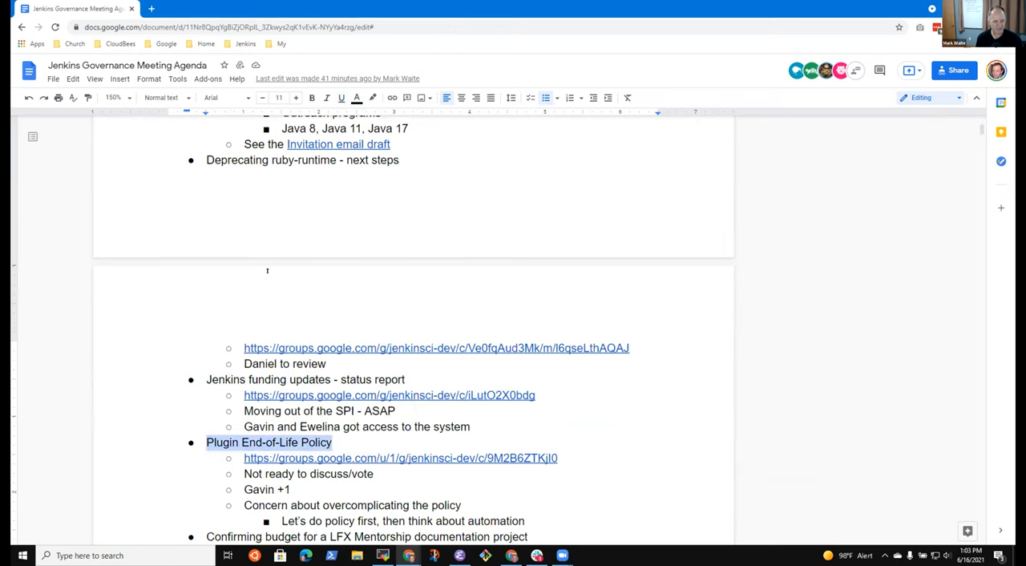
pyautogui.scroll(-3)
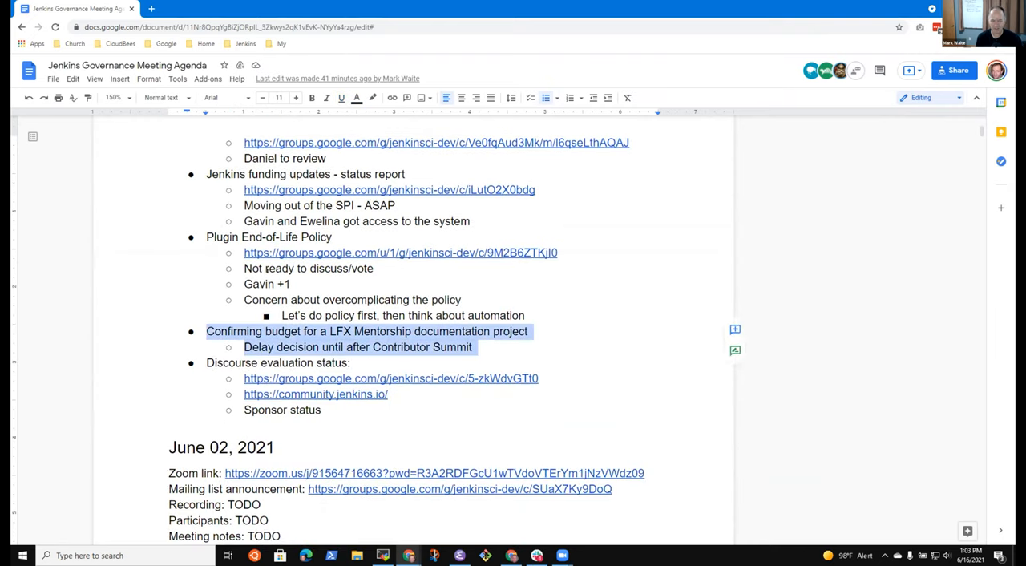
pyautogui.press('delete')
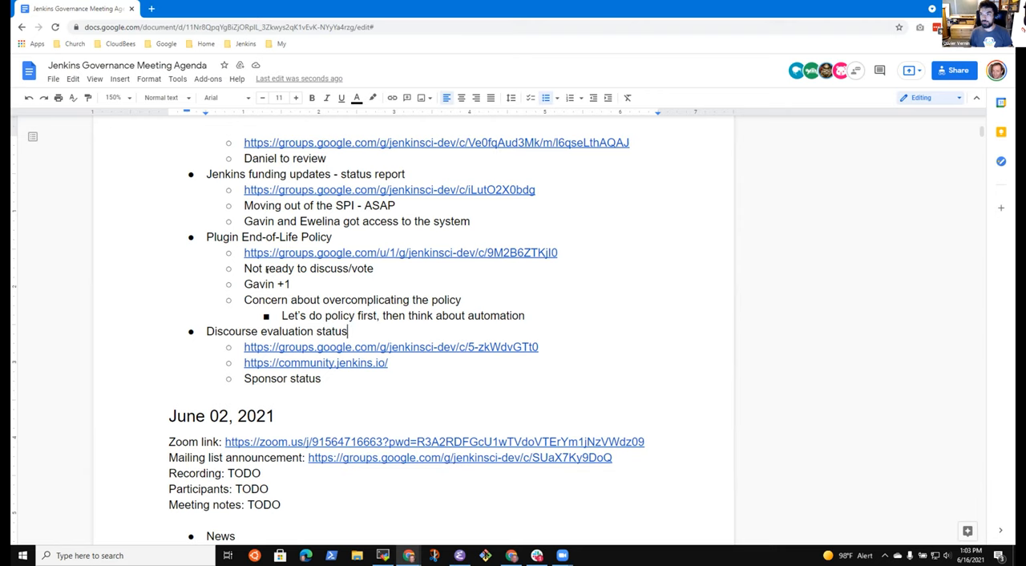
pyautogui.scroll(3)
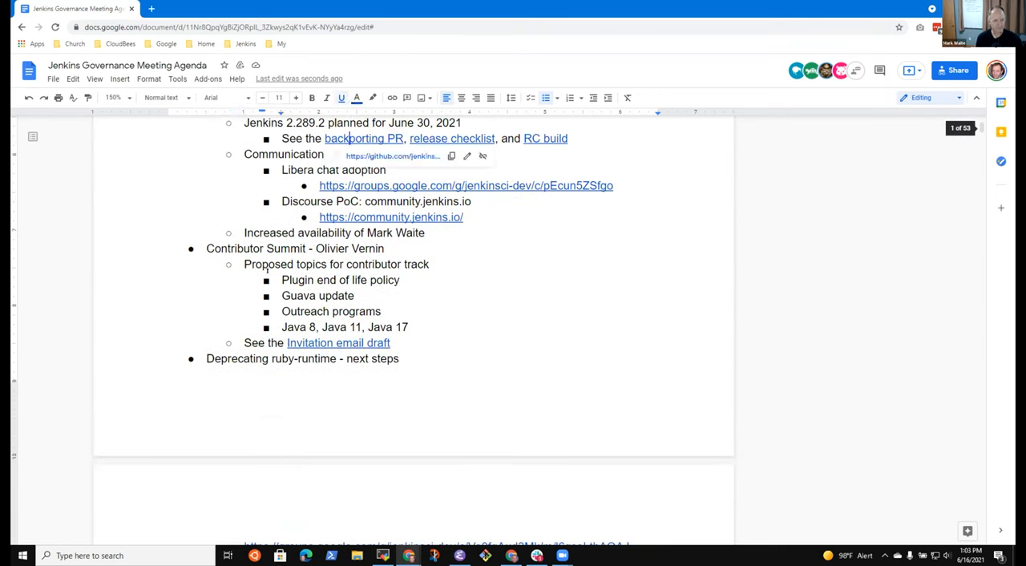
pyautogui.scroll(3)
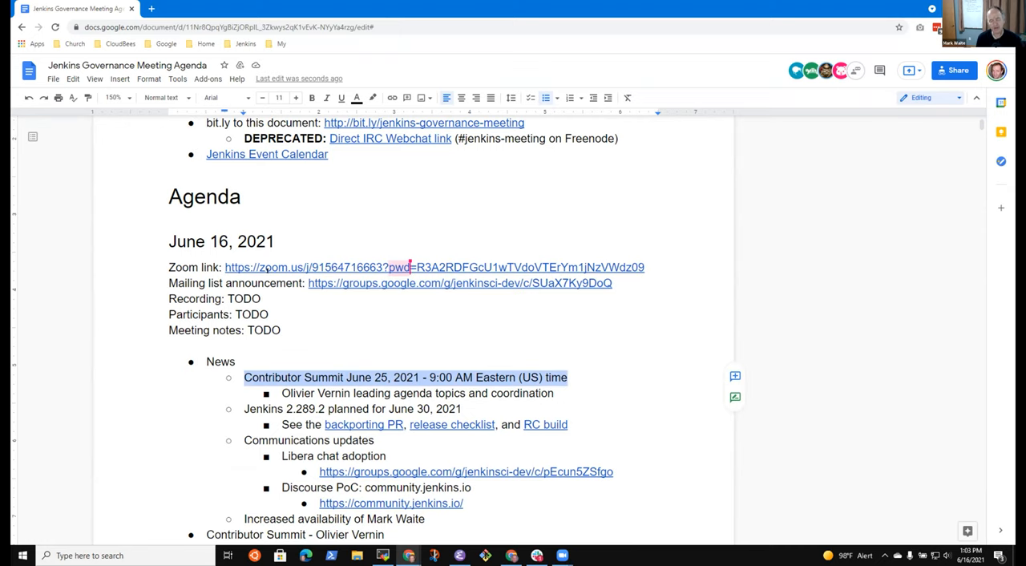
pyautogui.click(555, 393)
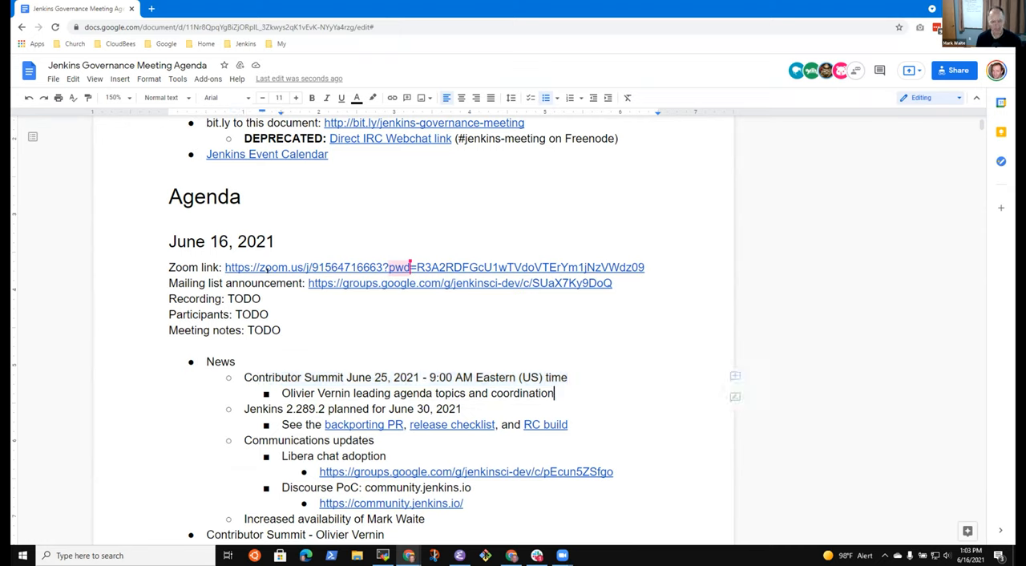
pyautogui.tripleClick(353, 409)
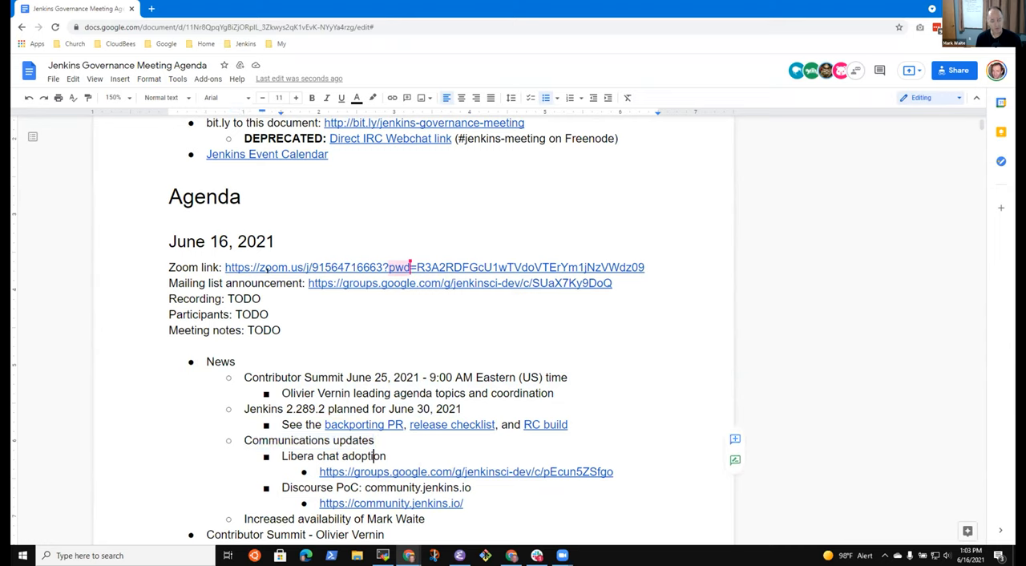
pyautogui.doubleClick(334, 455)
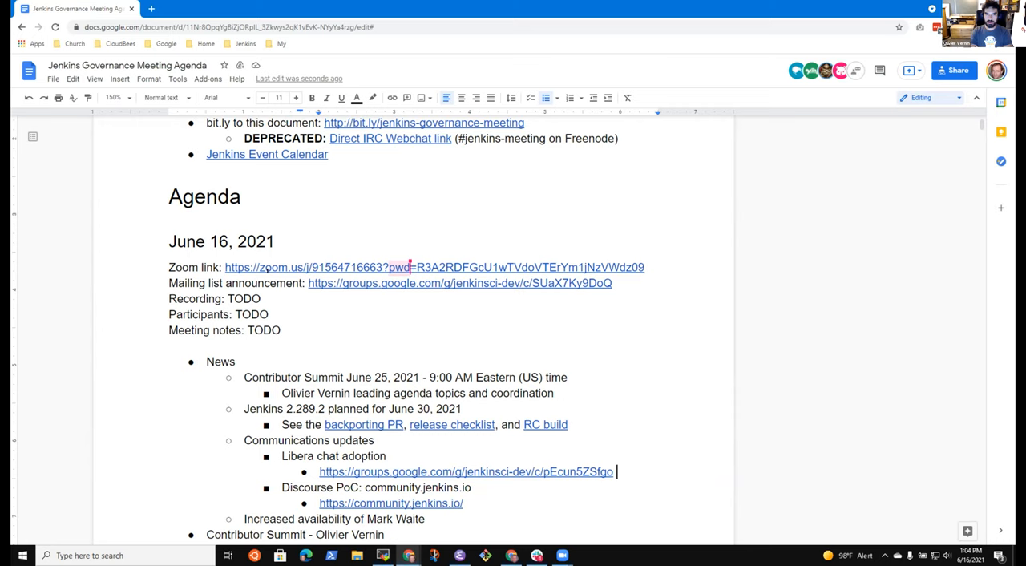
# - Note under Libera chat adoption: 'Jenkins.io docs updated, have not yet been announced by blog'
pyautogui.write('jenkin')
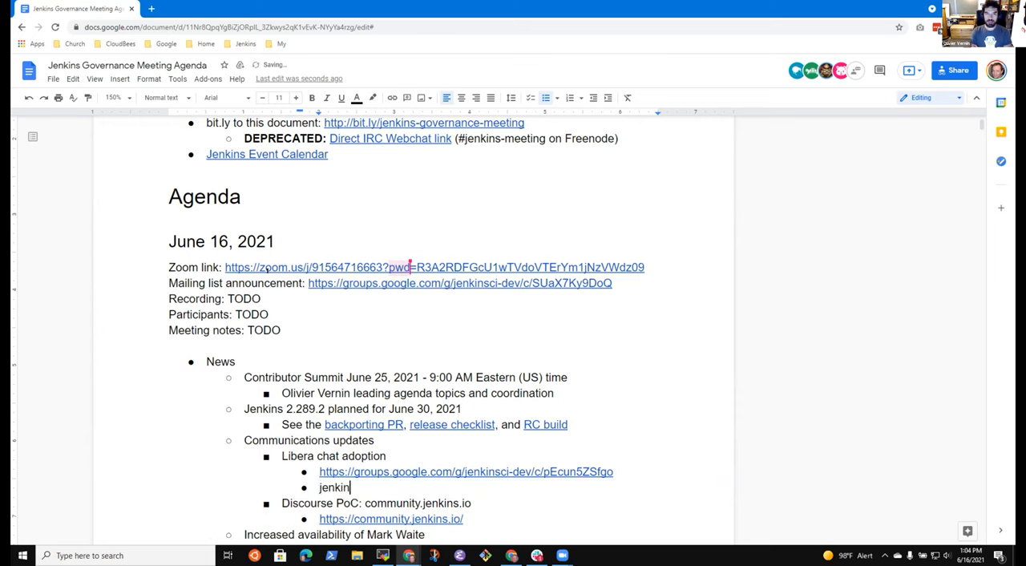
pyautogui.write('Jenkins.io')
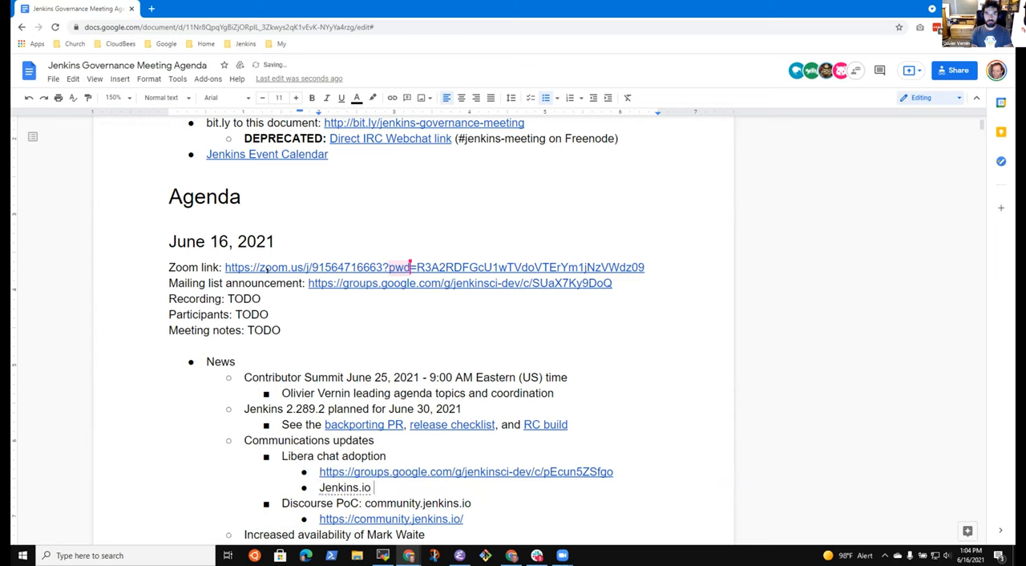
pyautogui.write('docs updated')
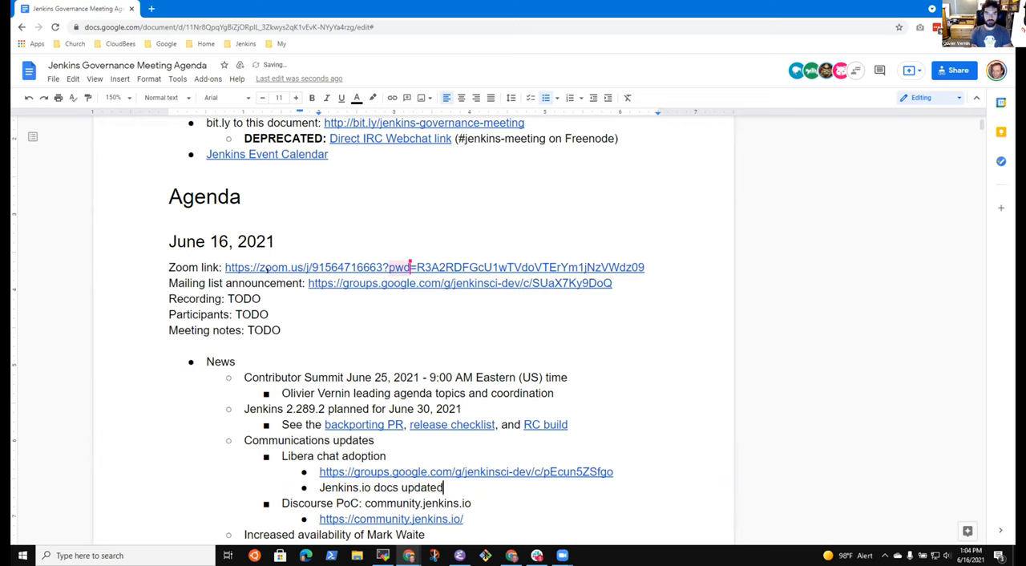
pyautogui.write(', have not')
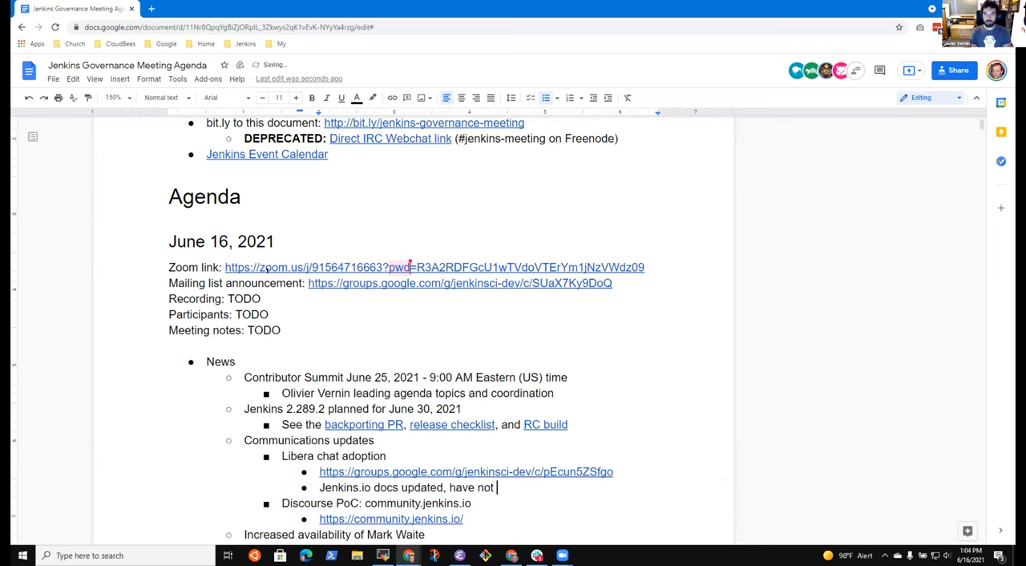
pyautogui.write('yet b')
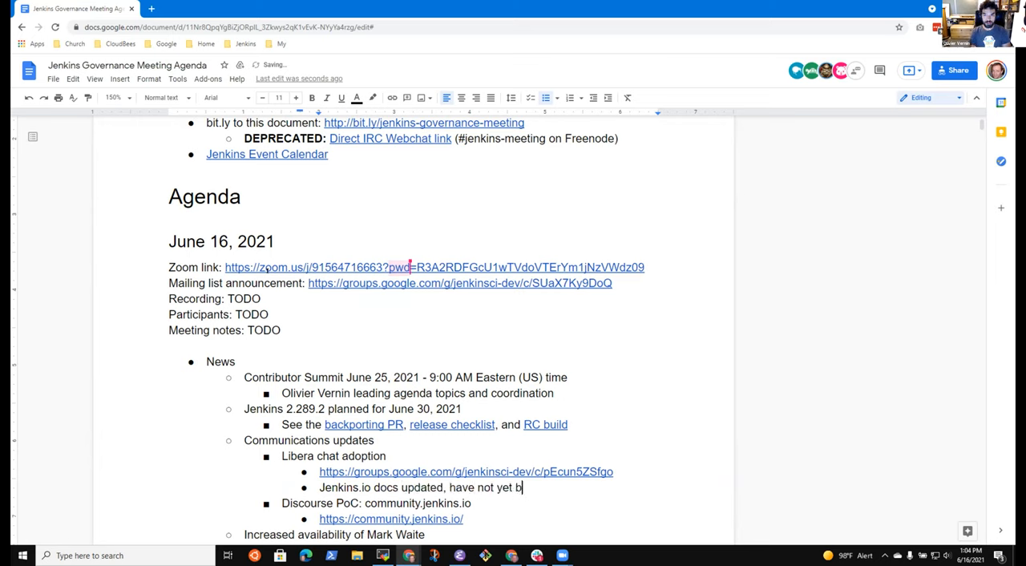
pyautogui.write('announced')
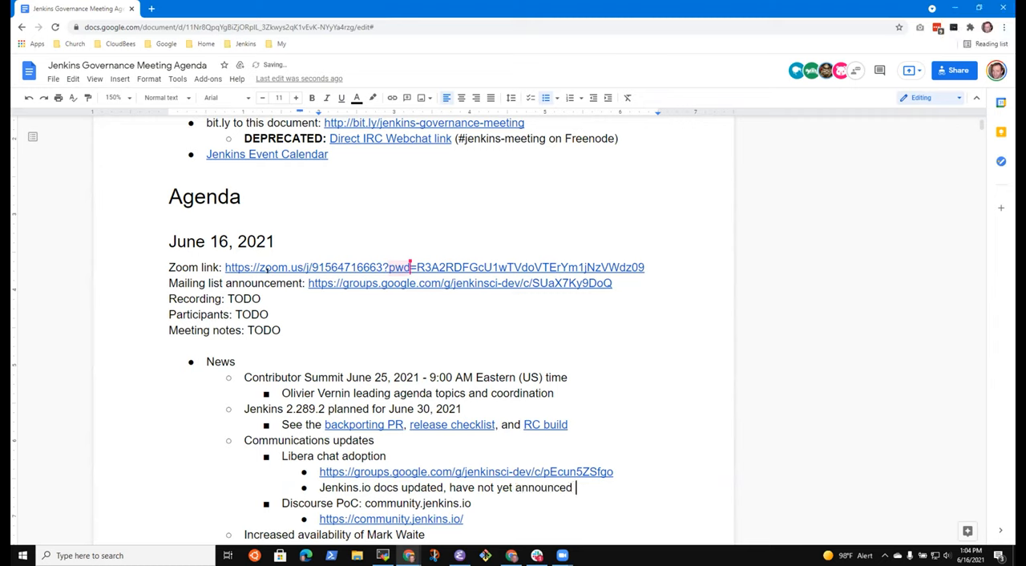
pyautogui.write('by blog')
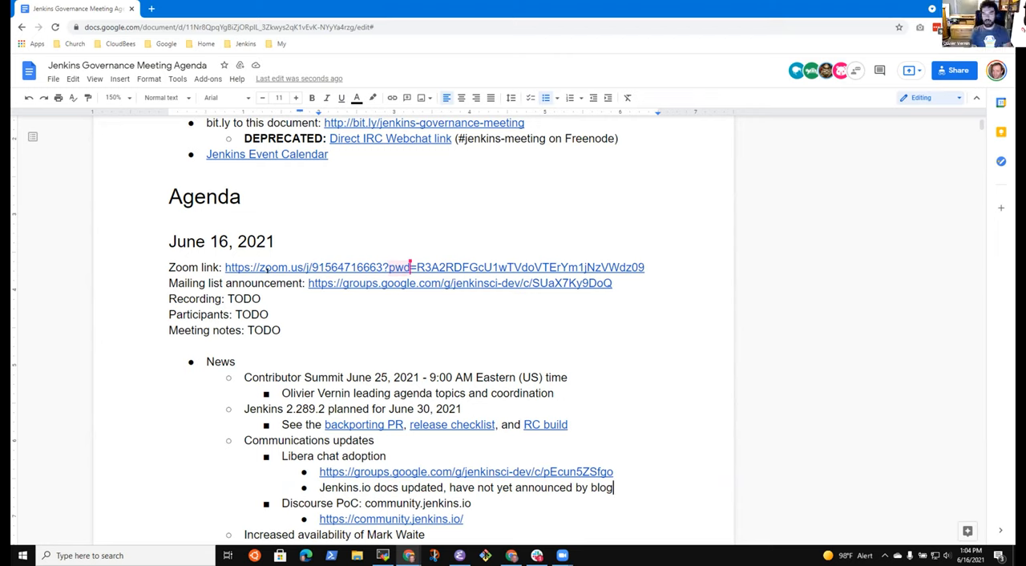
# - Add a nested bullet 'Mark Waite to blog the change', dropping the words 'action item'
pyautogui.press('enter')
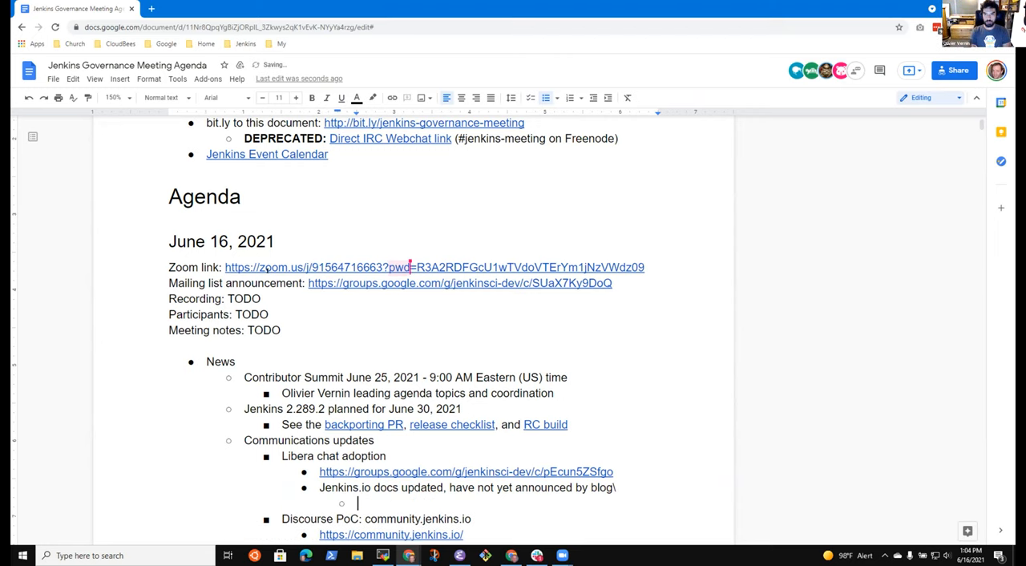
pyautogui.press('Backspace')
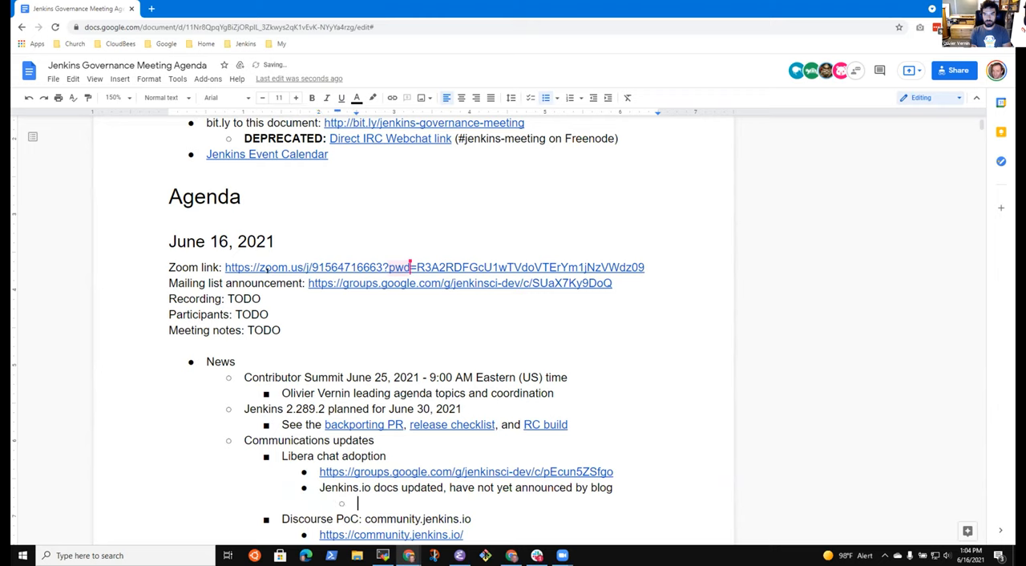
pyautogui.write('Mark Waite')
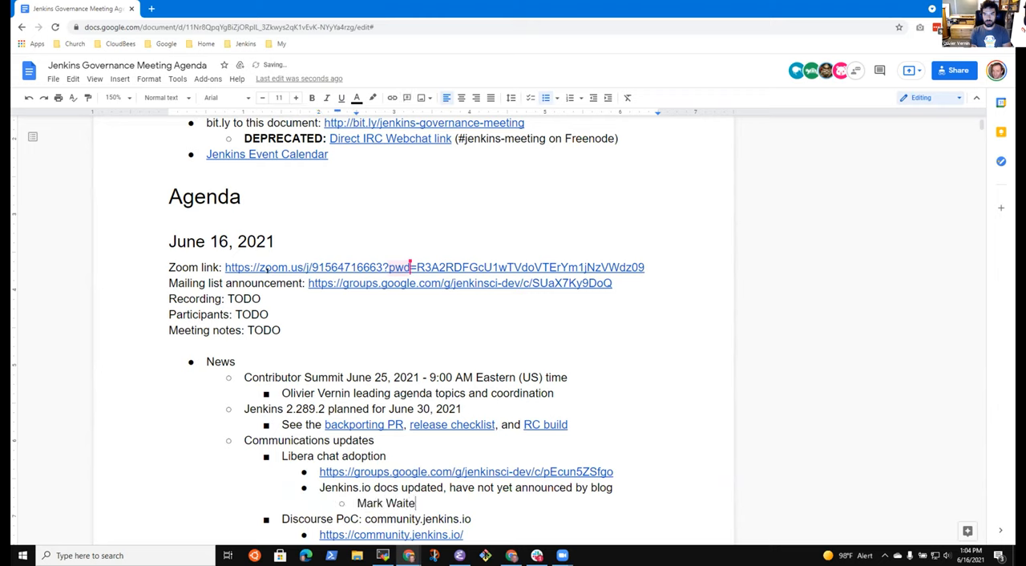
pyautogui.write('action item to')
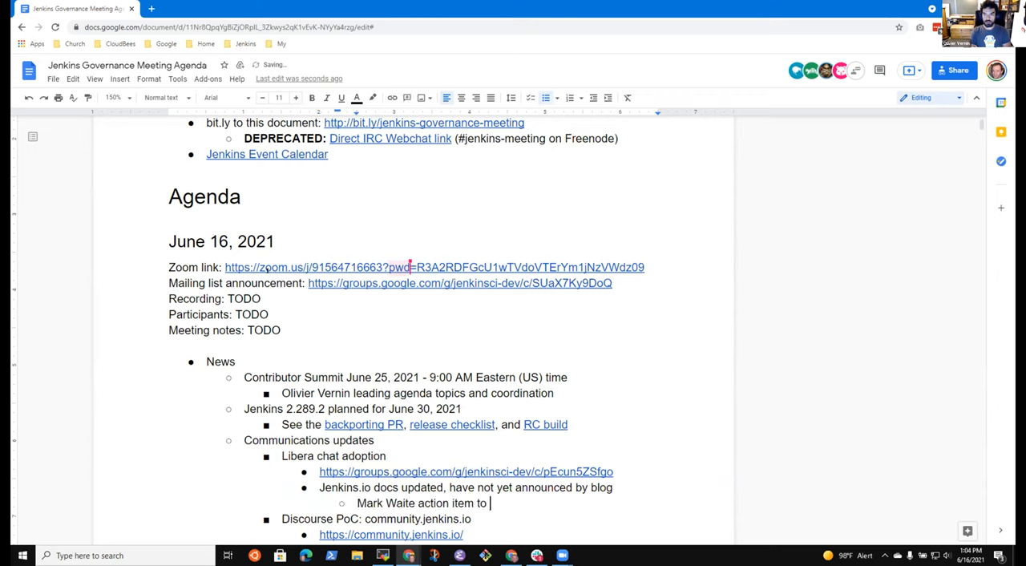
pyautogui.write('blog the cha')
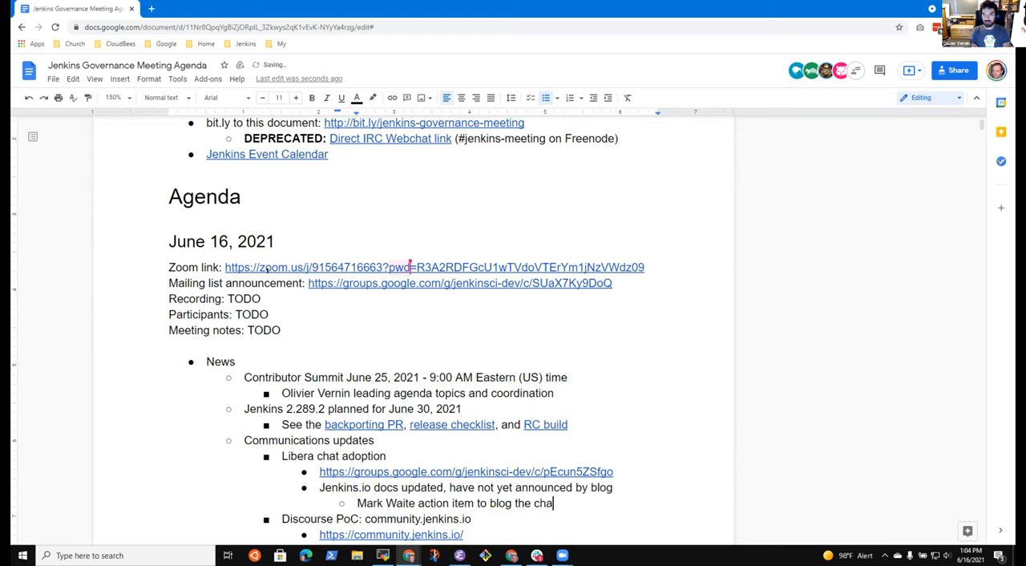
pyautogui.write('nge')
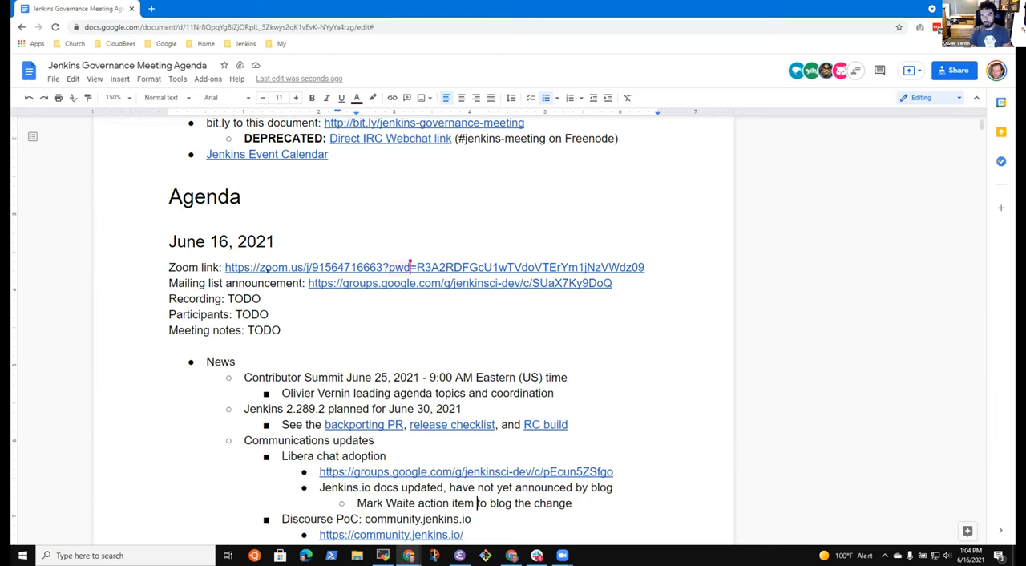
pyautogui.press('Backspace')
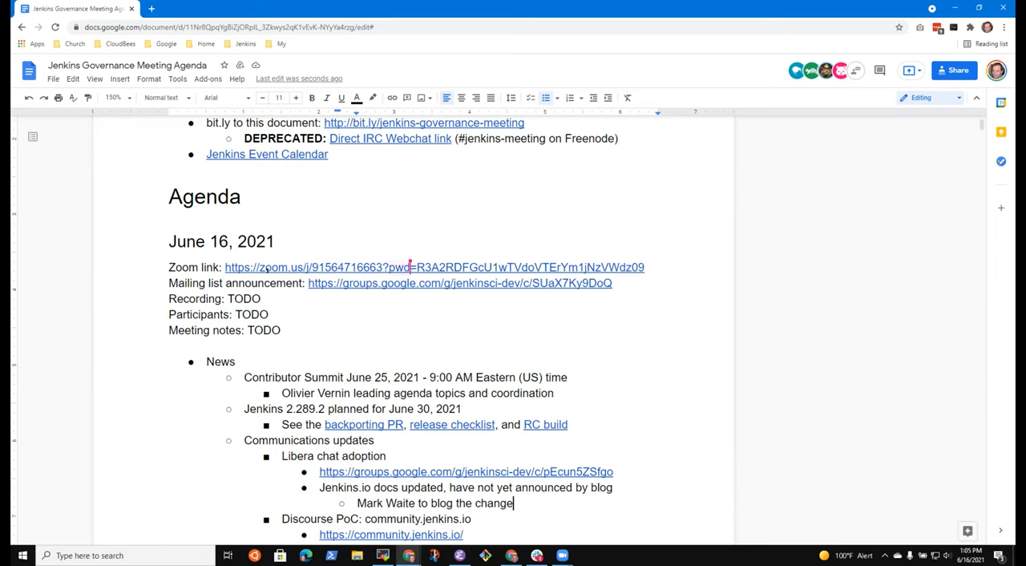
# - Add the follow-up that it is OK to announce on LinkedIn
pyautogui.write('Announced on Twitter already, OK')
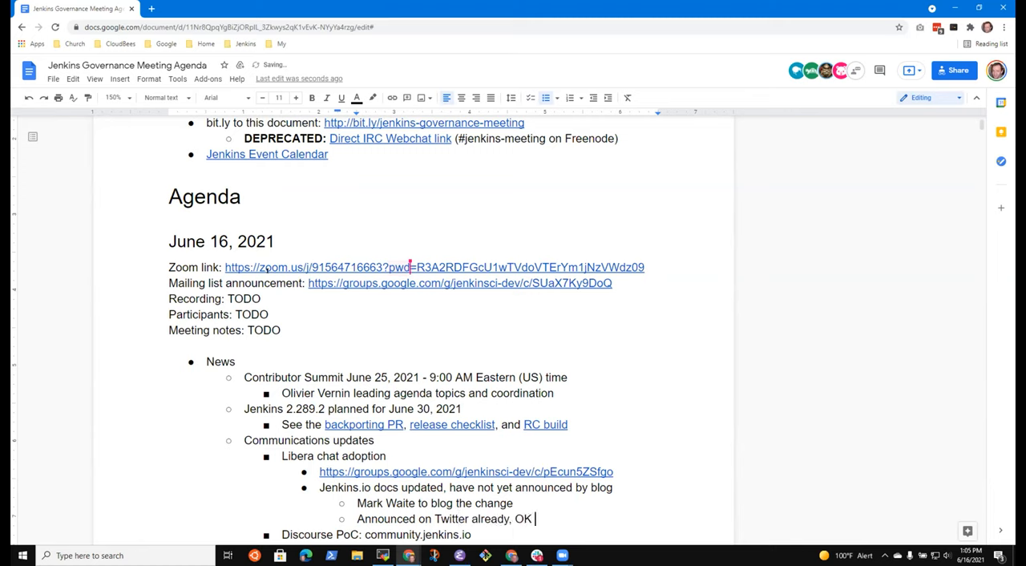
pyautogui.write('to announce on L')
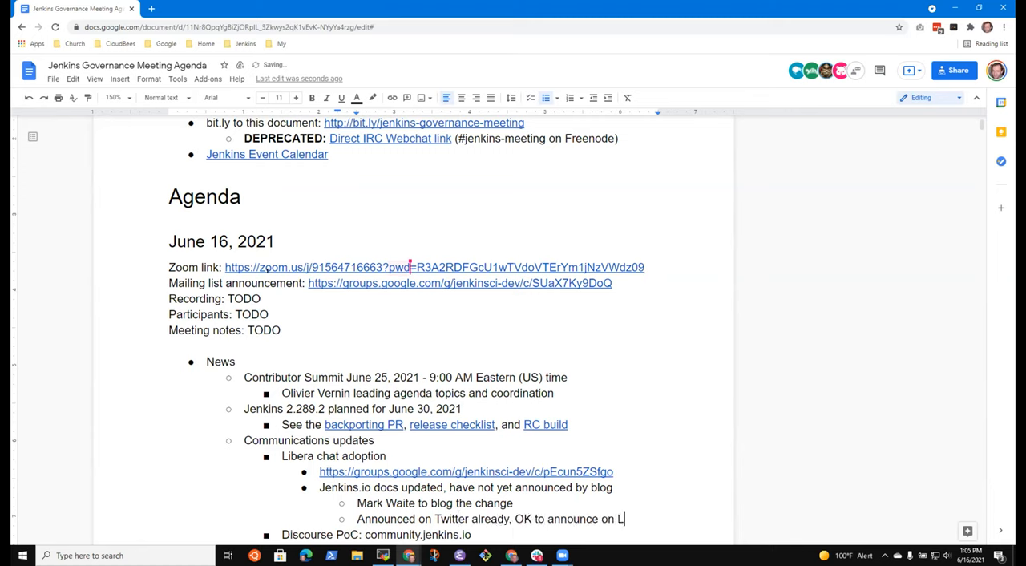
pyautogui.write('inkedIn')
pyautogui.write('@')
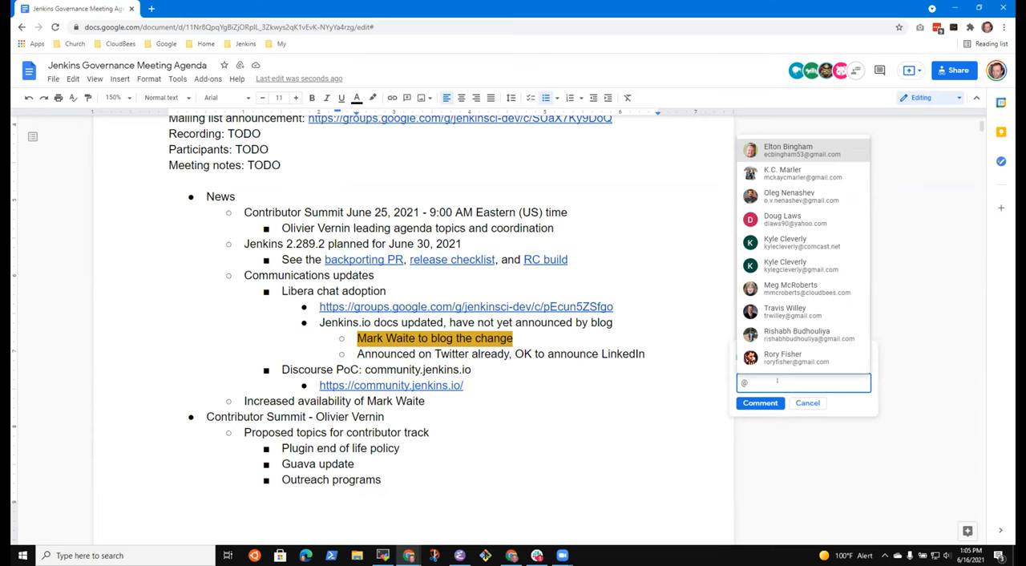
pyautogui.write('mark.')
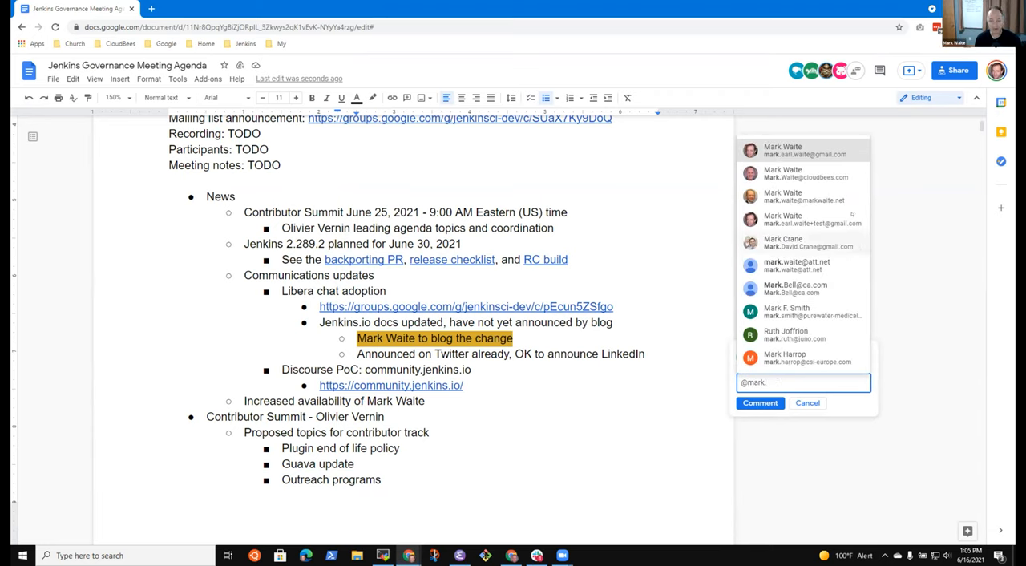
pyautogui.click(802, 151)
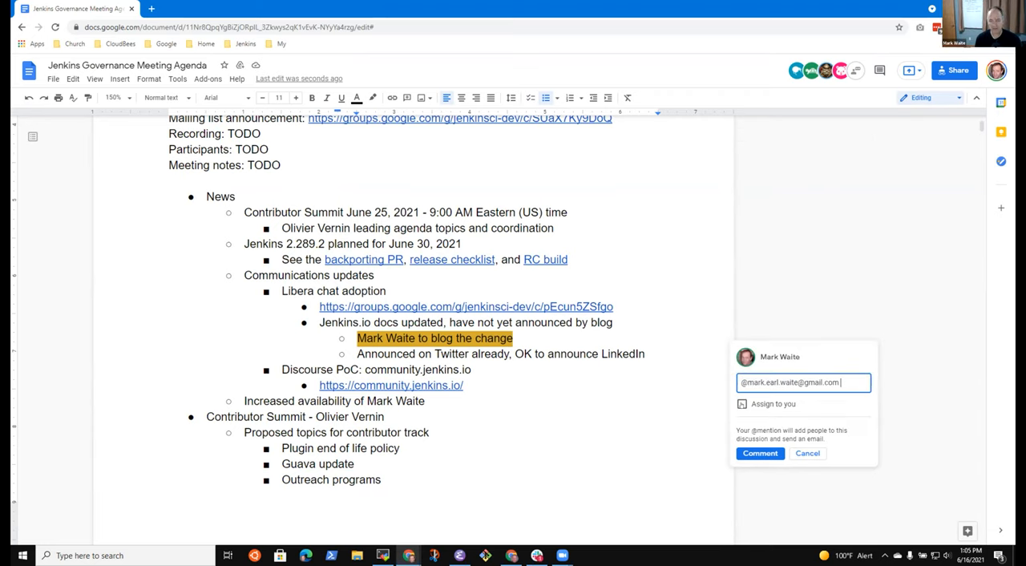
pyautogui.click(741, 404)
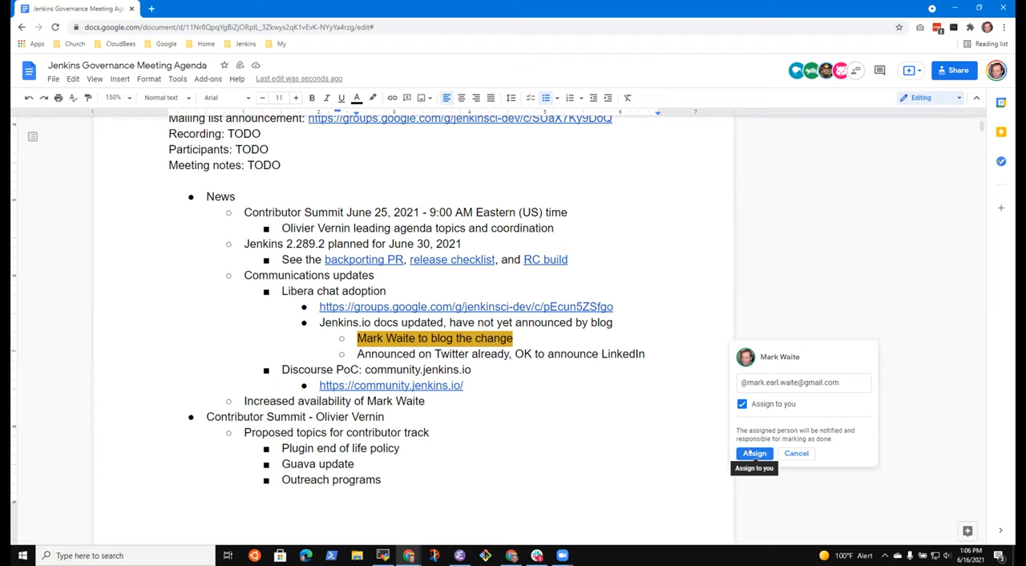
pyautogui.click(753, 452)
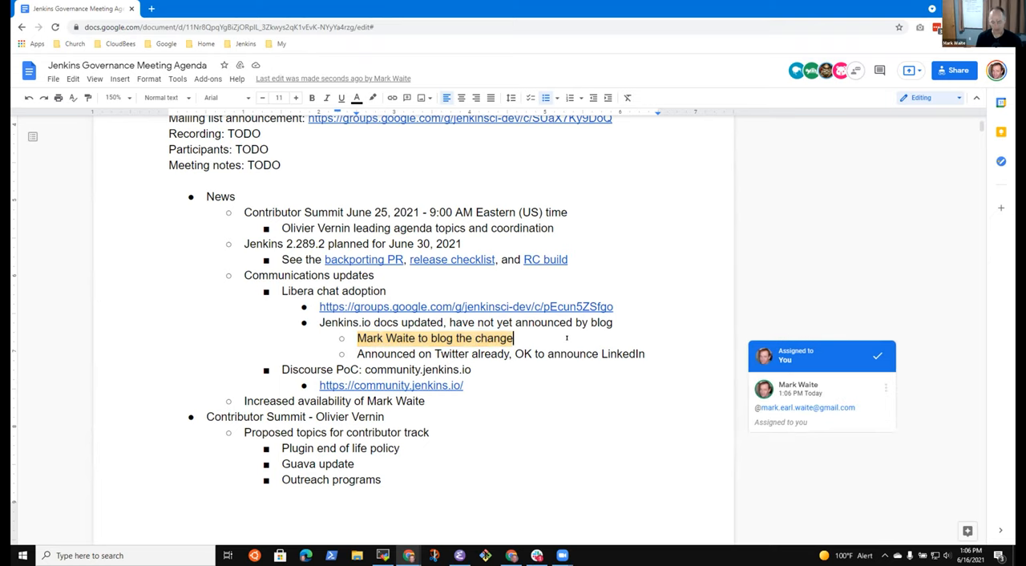
# - Extend the blog note with ', note that we also have gitter and Discourse'
pyautogui.write(',')
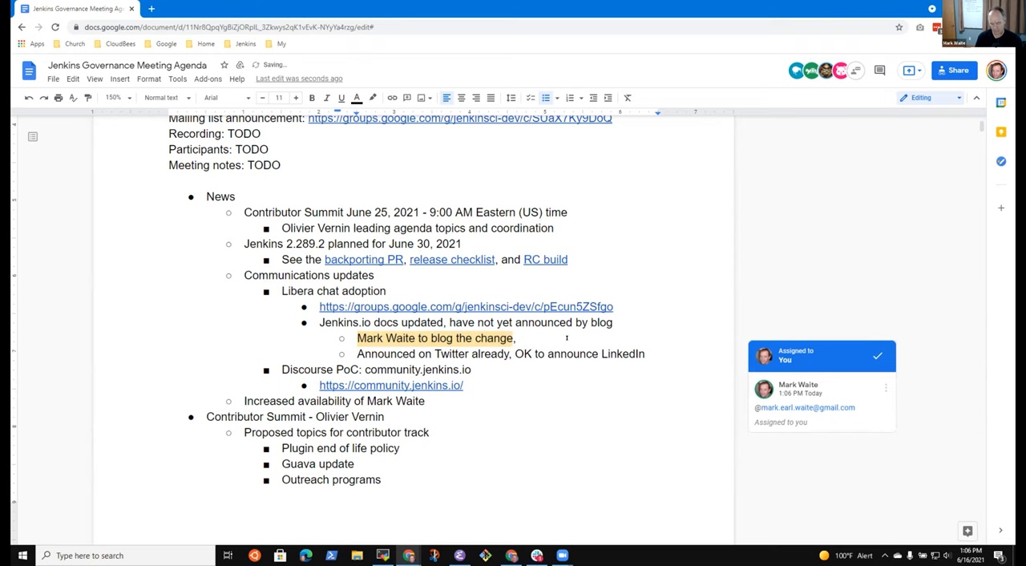
pyautogui.write(', note that we also have IRC,')
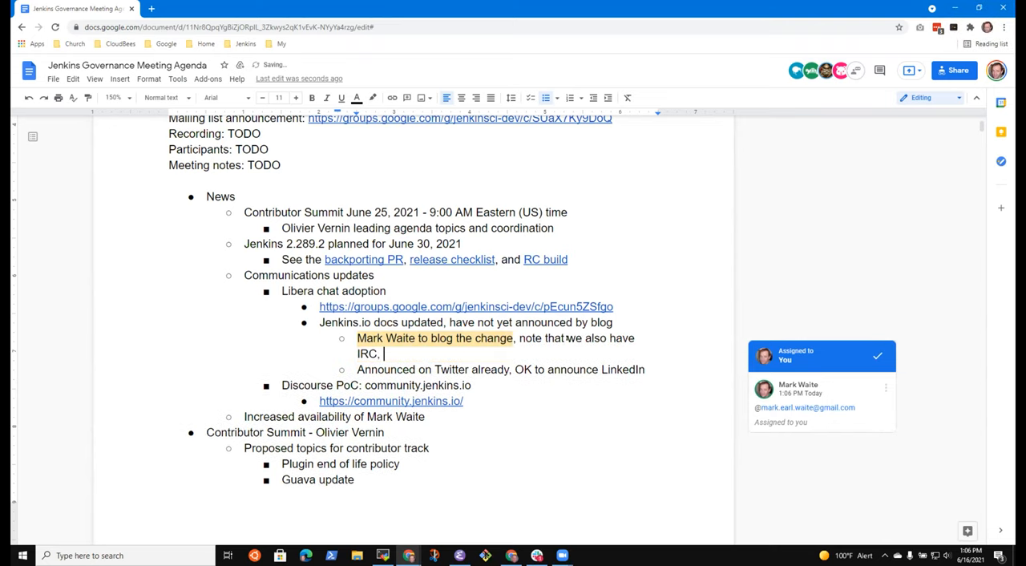
pyautogui.write('gitt')
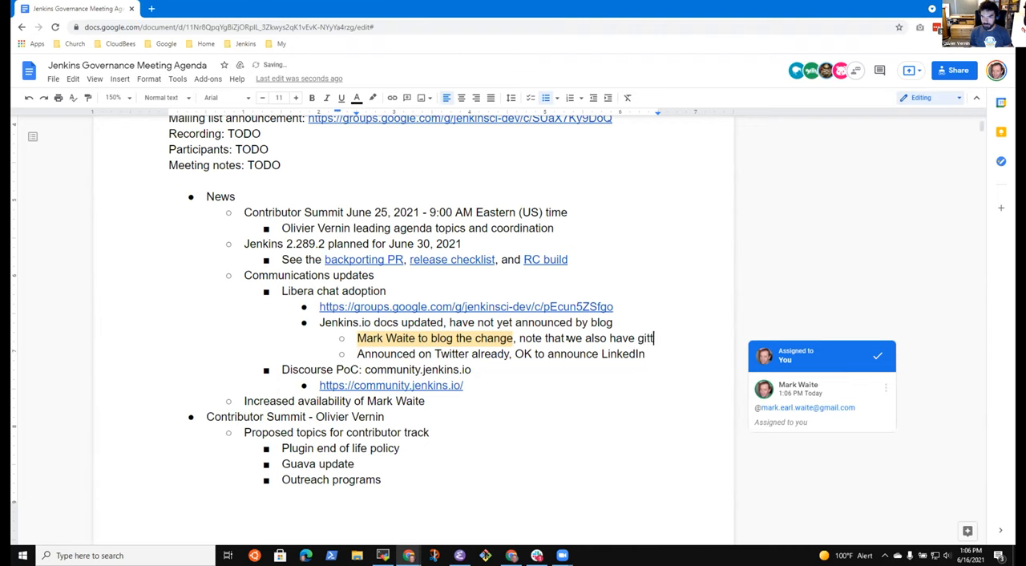
pyautogui.write('gitter and Discour')
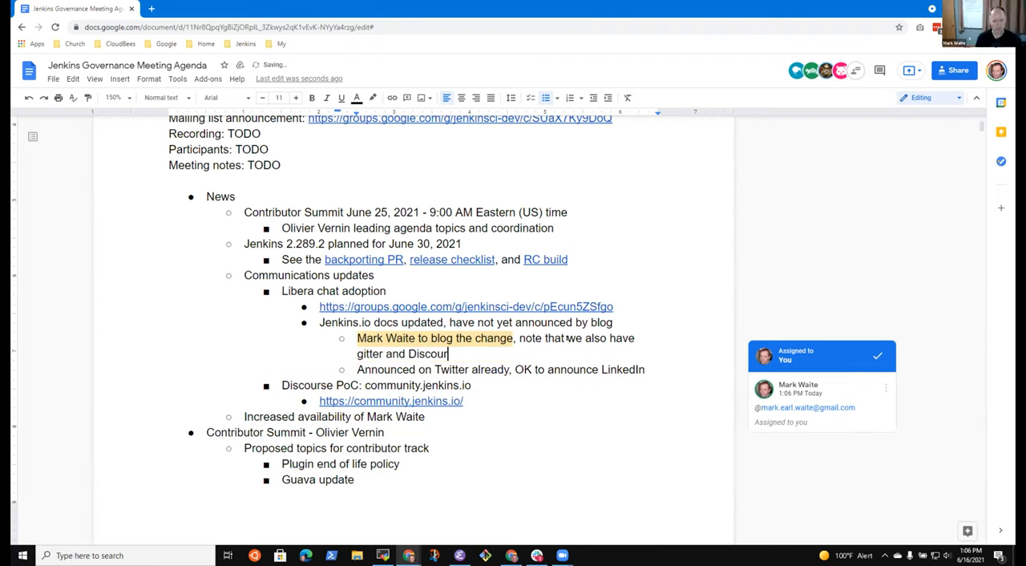
pyautogui.write('se')
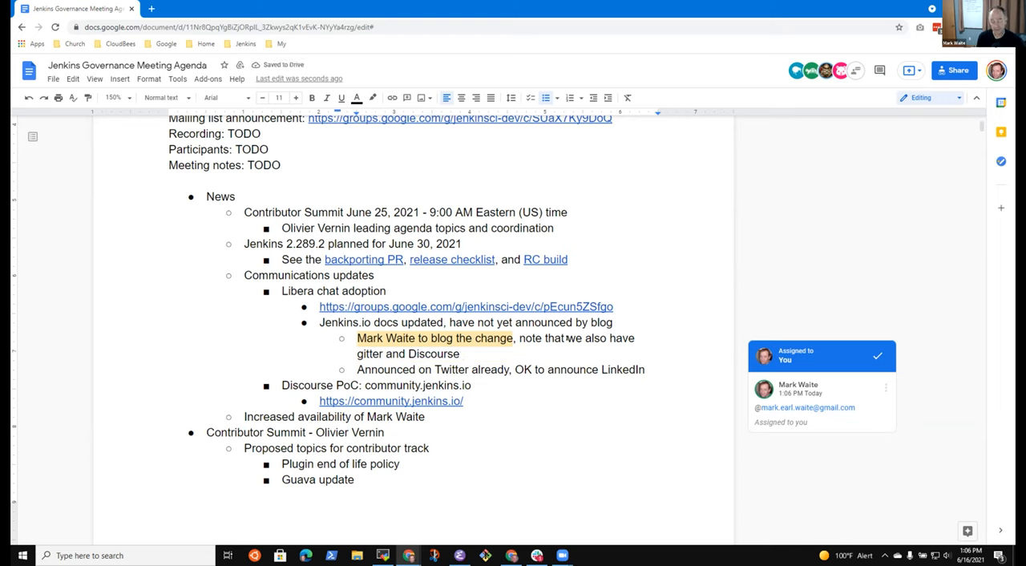
pyautogui.click(645, 369)
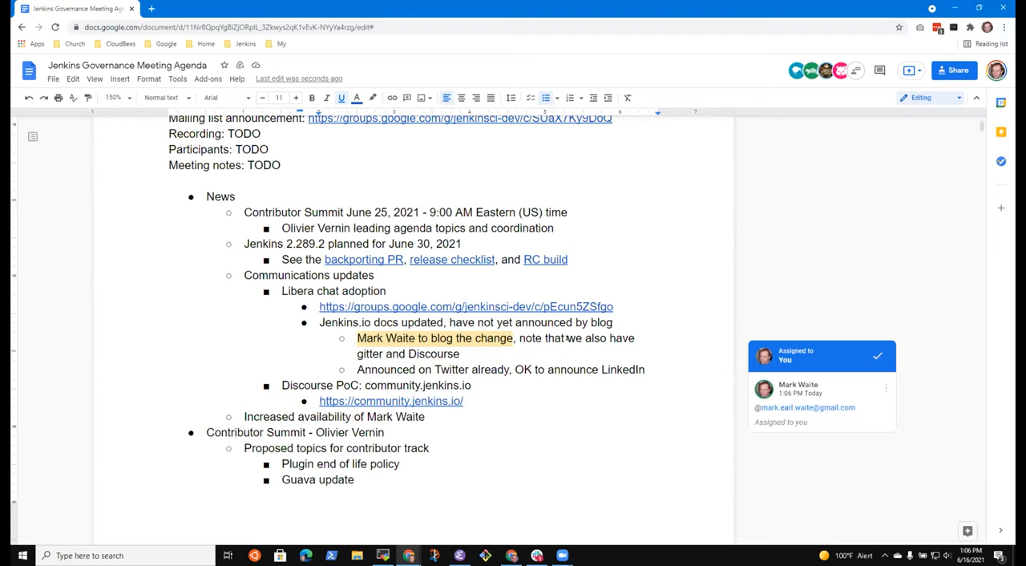
pyautogui.moveTo(391, 401)
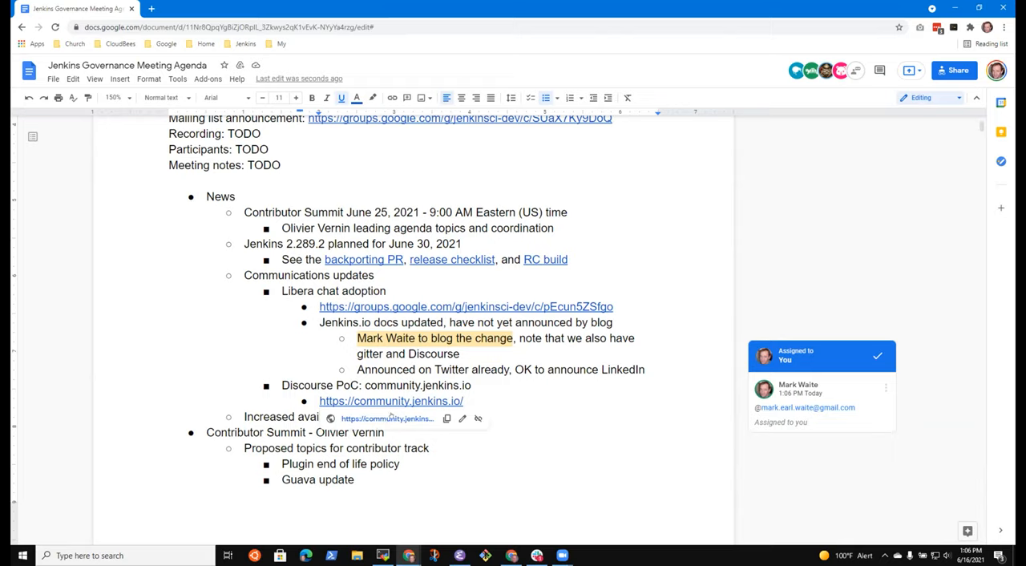
# - Follow the community.jenkins.io link and browse the forum's Latest topics
pyautogui.click(391, 401)
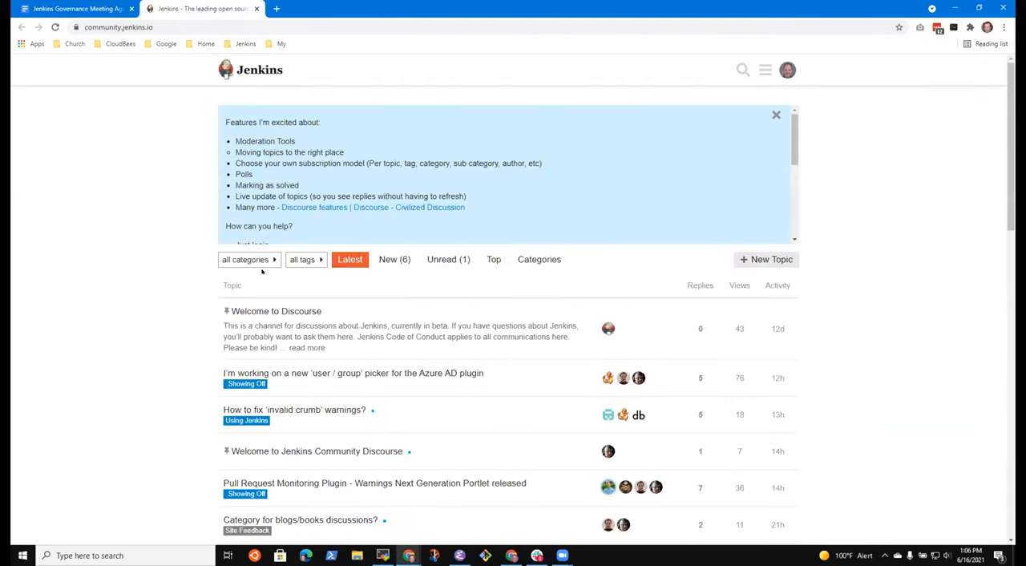
pyautogui.scroll(-3)
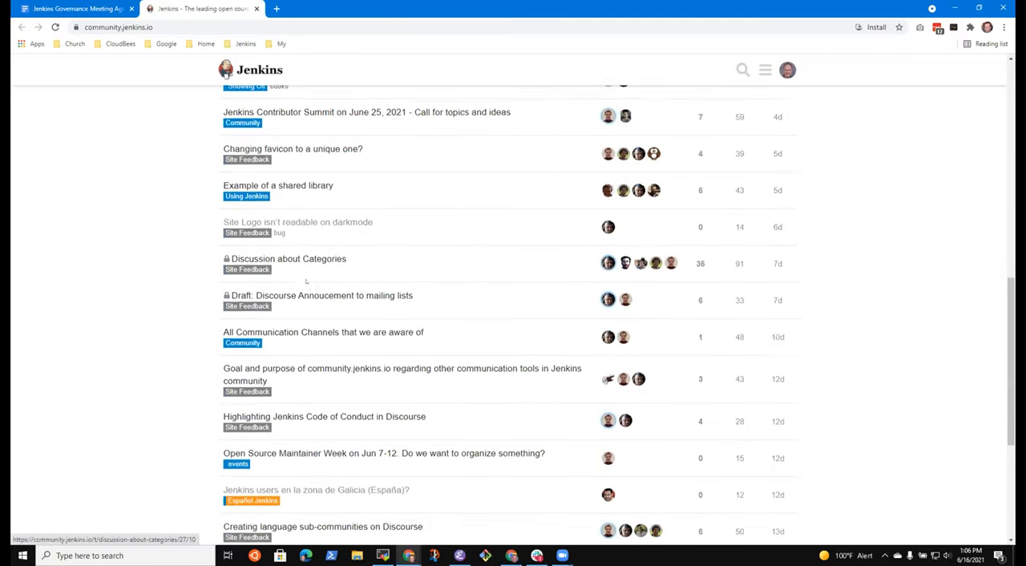
pyautogui.scroll(3)
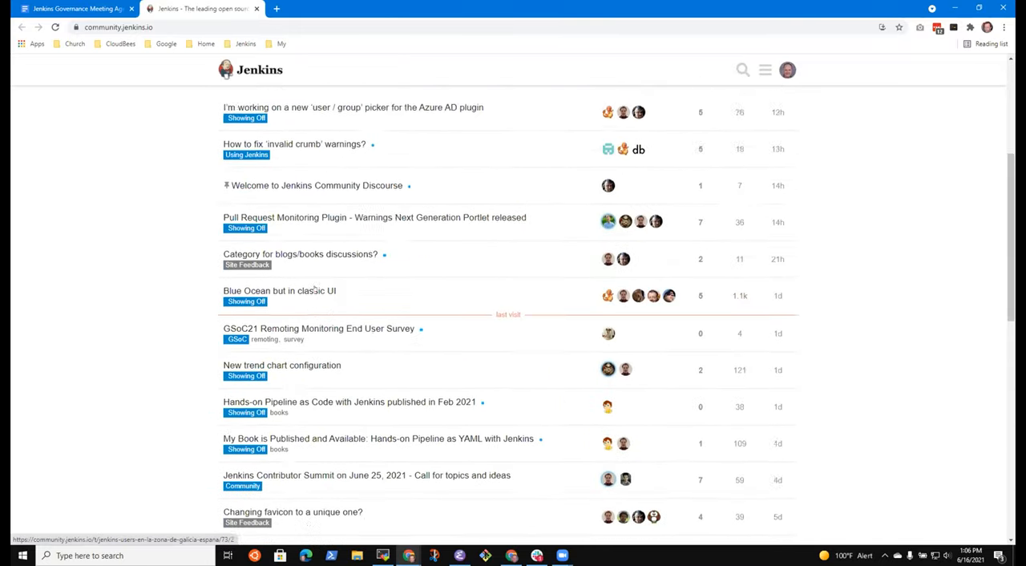
pyautogui.scroll(3)
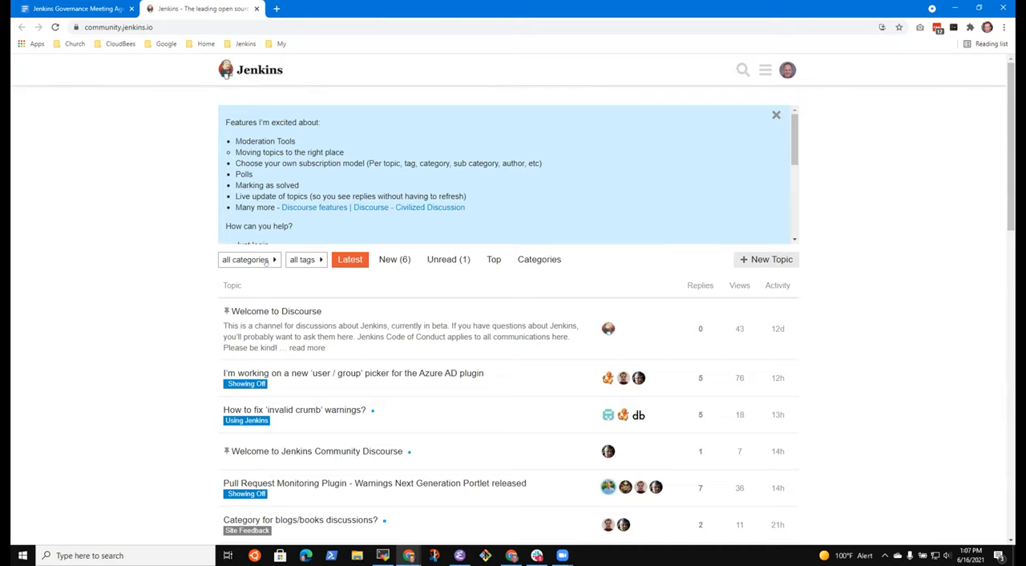
pyautogui.moveTo(258, 269)
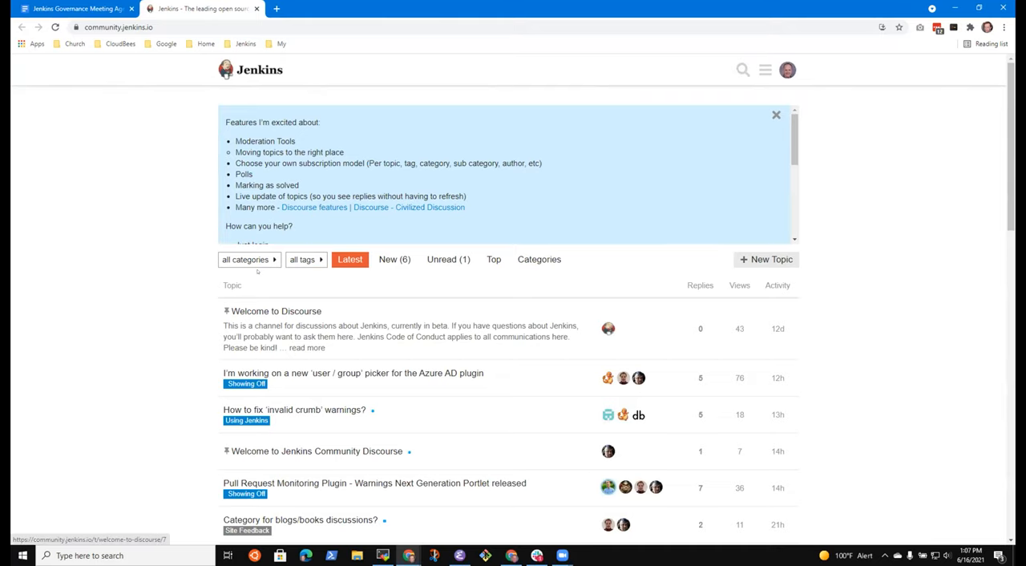
# - Filter to the Showing Off category and read through the 'New trend chart configuration' topic and replies
pyautogui.click(249, 260)
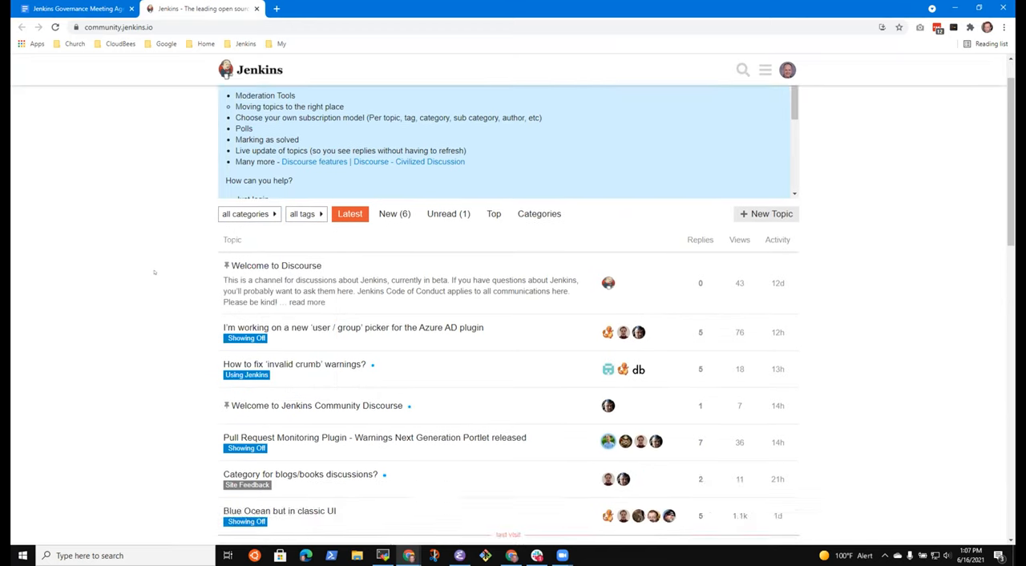
pyautogui.click(245, 337)
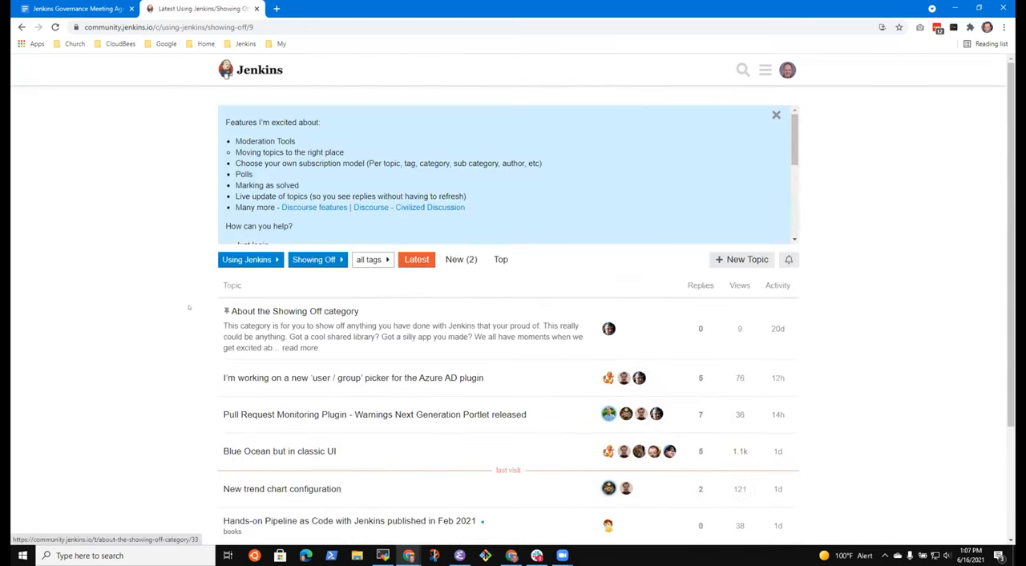
pyautogui.scroll(-3)
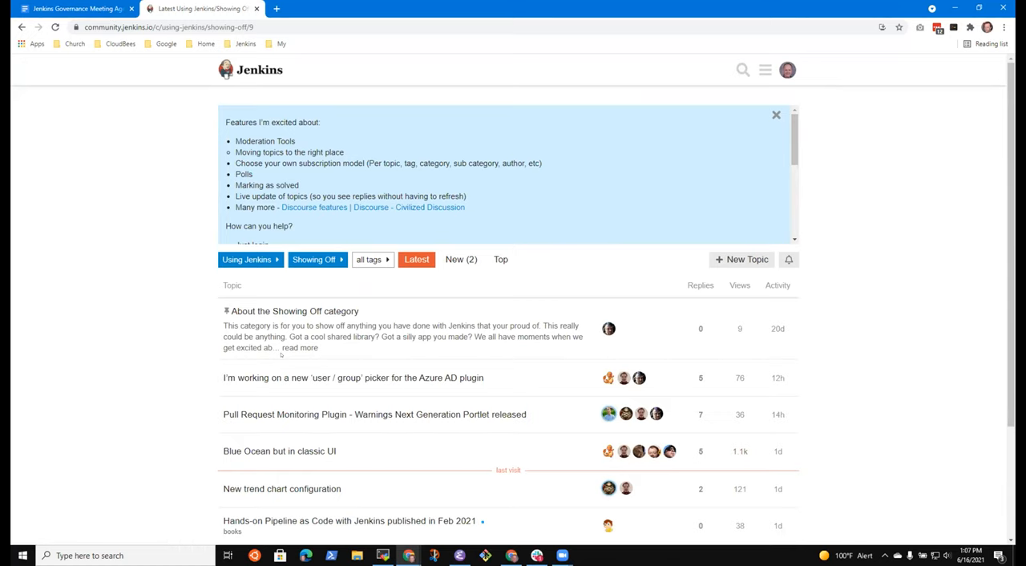
pyautogui.scroll(-3)
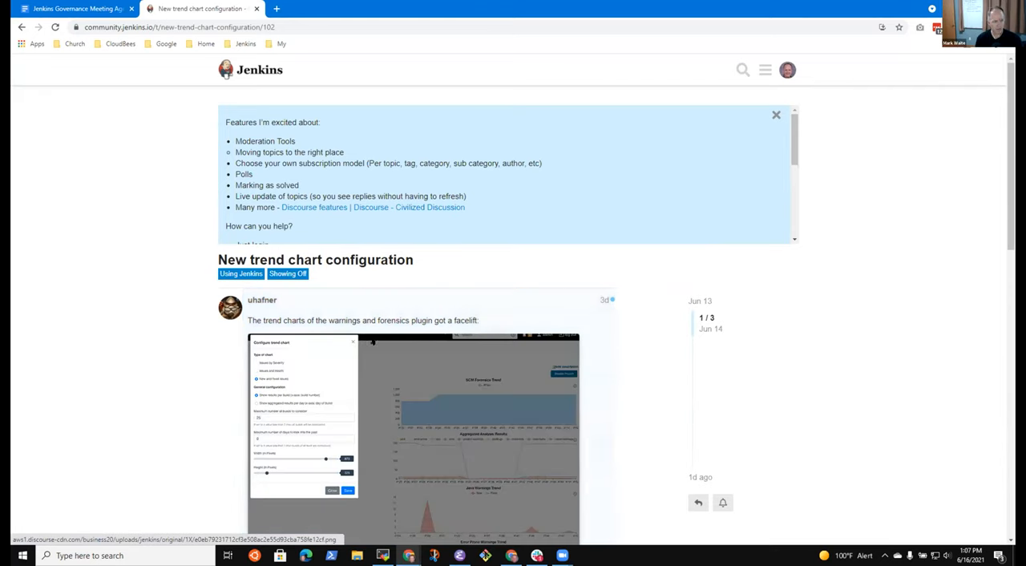
pyautogui.scroll(-3)
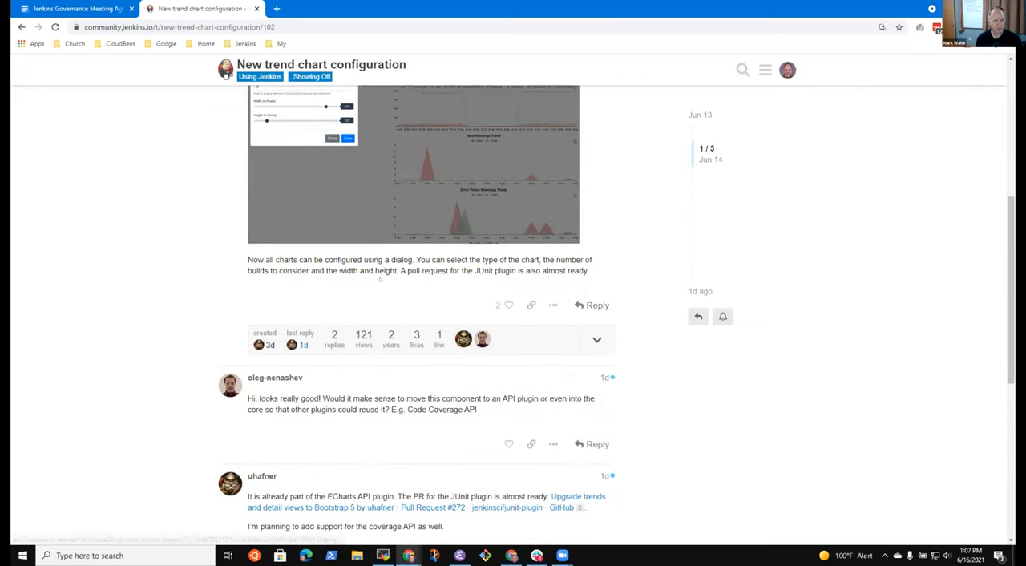
pyautogui.click(72, 10)
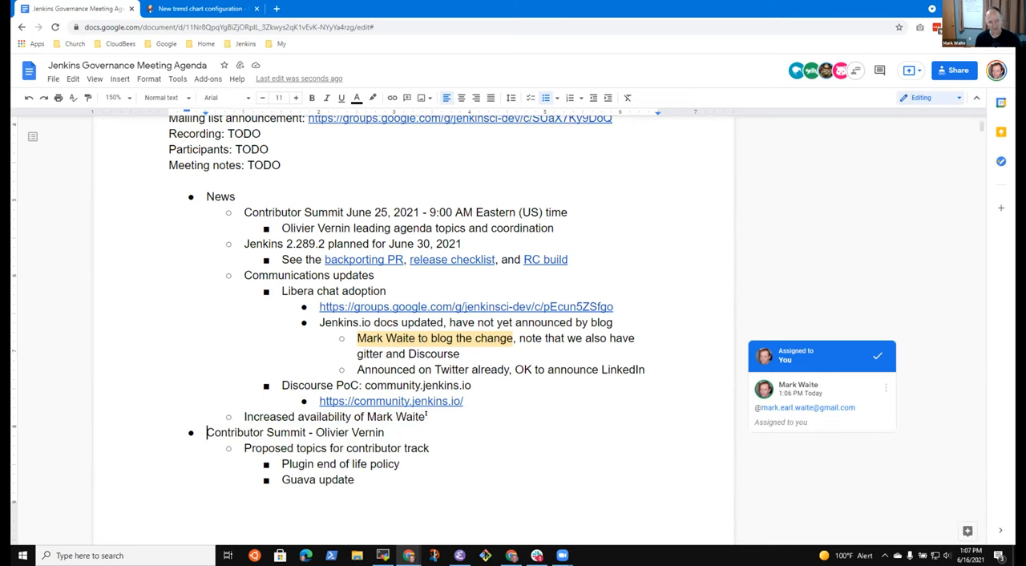
# - Scroll the agenda down to the Contributor Summit item and its proposed topics
pyautogui.scroll(-3)
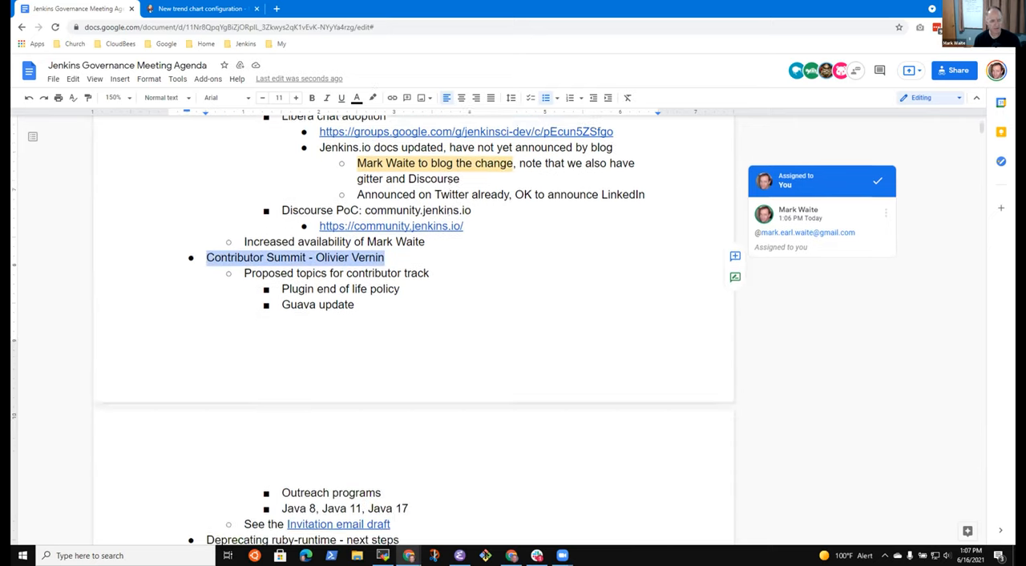
pyautogui.scroll(-3)
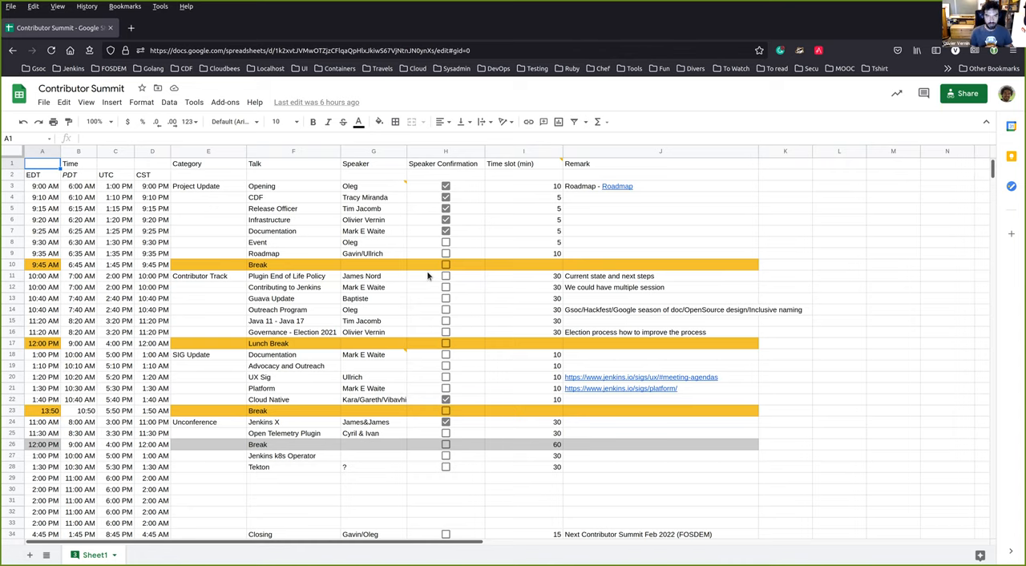
pyautogui.moveTo(183, 64)
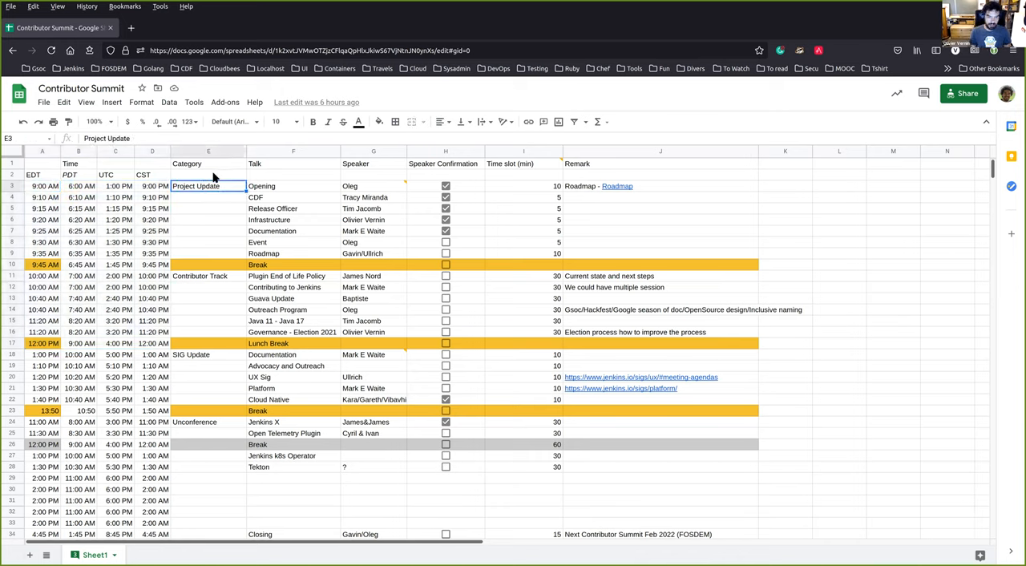
pyautogui.moveTo(309, 186)
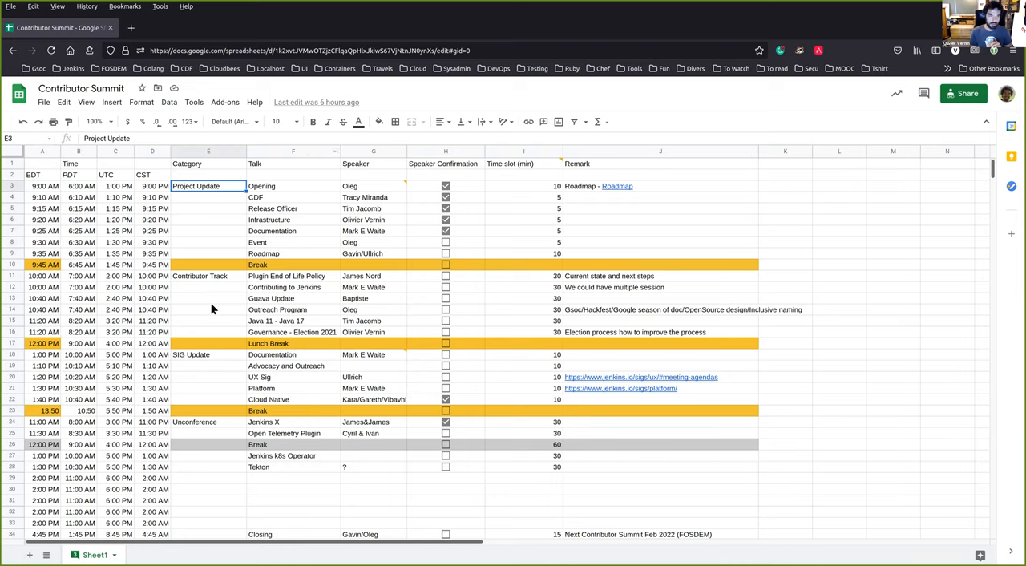
pyautogui.click(208, 276)
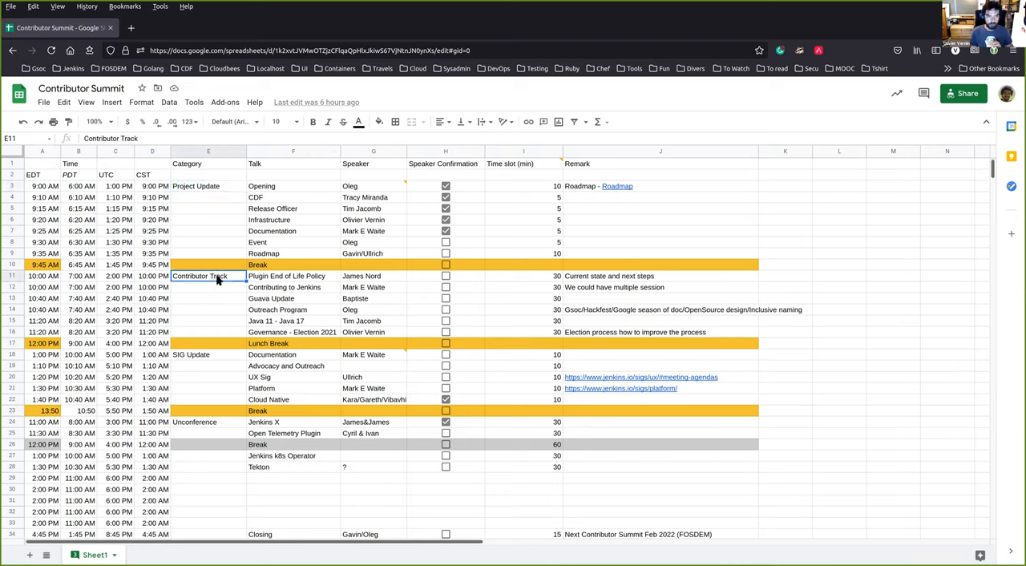
pyautogui.moveTo(239, 285)
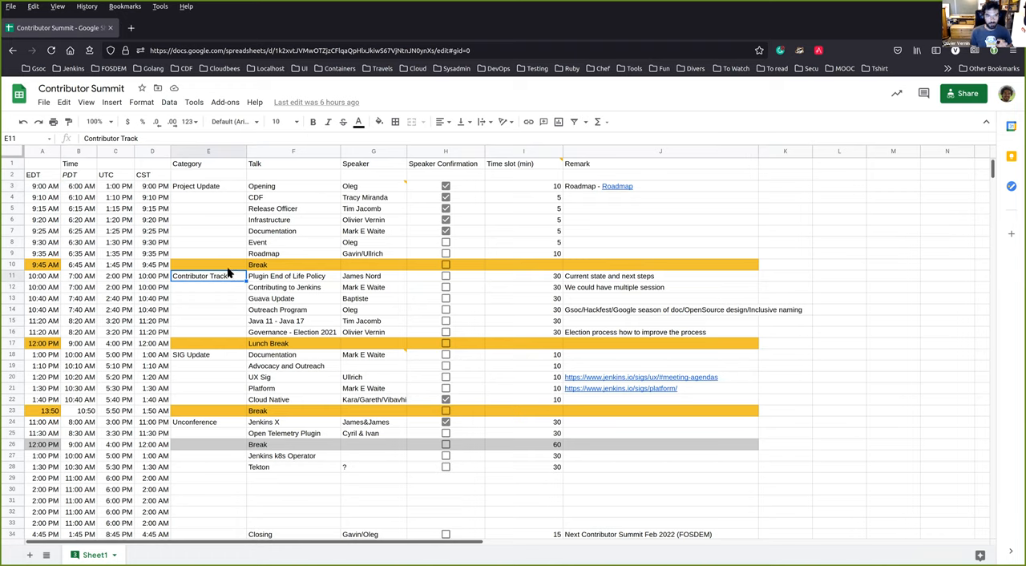
pyautogui.moveTo(228, 279)
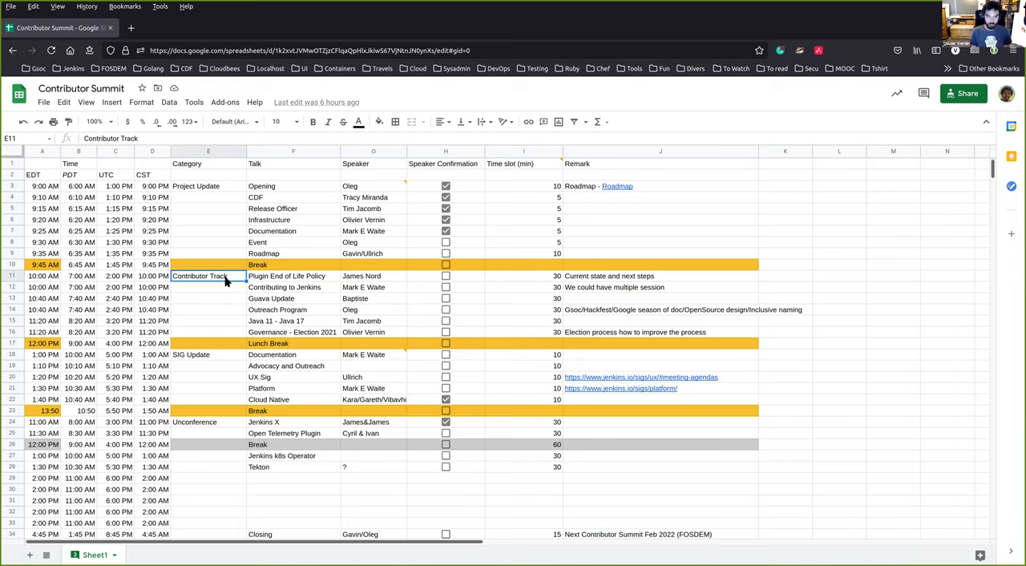
pyautogui.moveTo(231, 266)
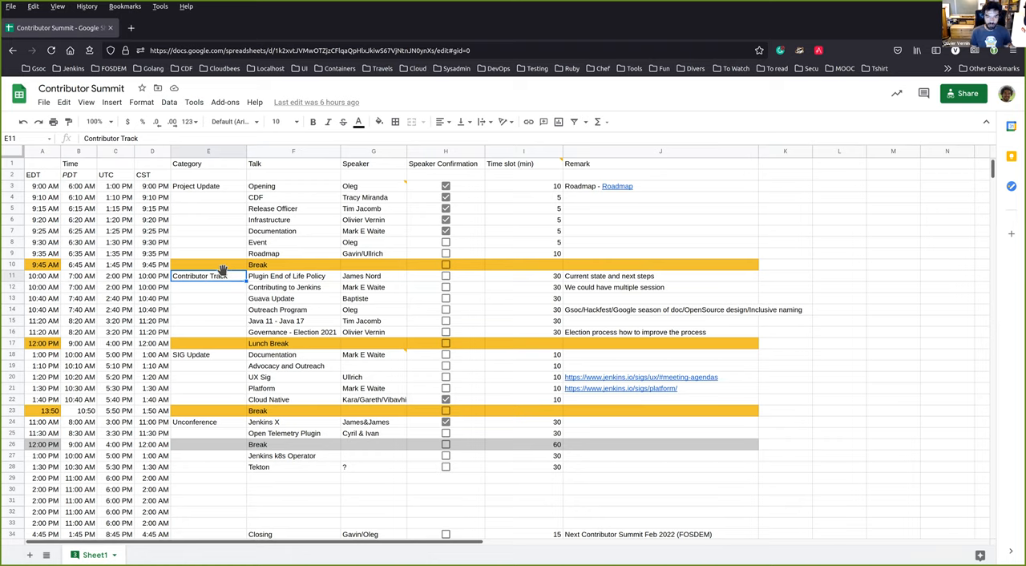
pyautogui.moveTo(232, 265)
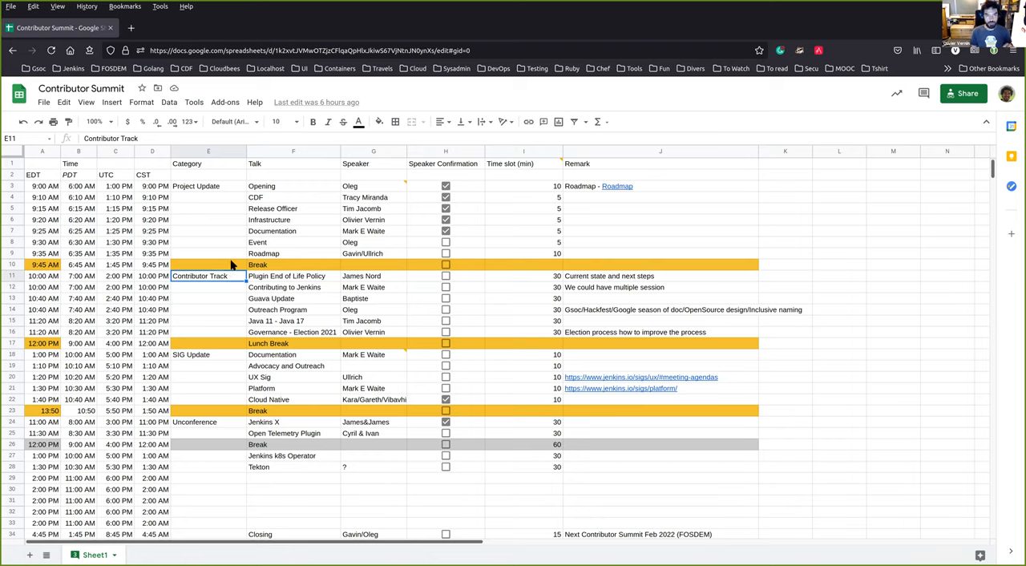
pyautogui.moveTo(175, 258)
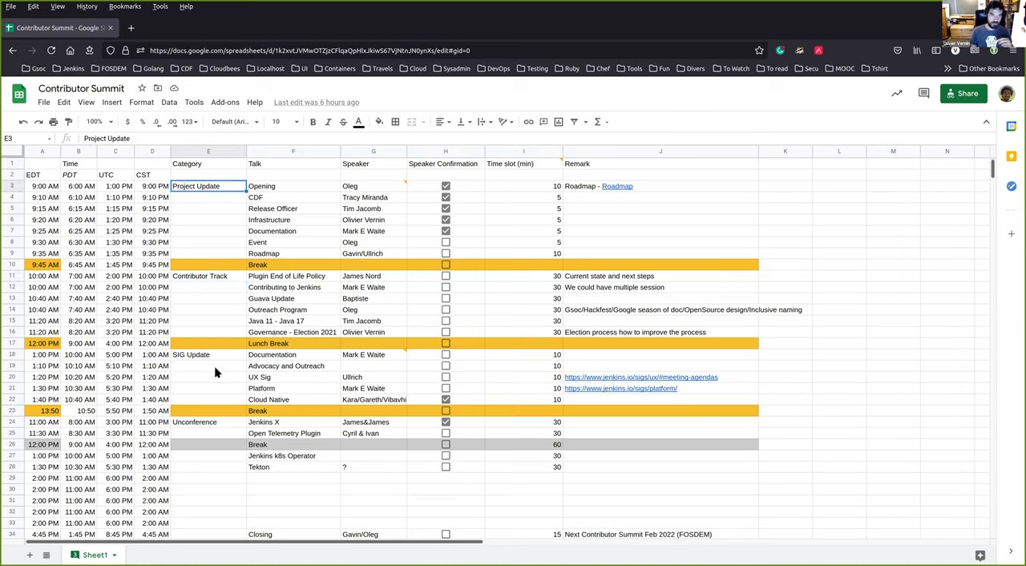
pyautogui.click(209, 354)
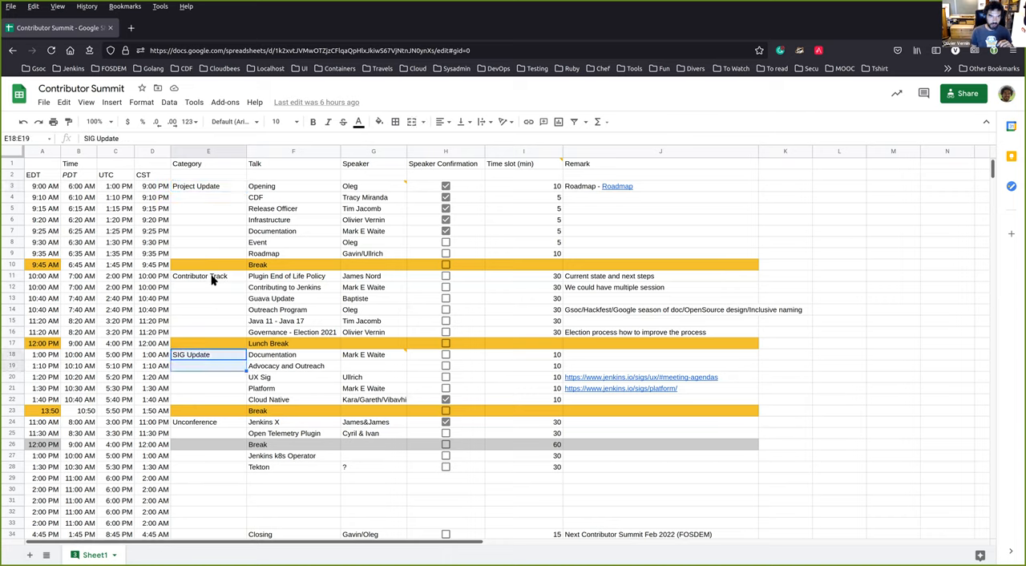
pyautogui.click(209, 275)
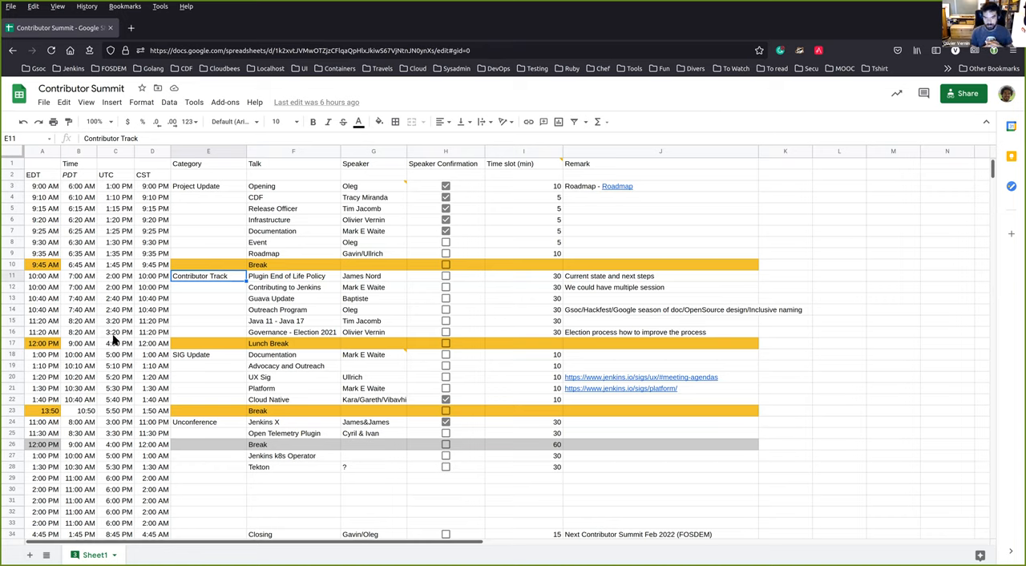
pyautogui.moveTo(239, 263)
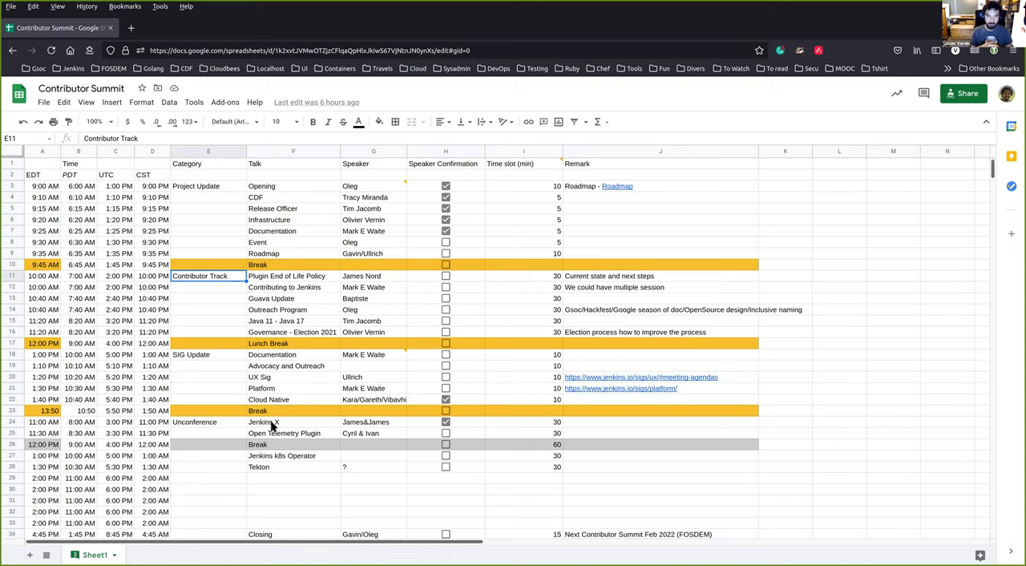
pyautogui.moveTo(302, 237)
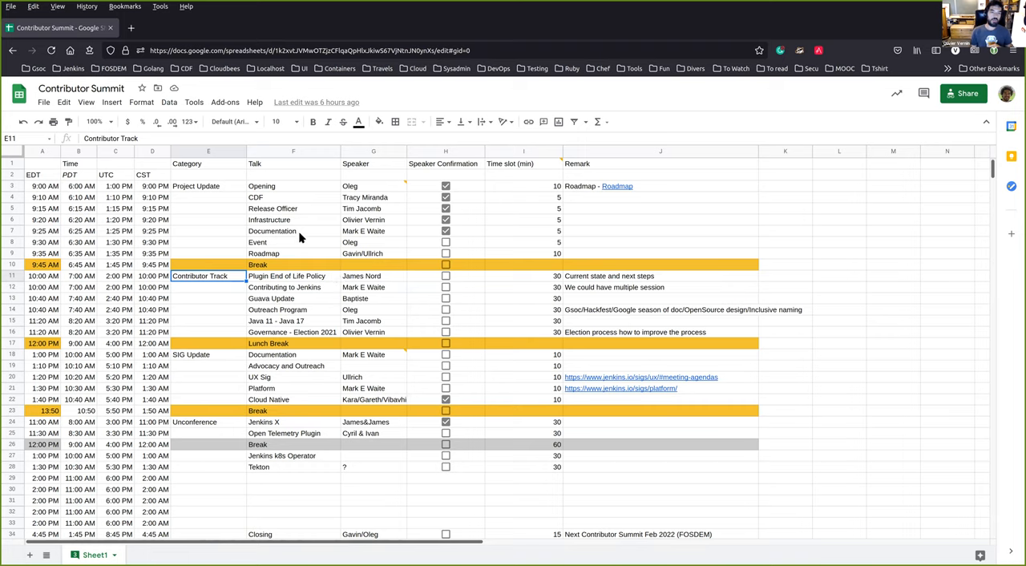
pyautogui.moveTo(305, 208)
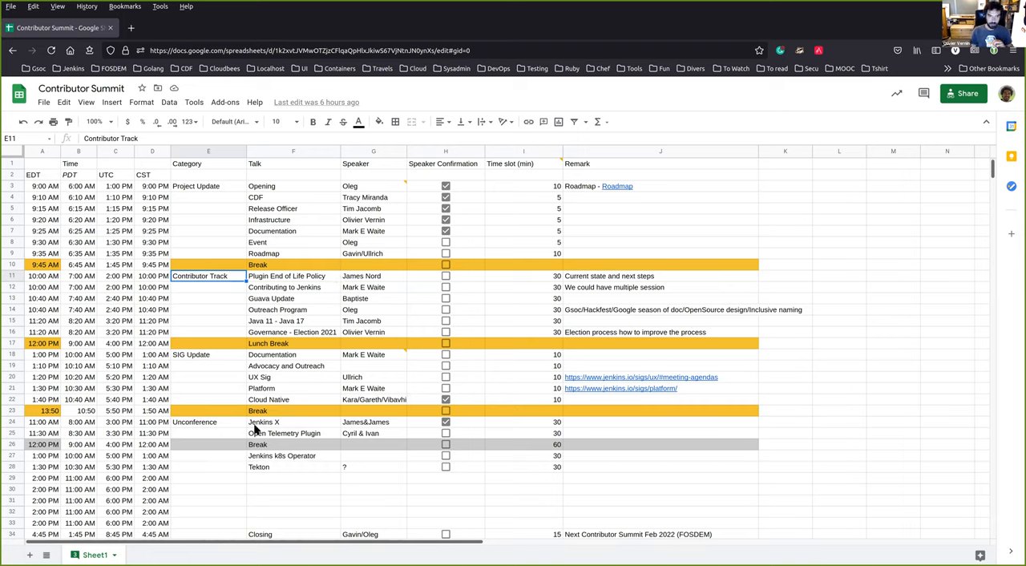
pyautogui.moveTo(313, 268)
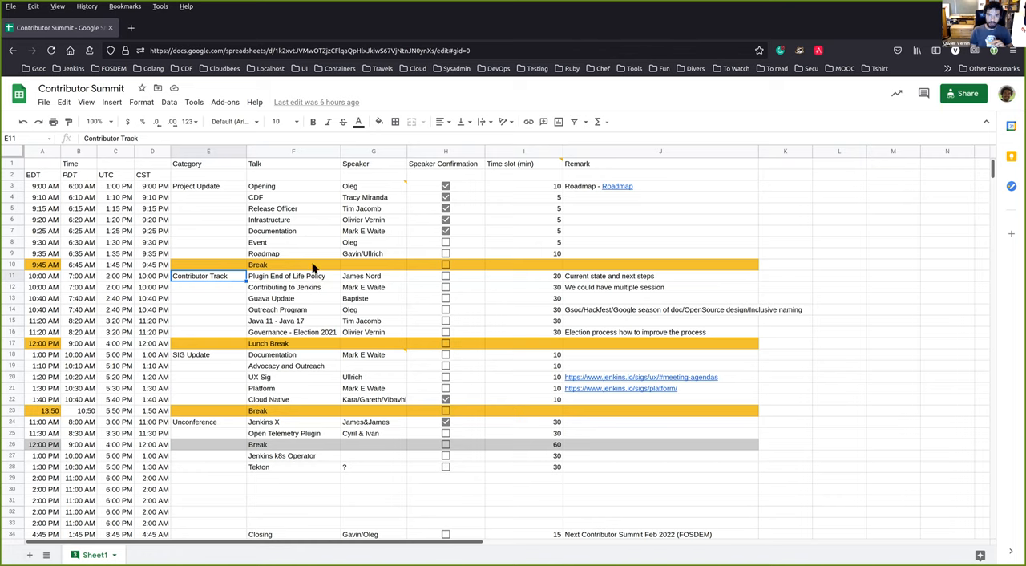
pyautogui.moveTo(273, 281)
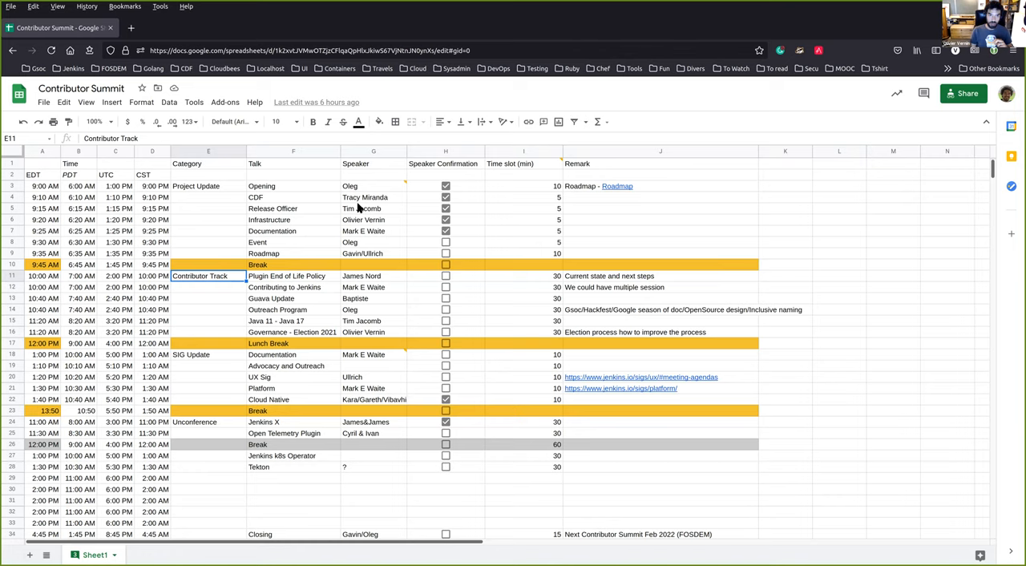
pyautogui.moveTo(292, 212)
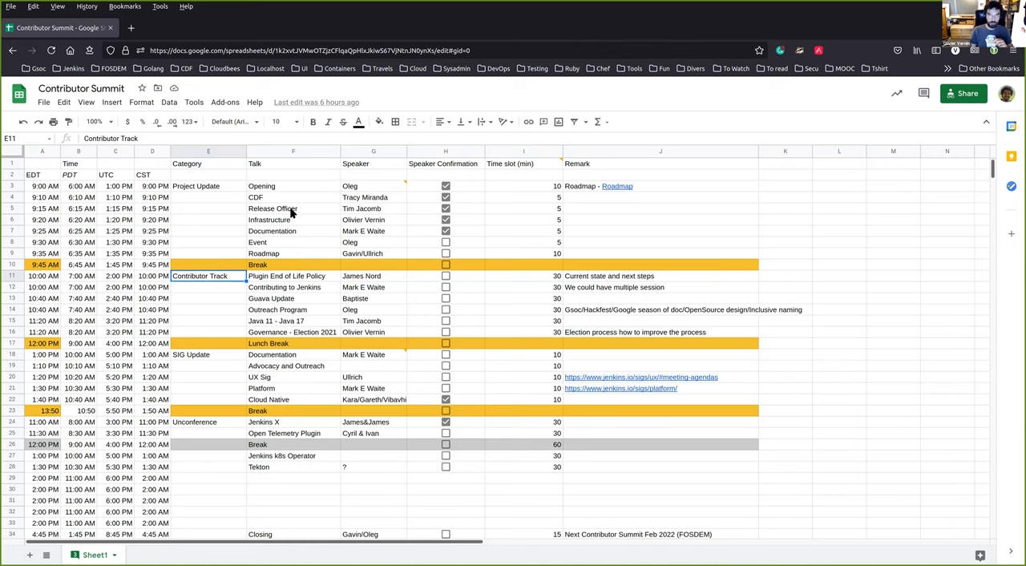
pyautogui.moveTo(319, 212)
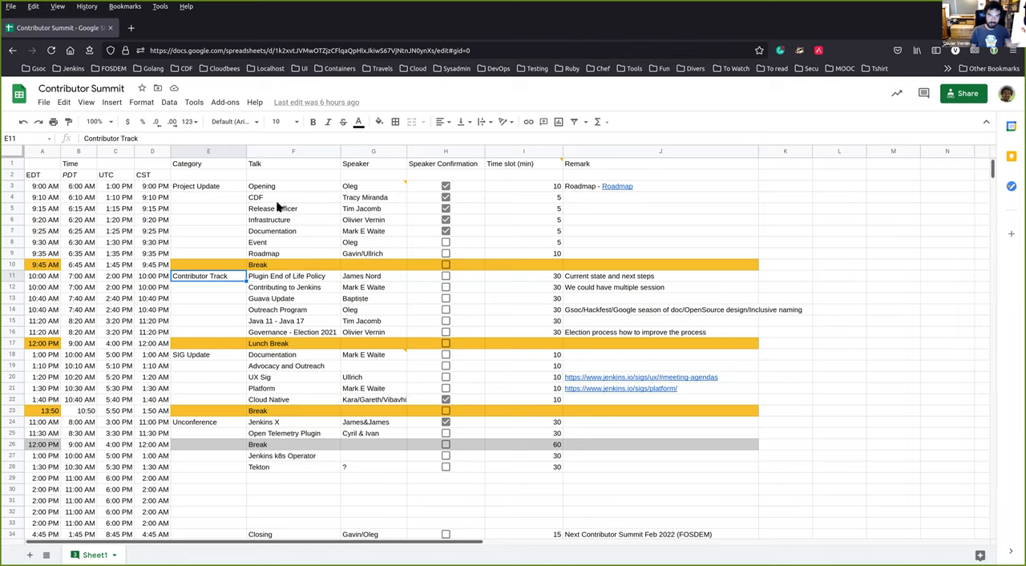
pyautogui.moveTo(281, 356)
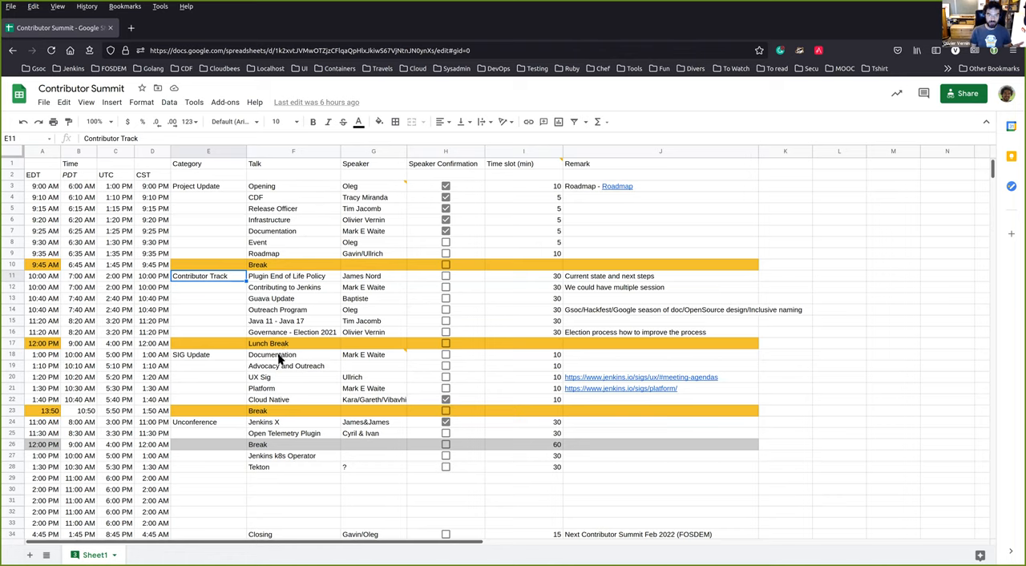
pyautogui.click(292, 275)
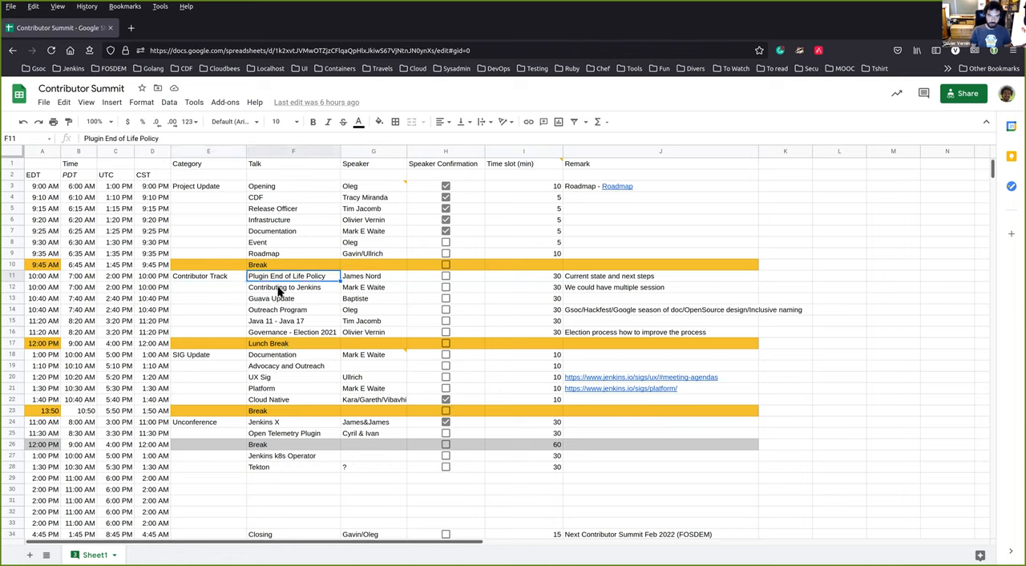
pyautogui.click(292, 287)
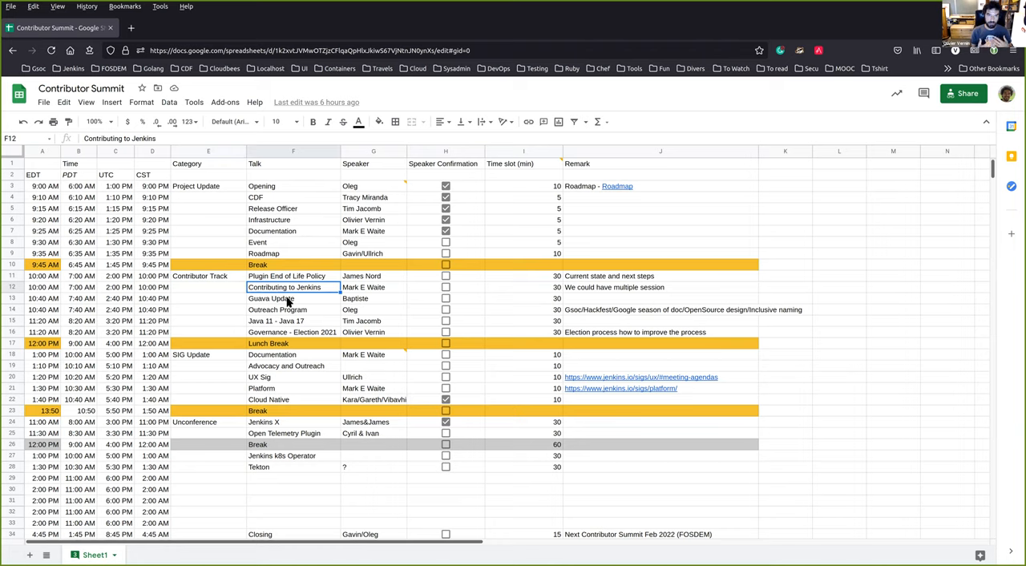
pyautogui.moveTo(289, 283)
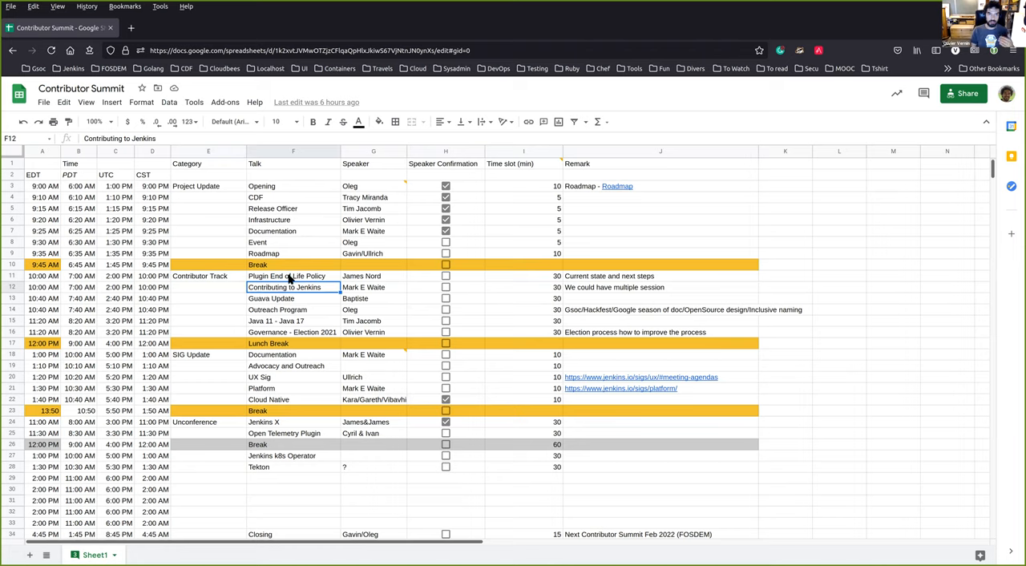
pyautogui.click(292, 275)
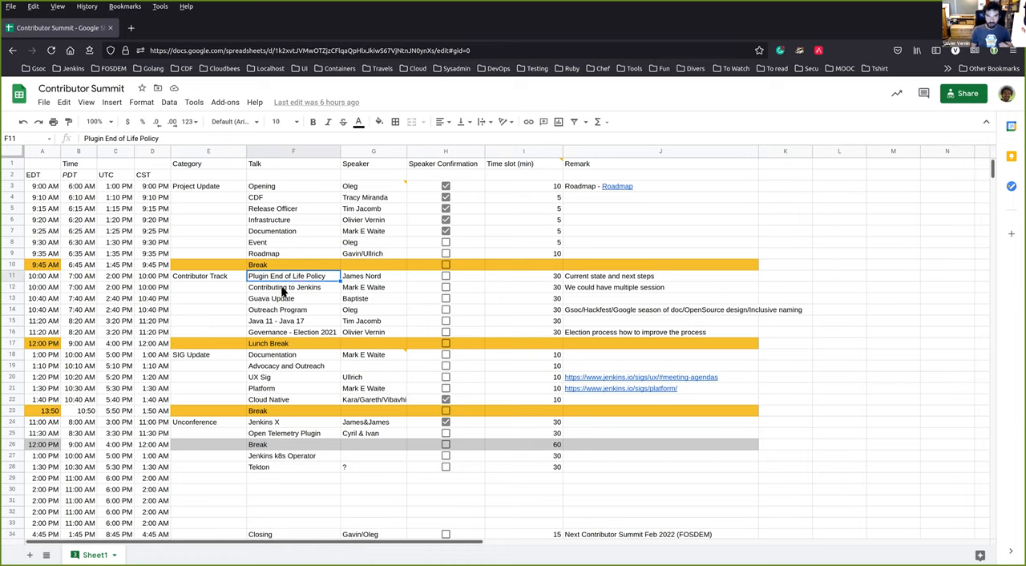
pyautogui.click(292, 287)
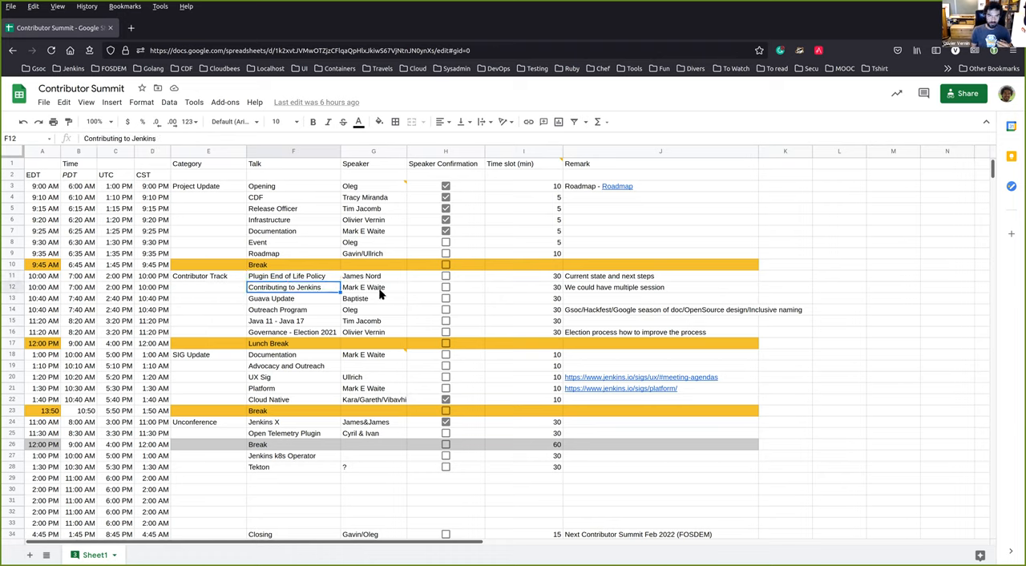
pyautogui.click(372, 287)
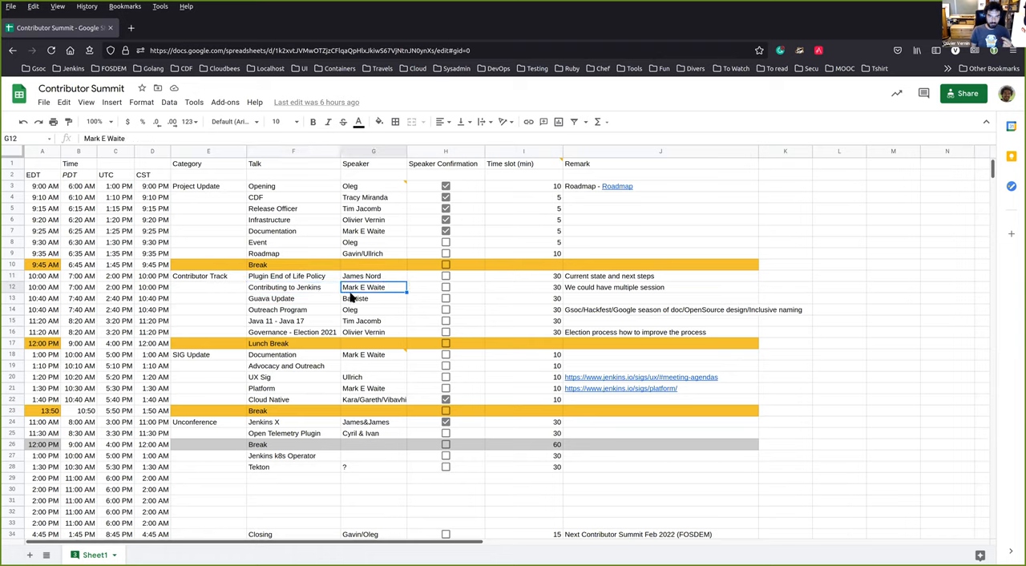
pyautogui.moveTo(264, 286)
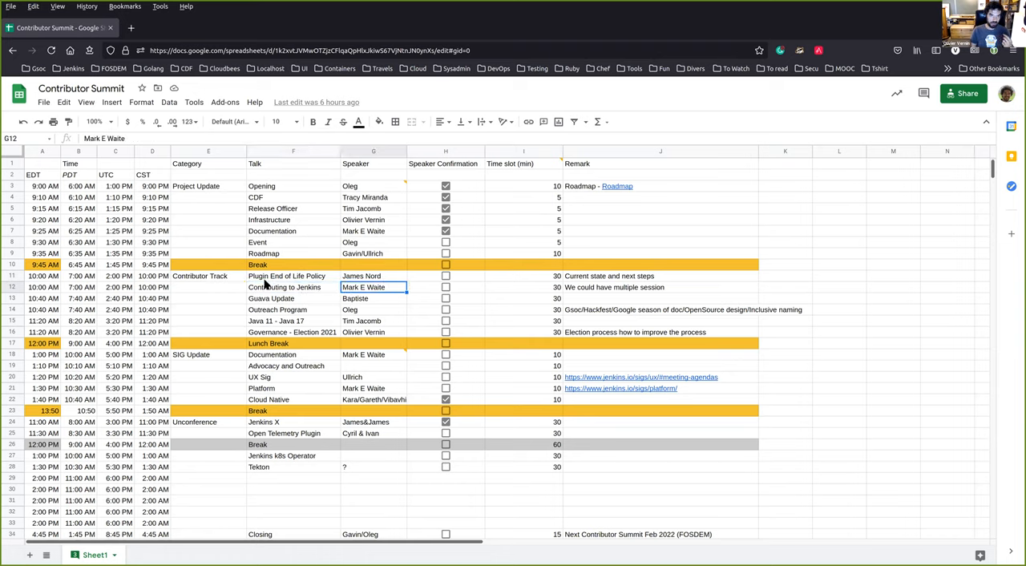
pyautogui.moveTo(279, 301)
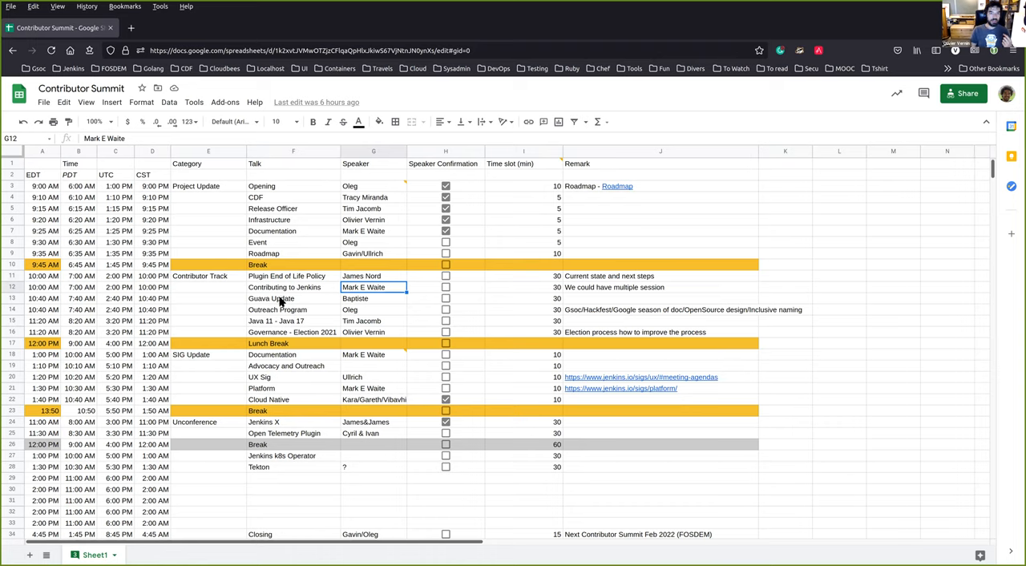
pyautogui.click(269, 299)
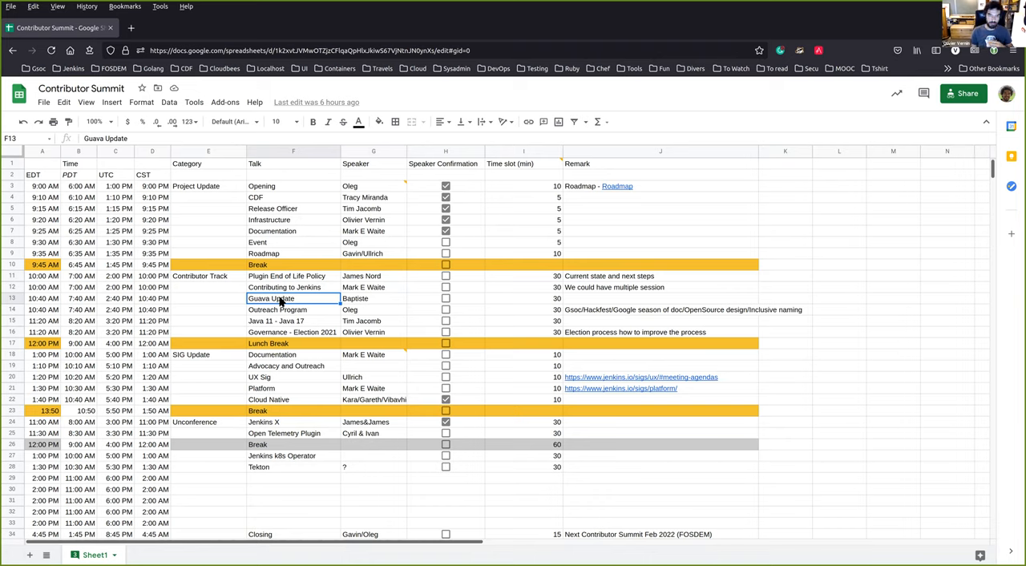
pyautogui.moveTo(379, 307)
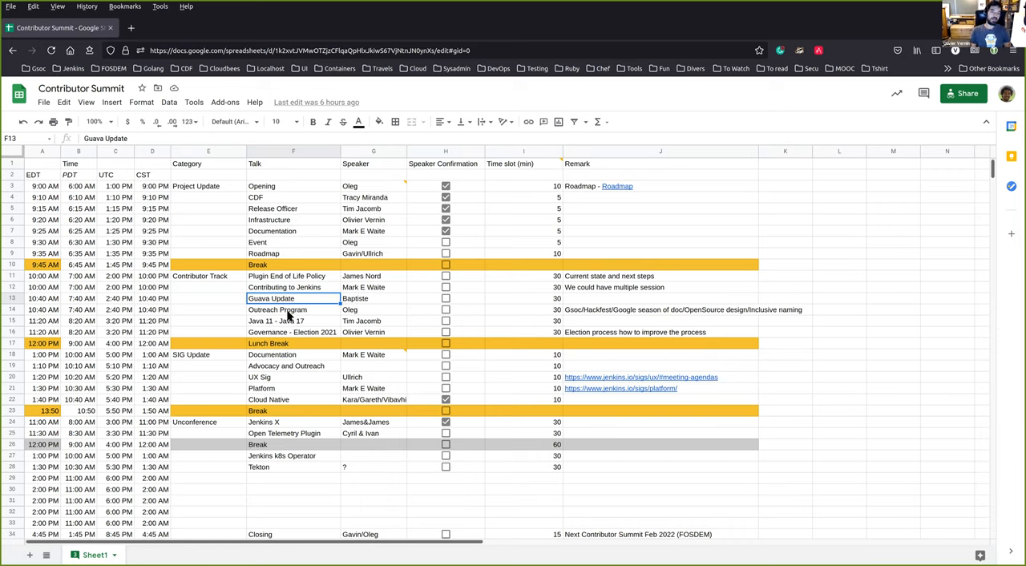
# - Set the Java 11 - Java 17 talk's speaker to 'Tim Jacomb or Mark' and toggle the CDF talk's confirmation
pyautogui.click(292, 320)
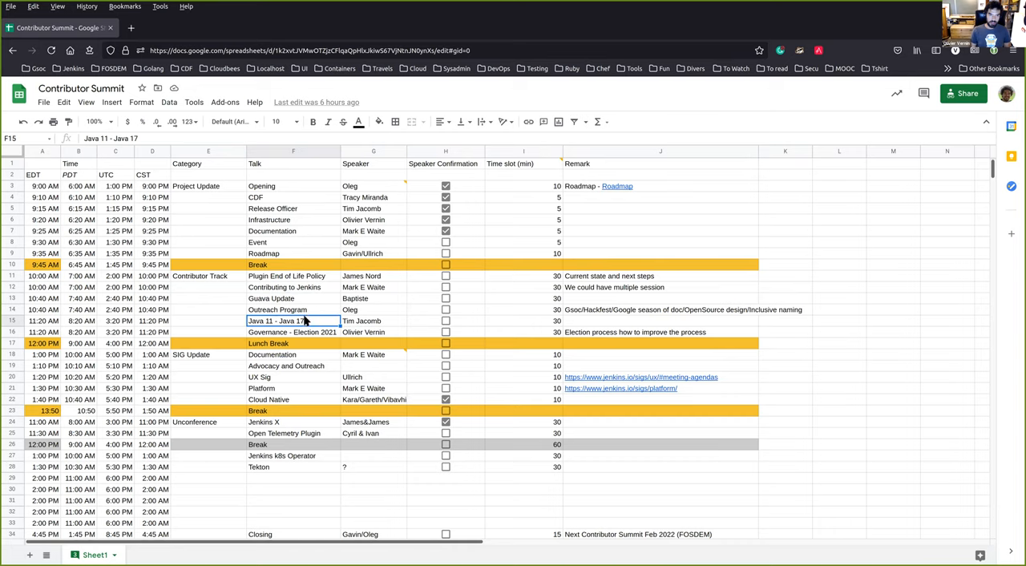
pyautogui.moveTo(314, 321)
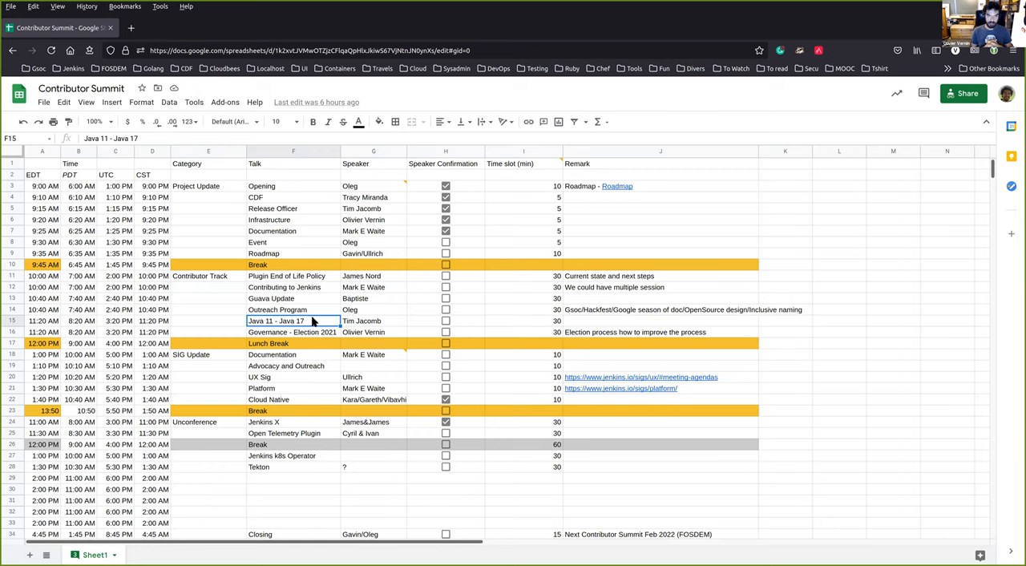
pyautogui.moveTo(320, 298)
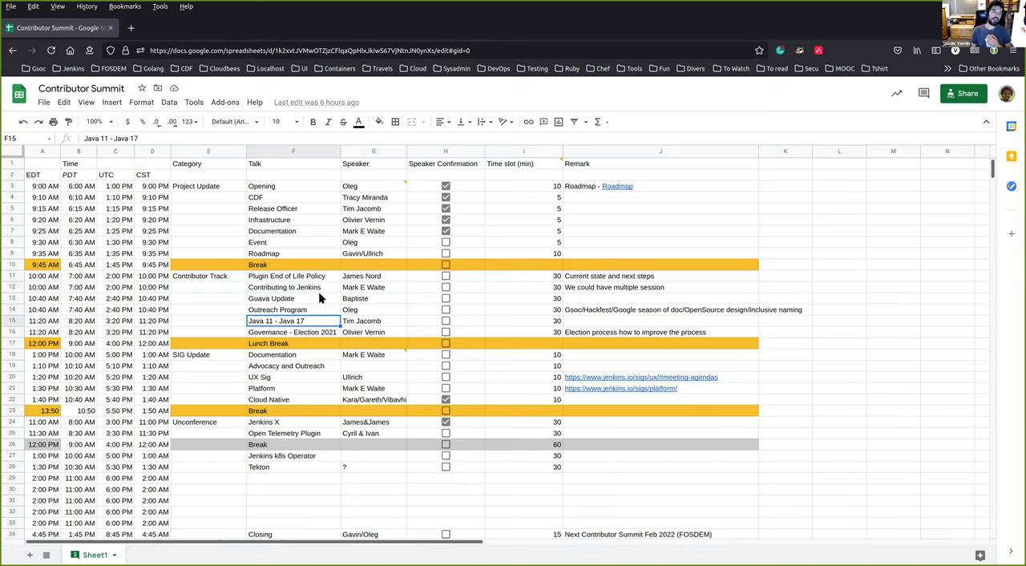
pyautogui.click(292, 332)
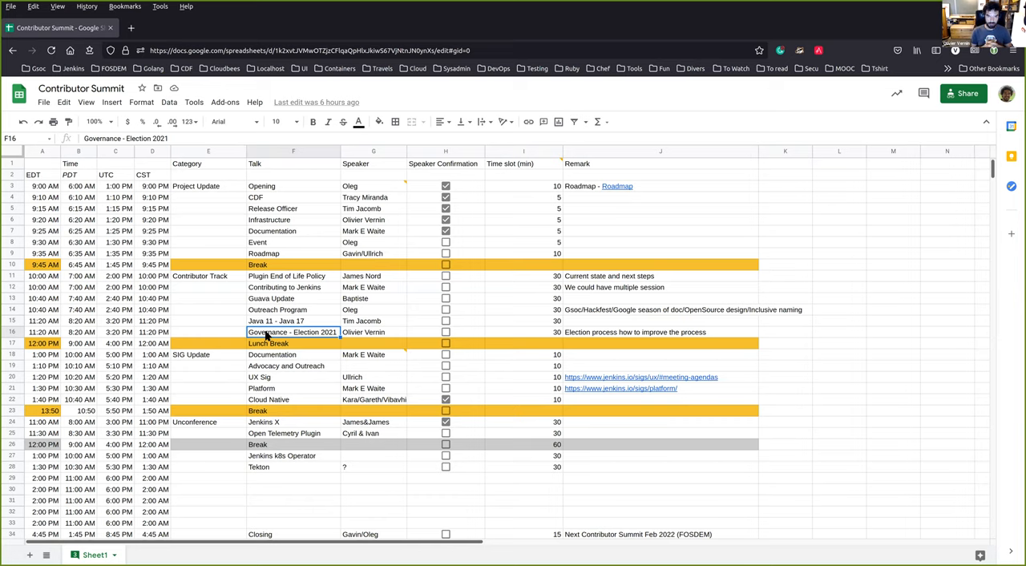
pyautogui.moveTo(334, 307)
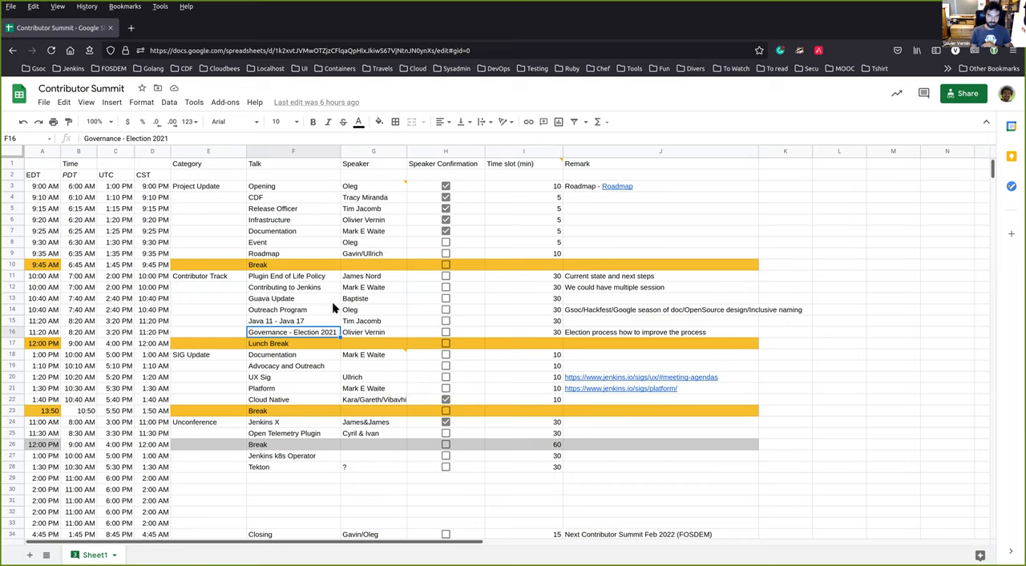
pyautogui.moveTo(378, 337)
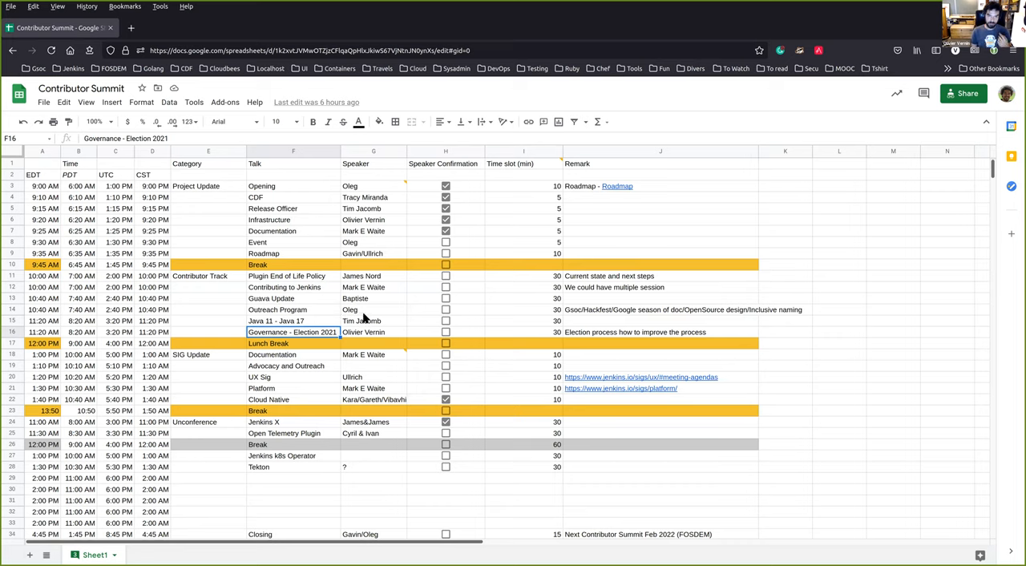
pyautogui.moveTo(334, 303)
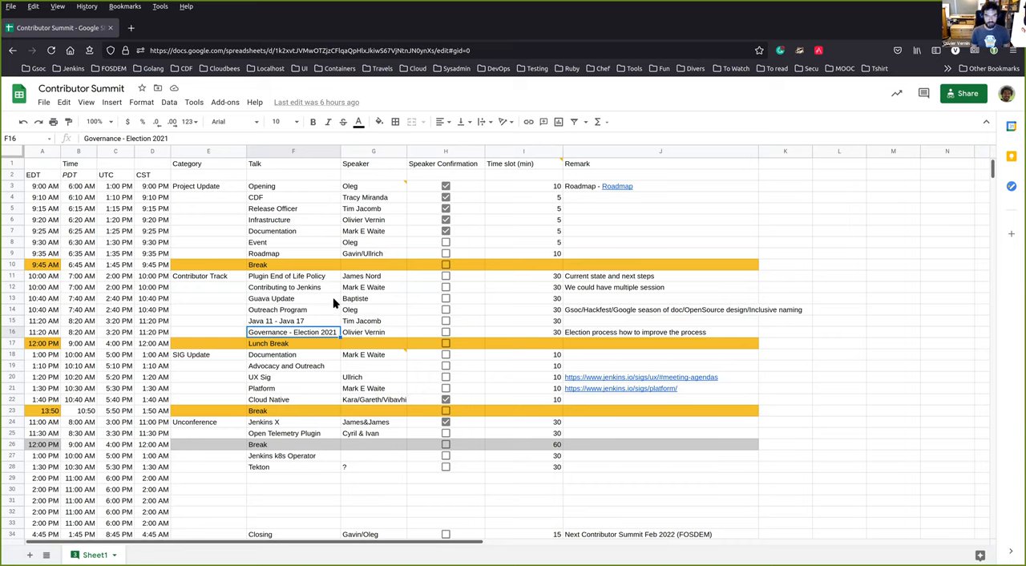
pyautogui.moveTo(276, 359)
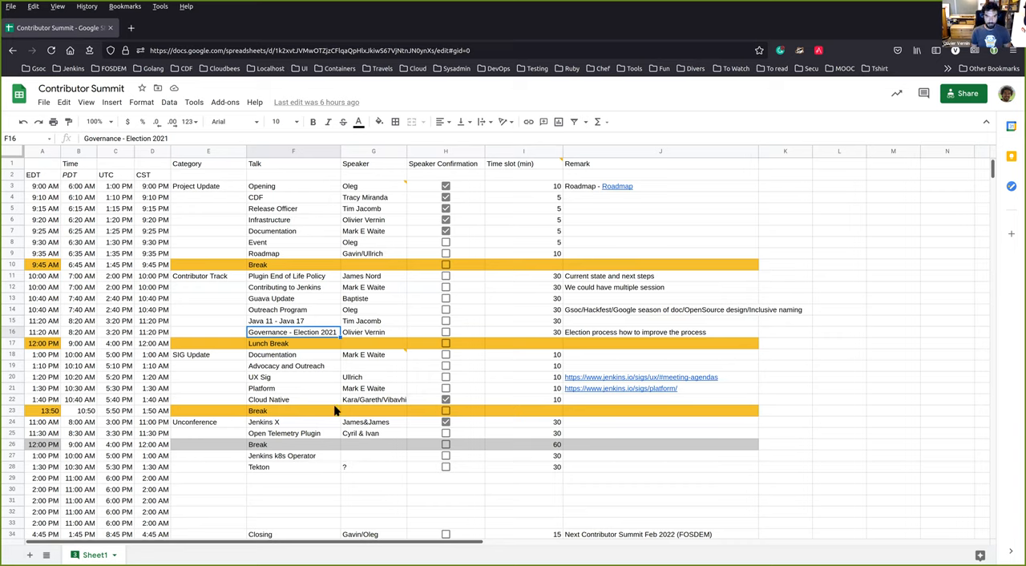
pyautogui.moveTo(313, 385)
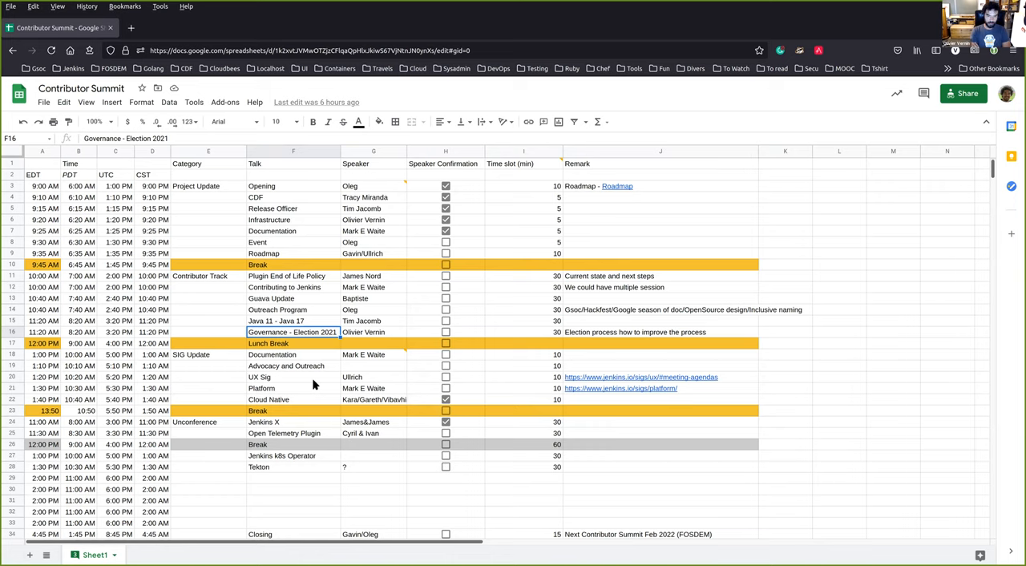
pyautogui.moveTo(298, 352)
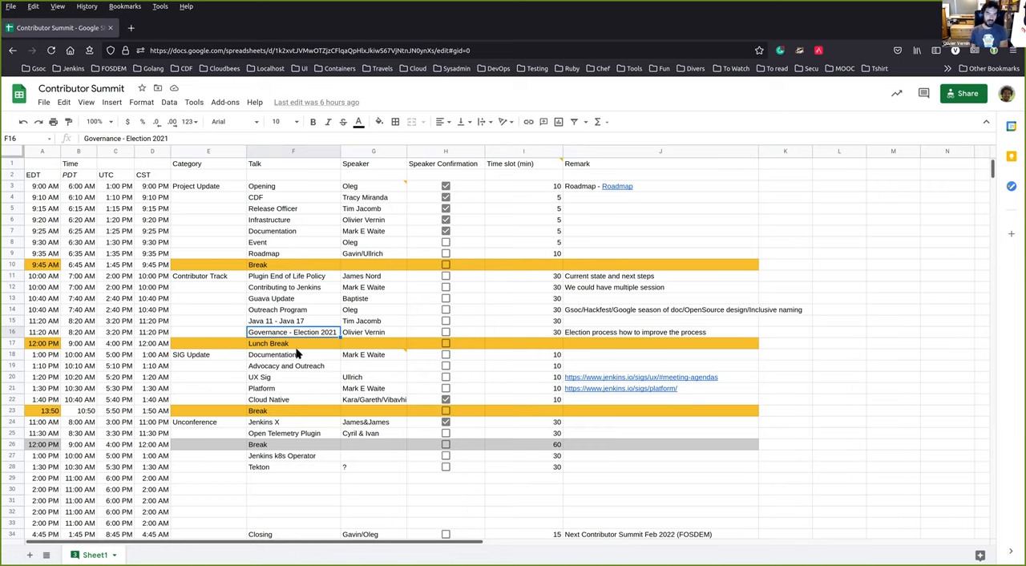
pyautogui.moveTo(338, 365)
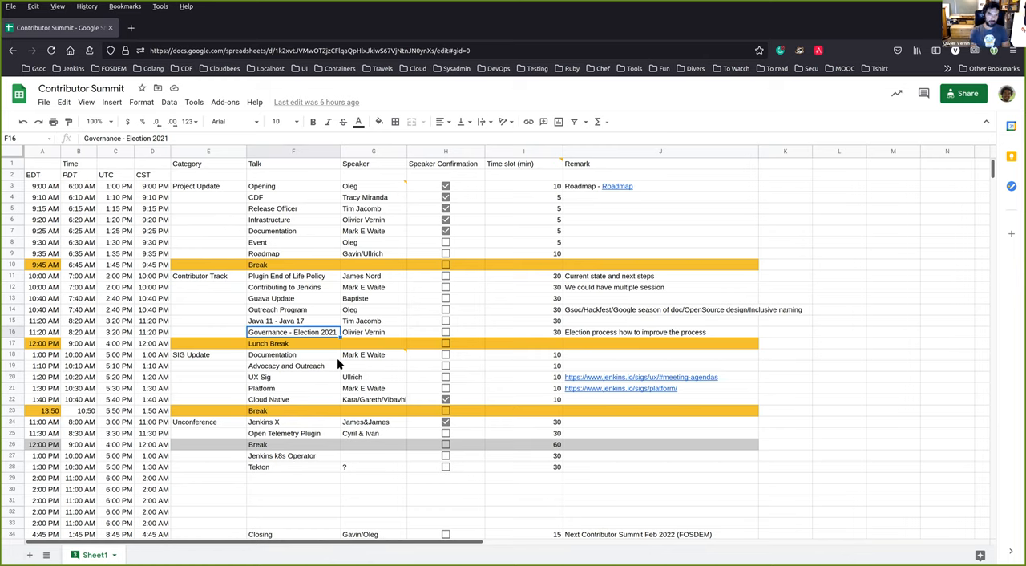
pyautogui.moveTo(356, 343)
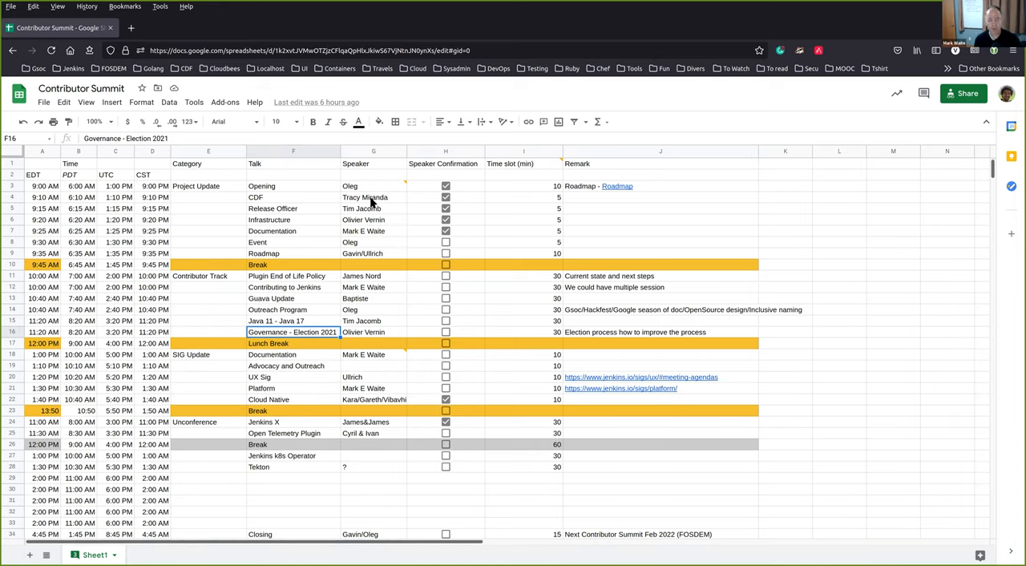
pyautogui.click(373, 321)
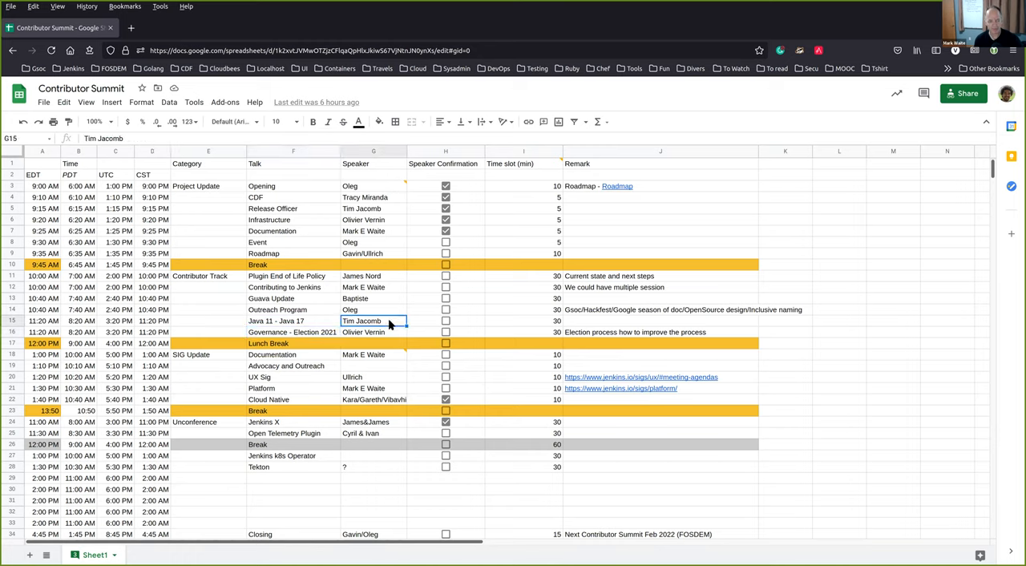
pyautogui.doubleClick(372, 321)
pyautogui.write(' or Mark')
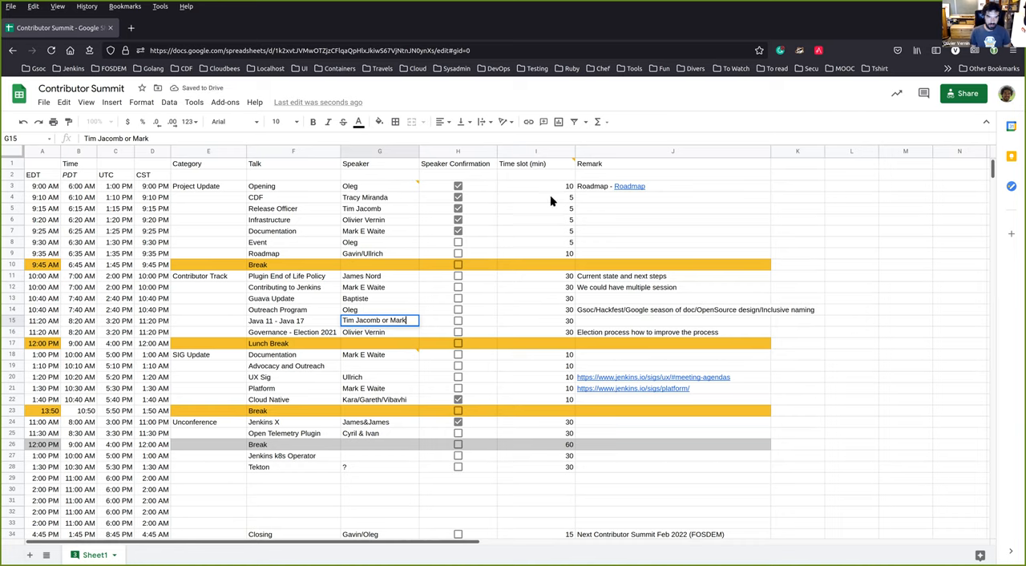
pyautogui.moveTo(382, 153)
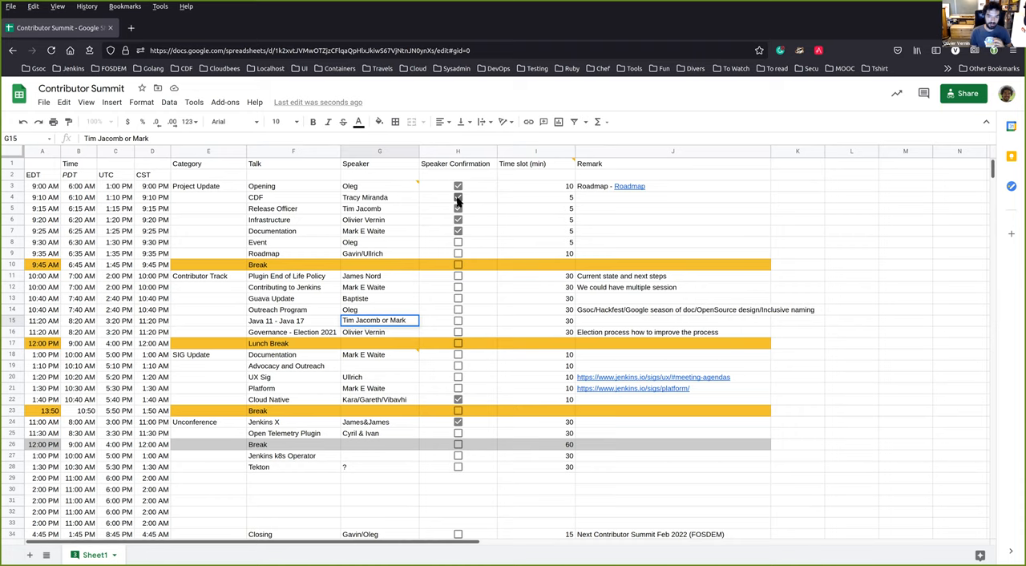
pyautogui.click(459, 199)
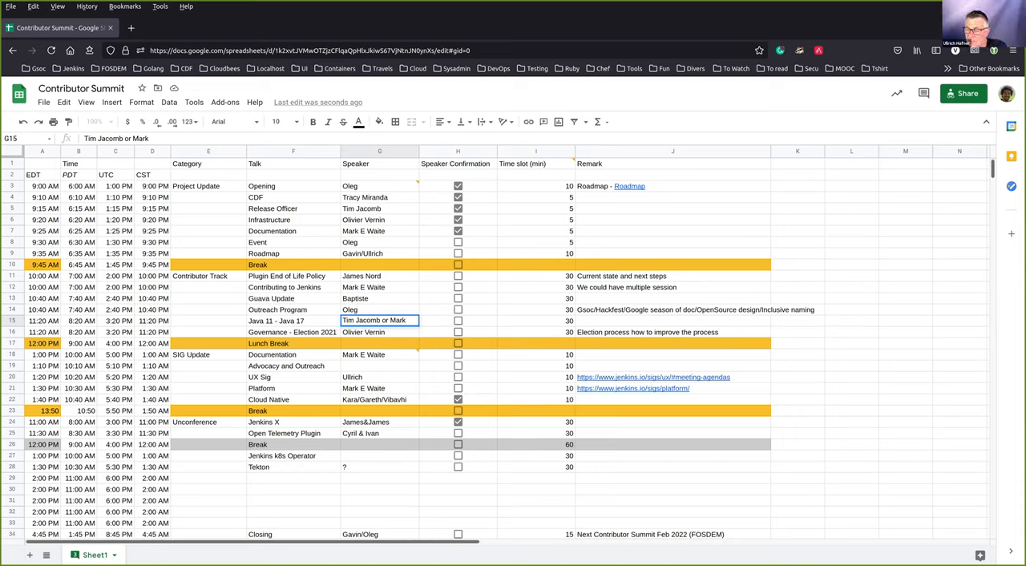
pyautogui.moveTo(891, 215)
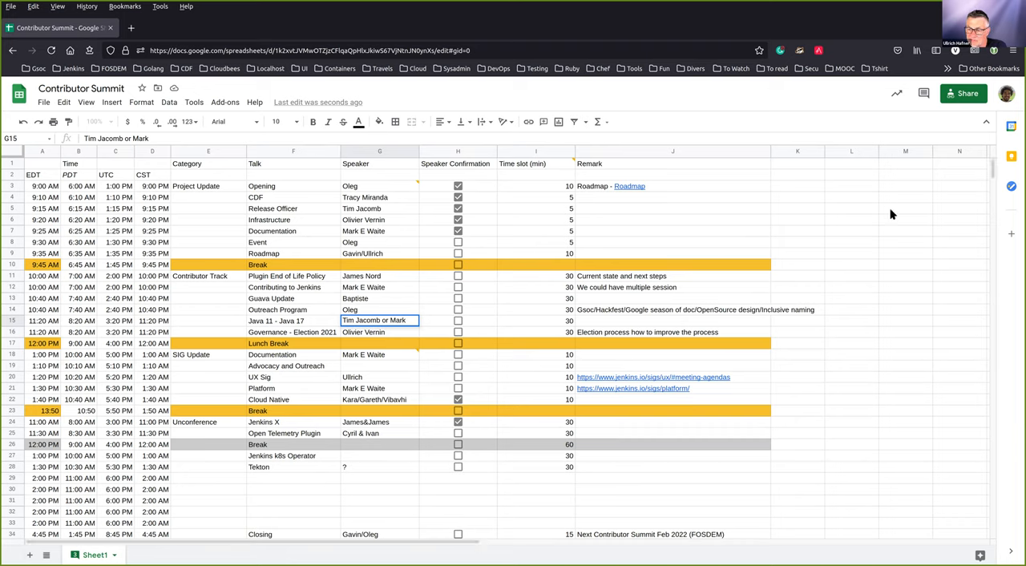
pyautogui.moveTo(873, 237)
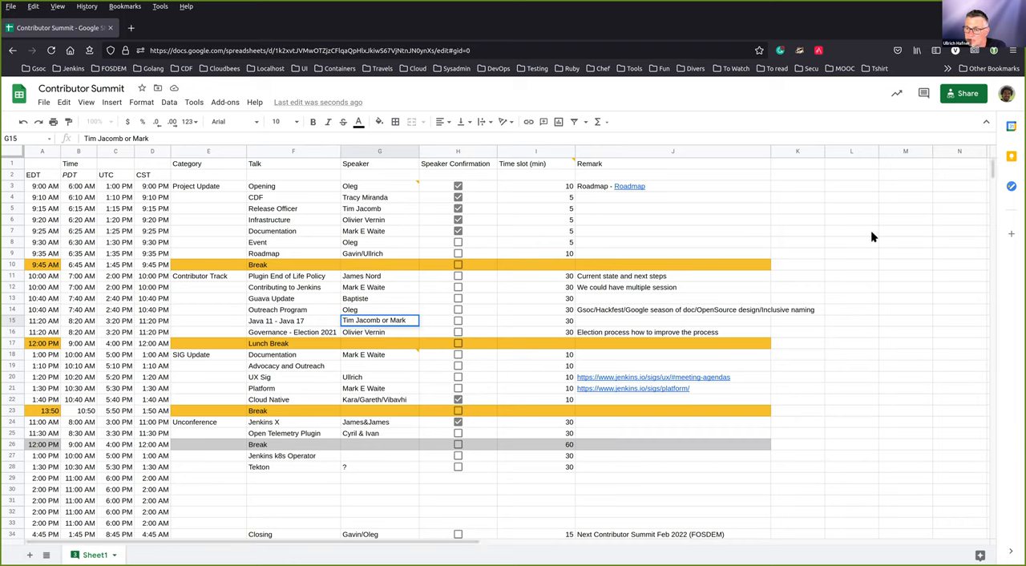
pyautogui.moveTo(798, 224)
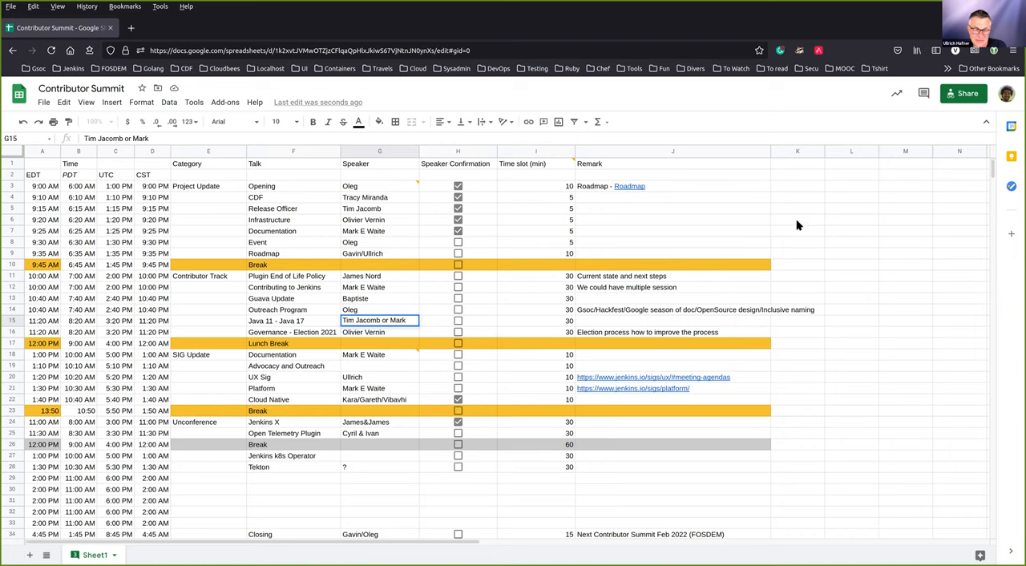
pyautogui.moveTo(538, 235)
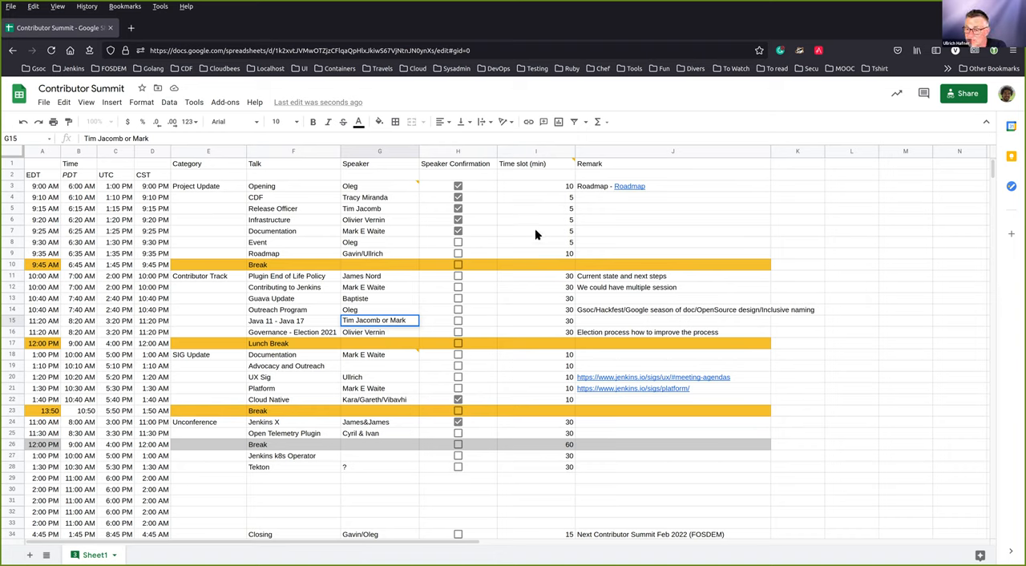
pyautogui.moveTo(494, 230)
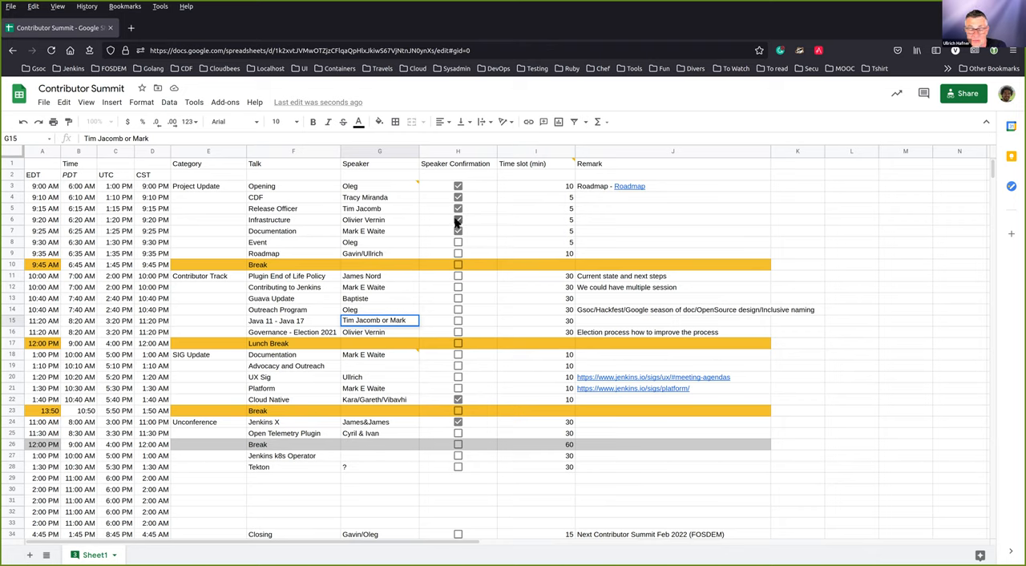
pyautogui.moveTo(430, 215)
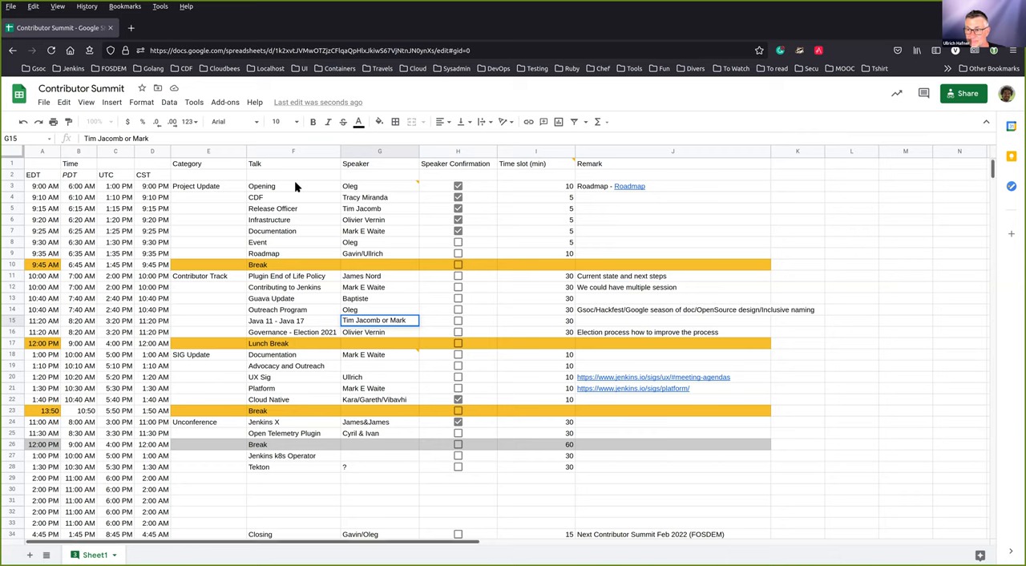
pyautogui.click(292, 186)
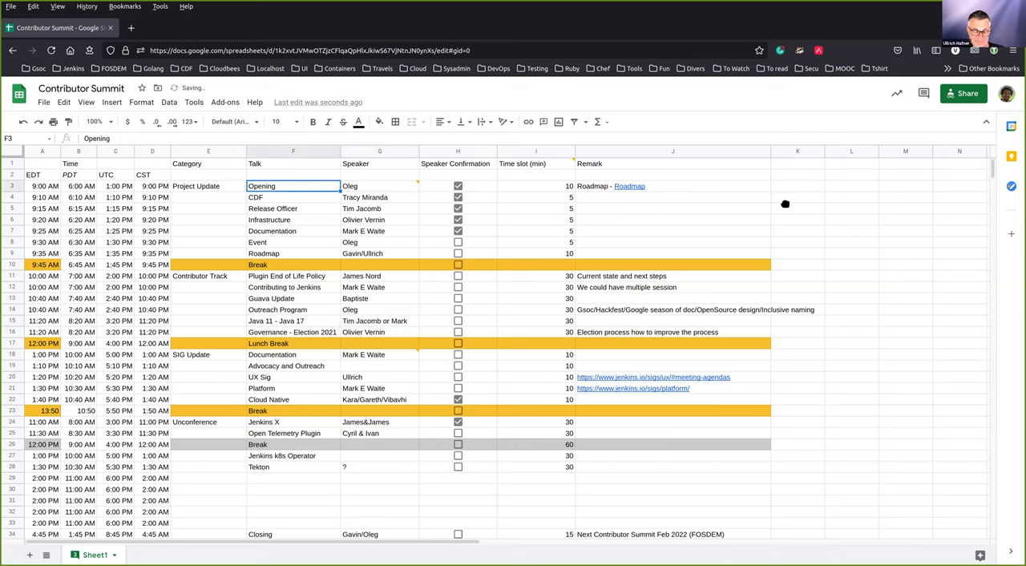
pyautogui.moveTo(404, 311)
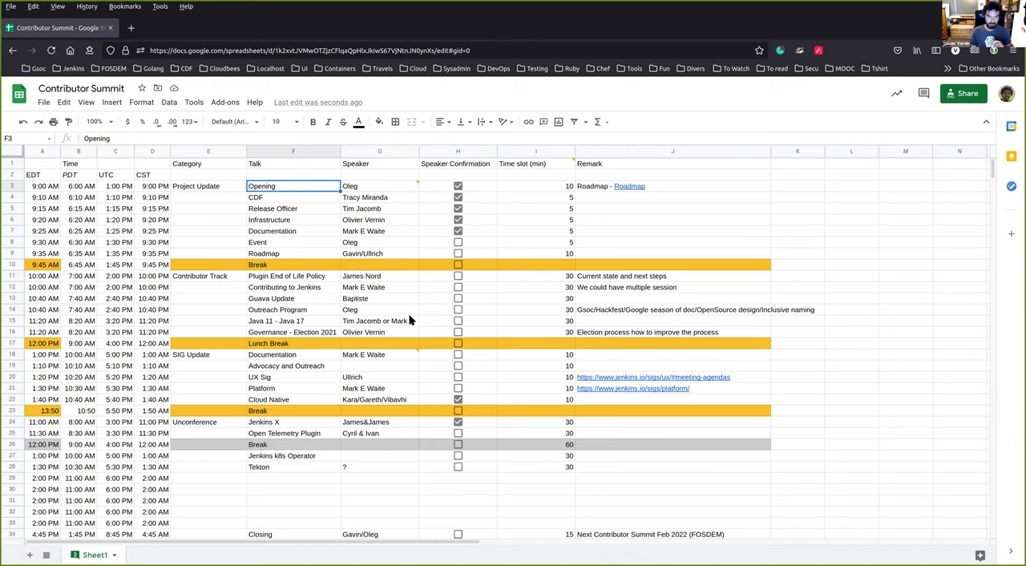
pyautogui.moveTo(504, 335)
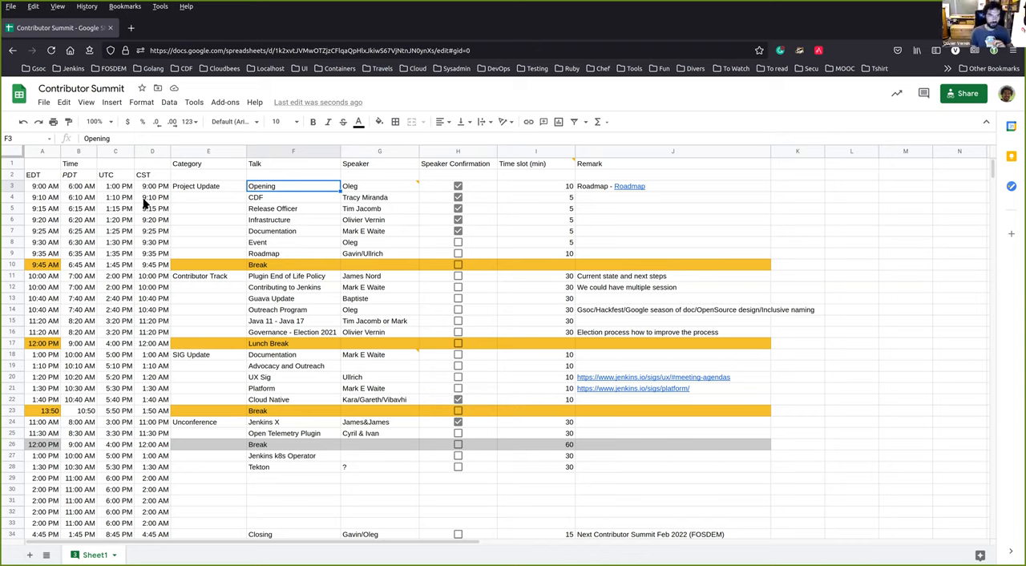
pyautogui.moveTo(103, 191)
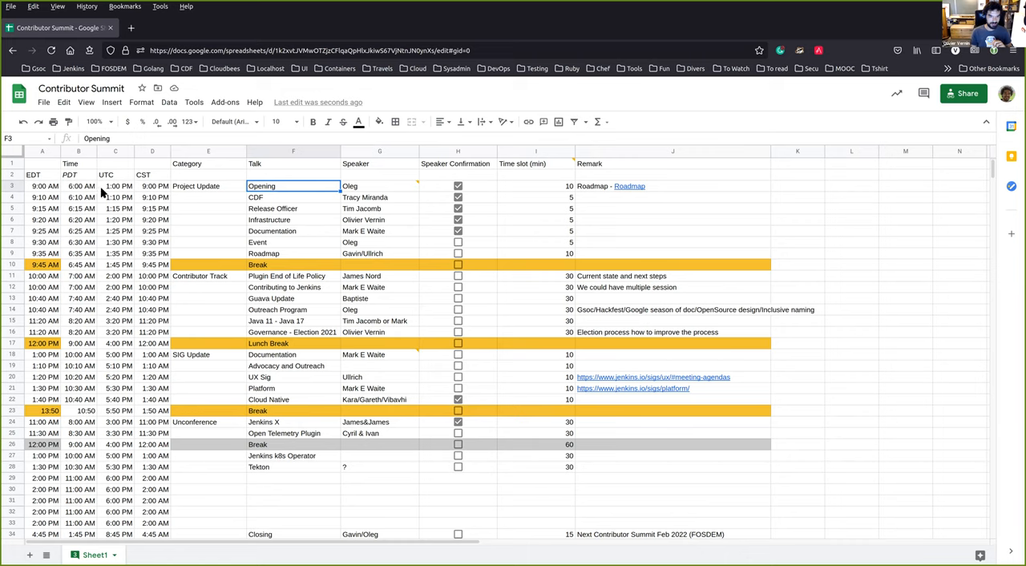
pyautogui.scroll(-3)
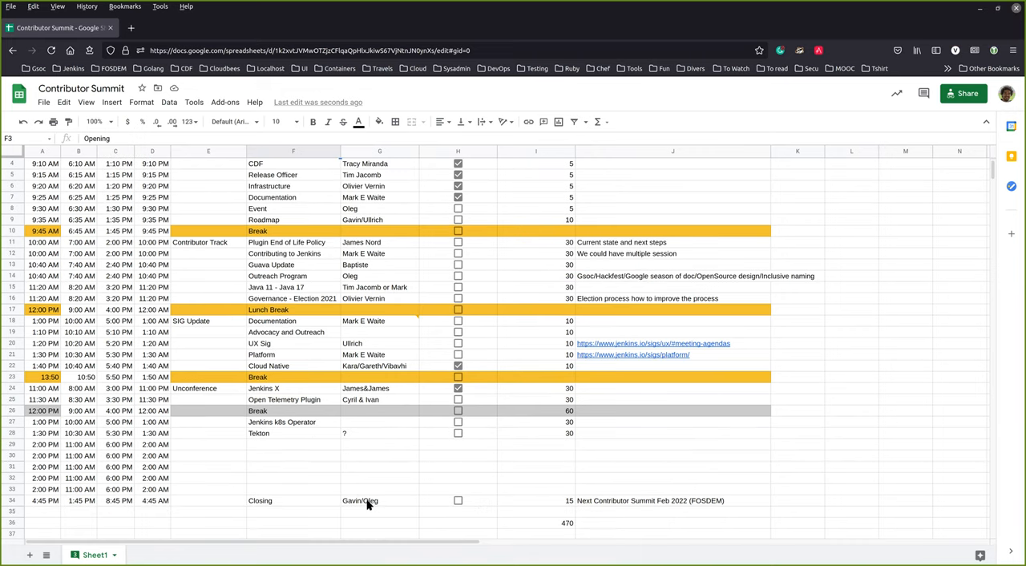
pyautogui.scroll(3)
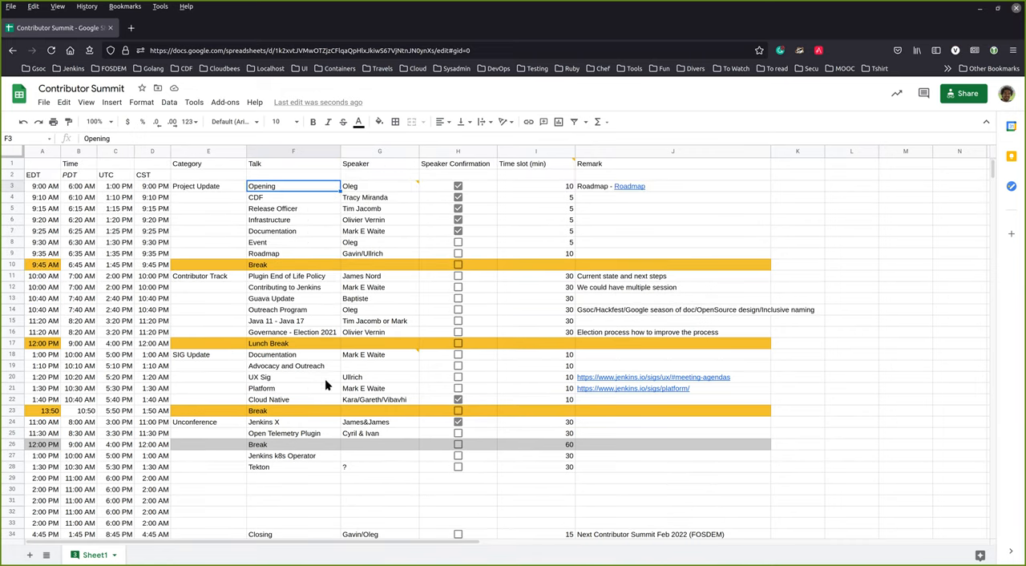
pyautogui.moveTo(313, 311)
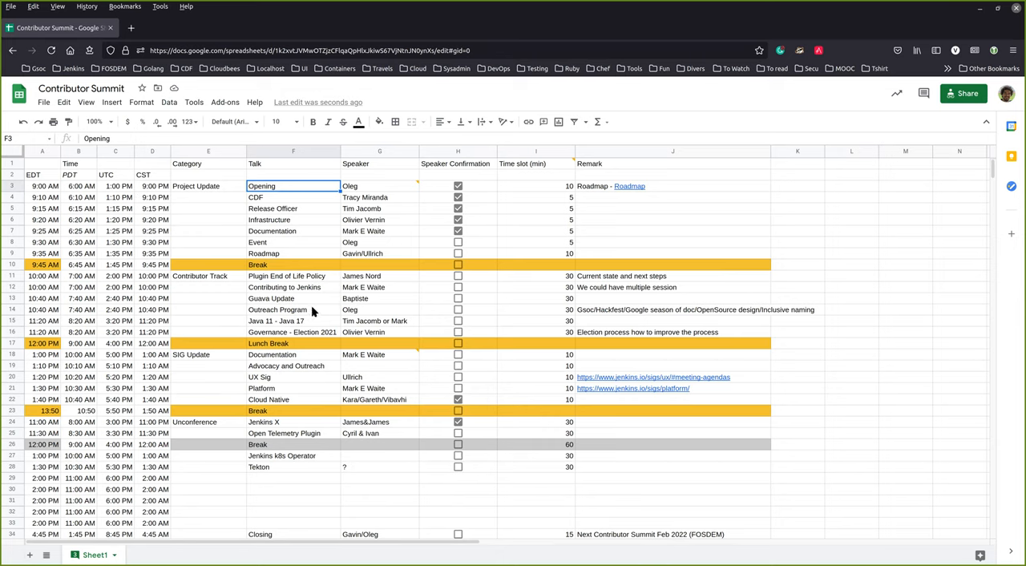
pyautogui.scroll(-3)
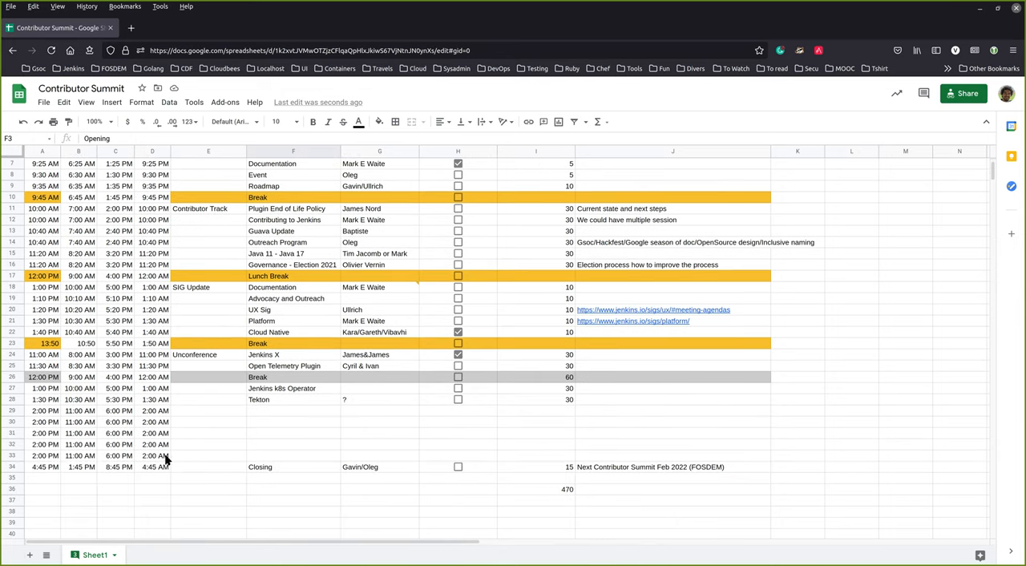
pyautogui.click(378, 467)
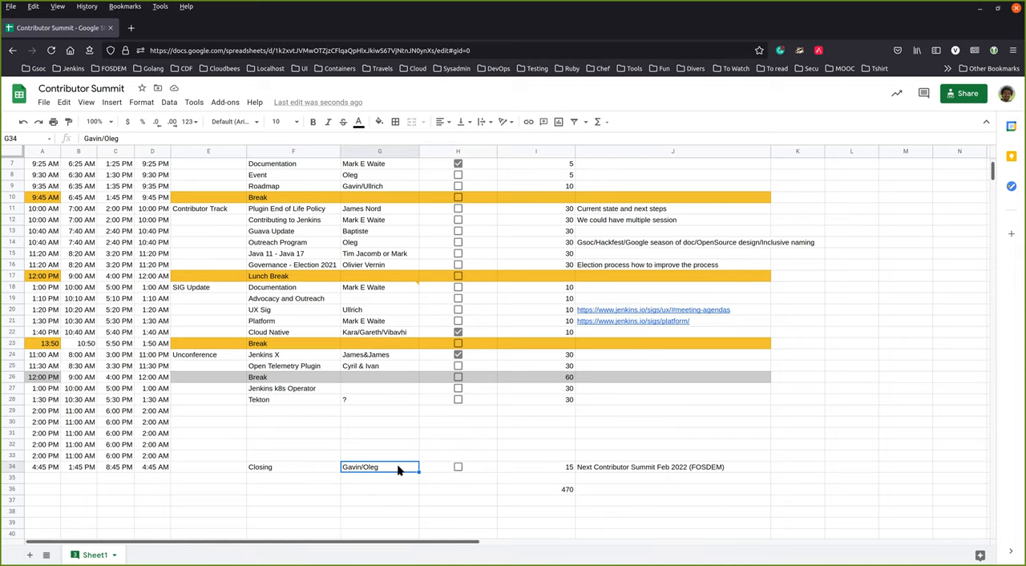
pyautogui.scroll(3)
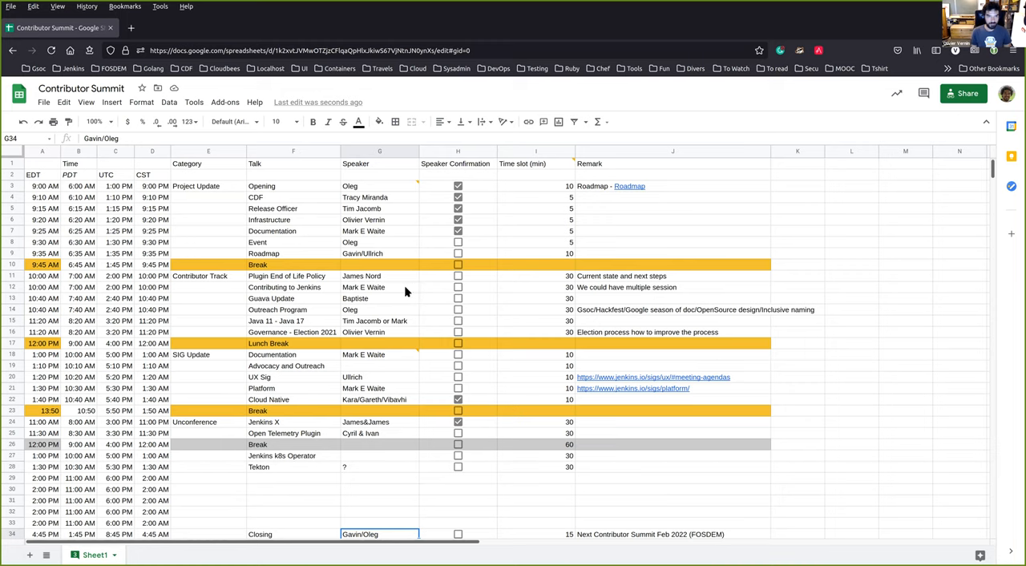
pyautogui.scroll(-3)
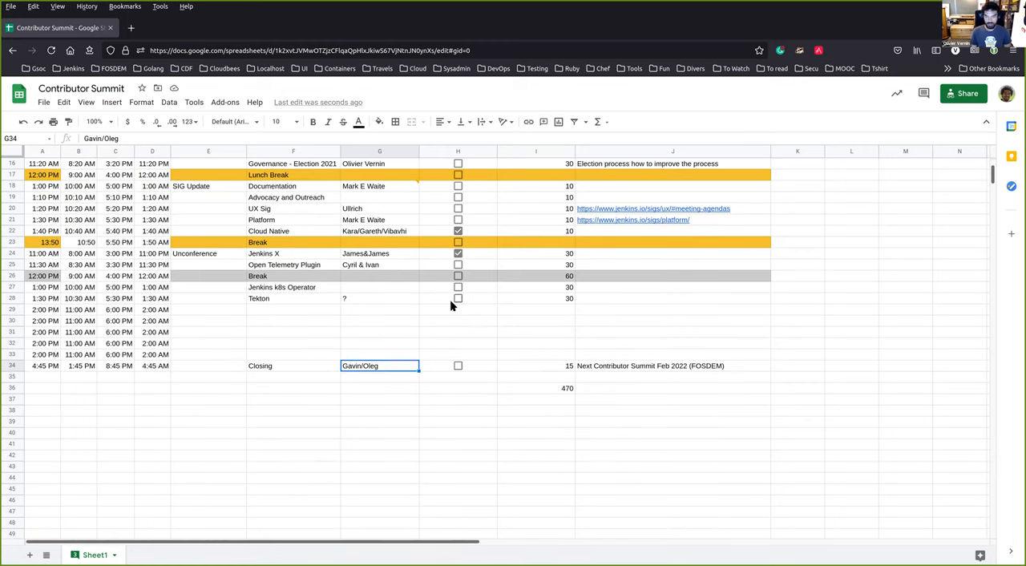
pyautogui.scroll(3)
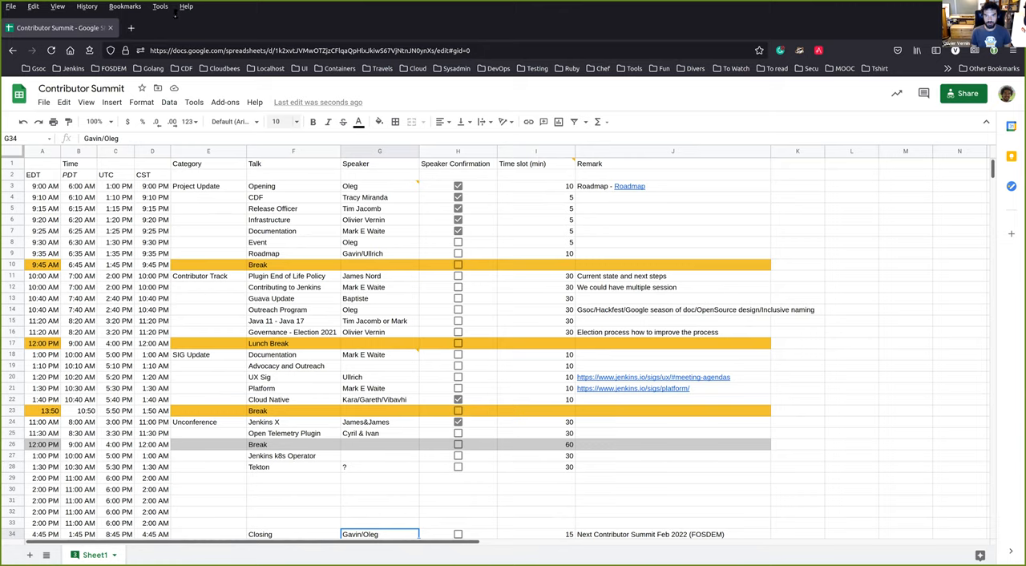
# - Load the Jenkins Contributor Summit coordination document in a new browser tab
pyautogui.click(252, 27)
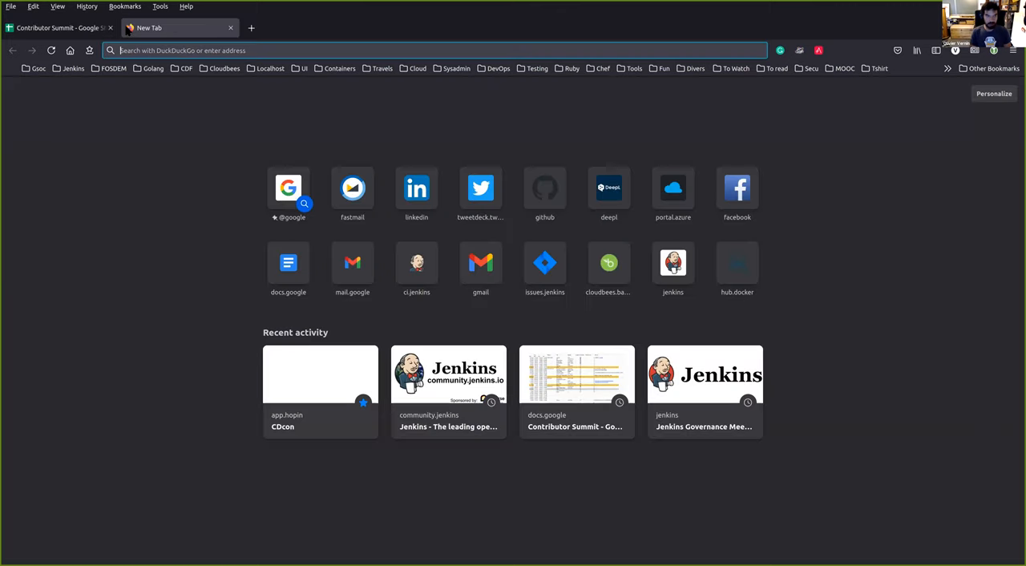
pyautogui.write('di')
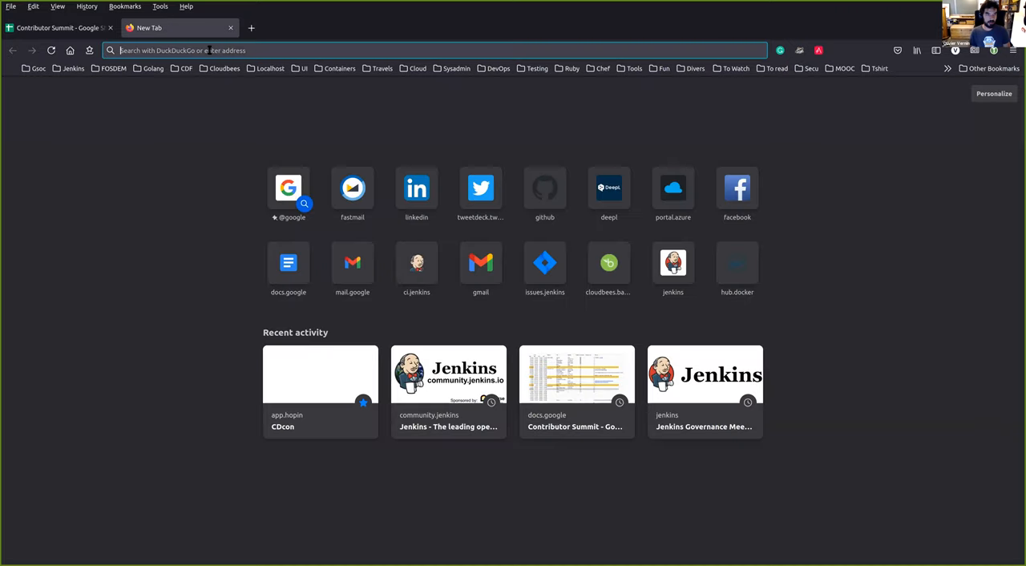
pyautogui.click(576, 375)
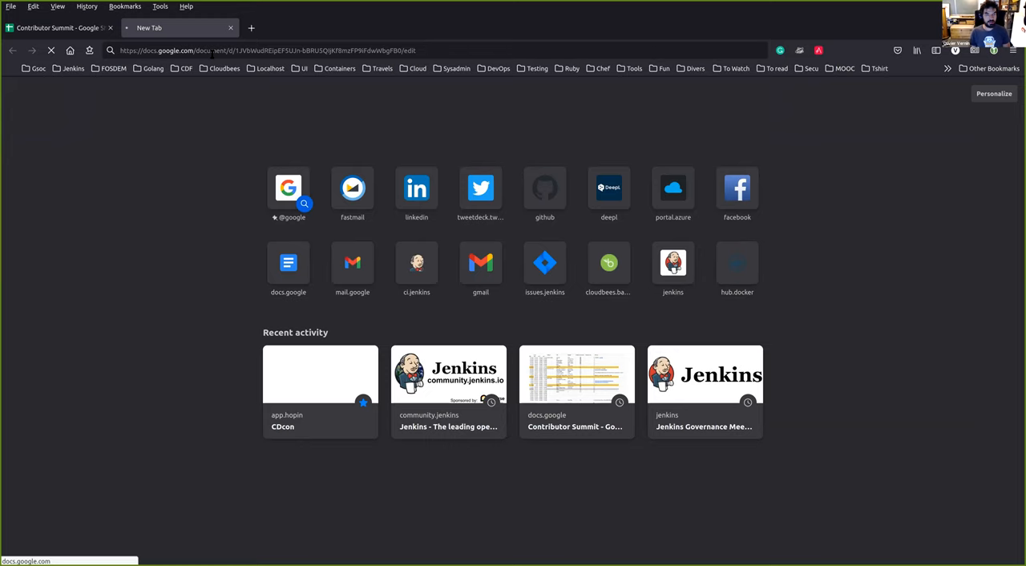
pyautogui.moveTo(353, 269)
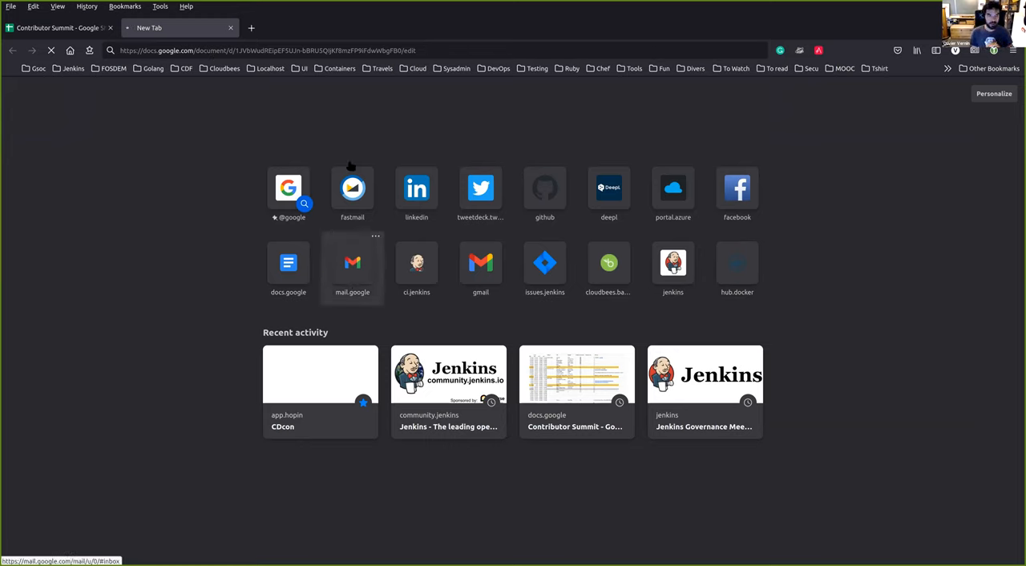
pyautogui.click(321, 388)
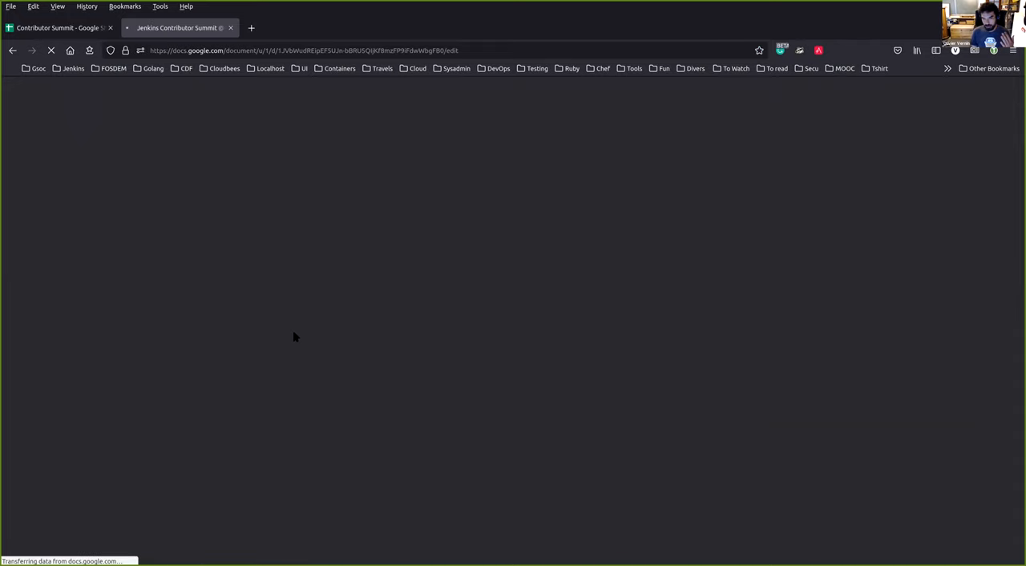
pyautogui.moveTo(201, 186)
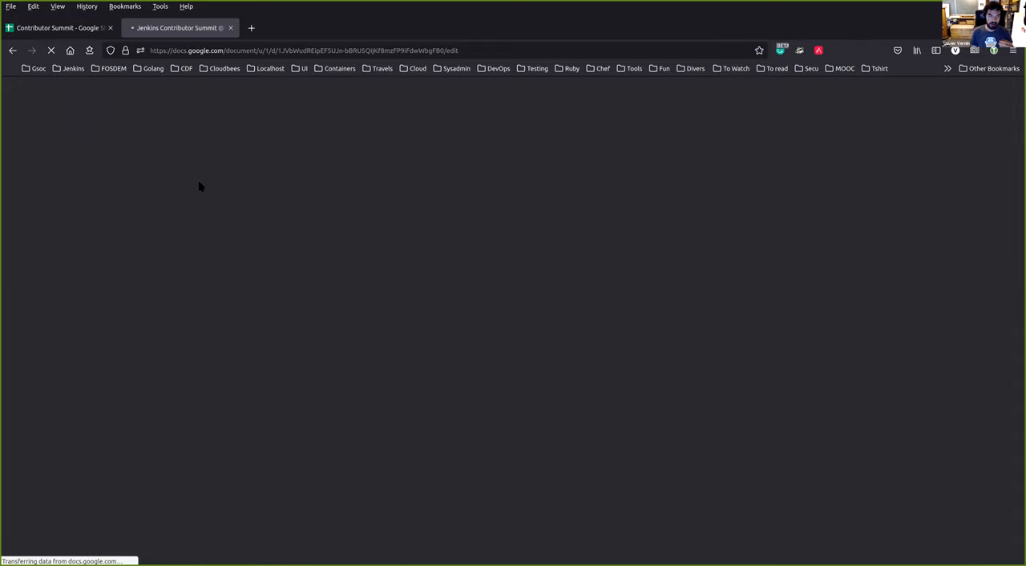
pyautogui.moveTo(192, 122)
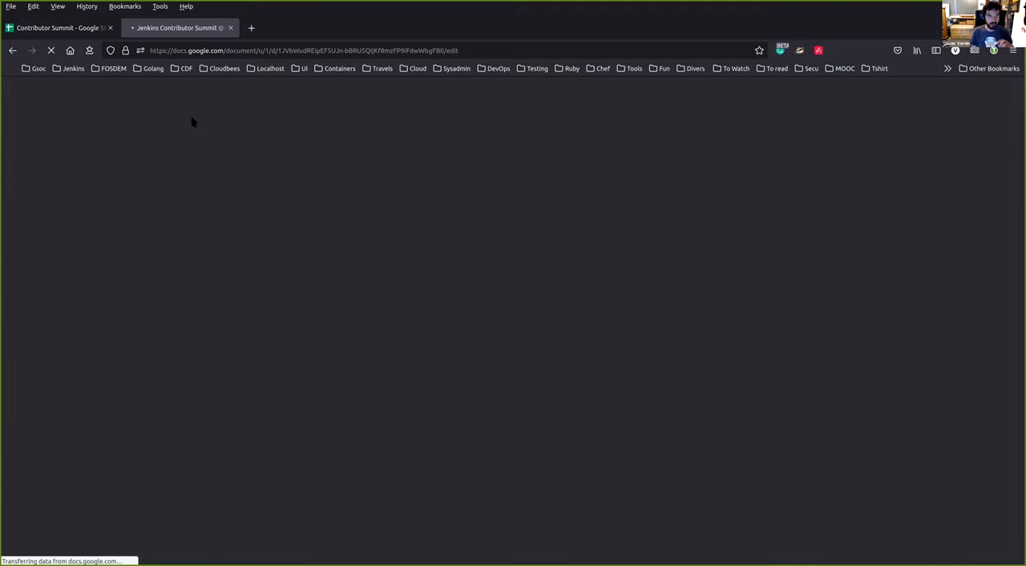
pyautogui.moveTo(287, 265)
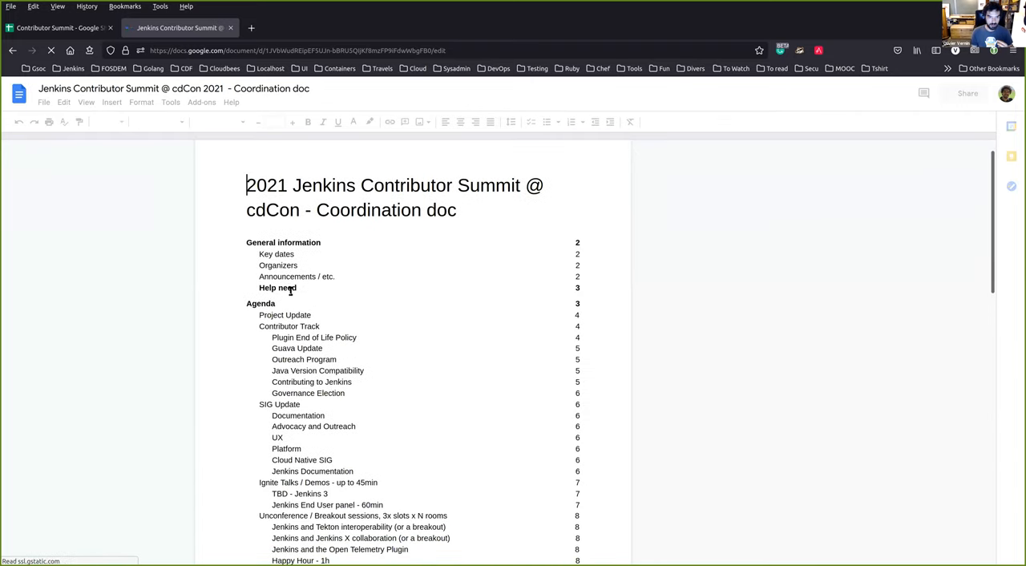
# - Scroll the coordination doc's table of contents to review the Unconference/Breakout session entries
pyautogui.scroll(-3)
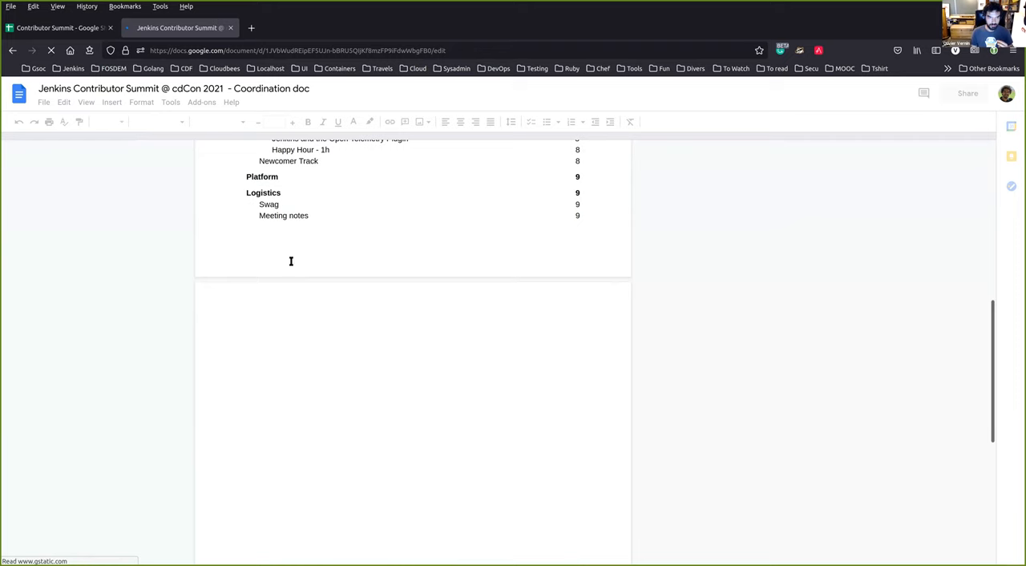
pyautogui.scroll(3)
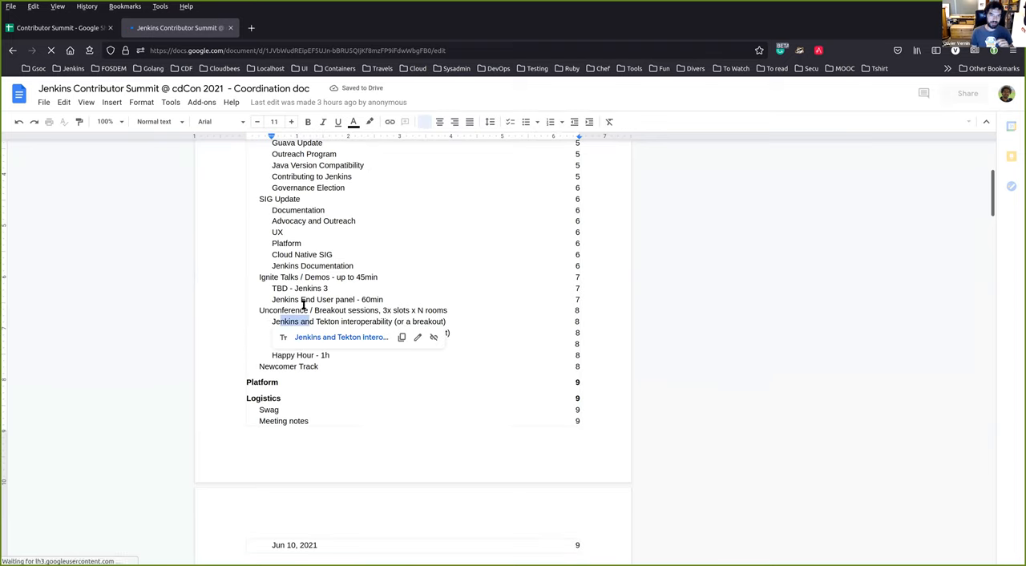
pyautogui.moveTo(463, 330)
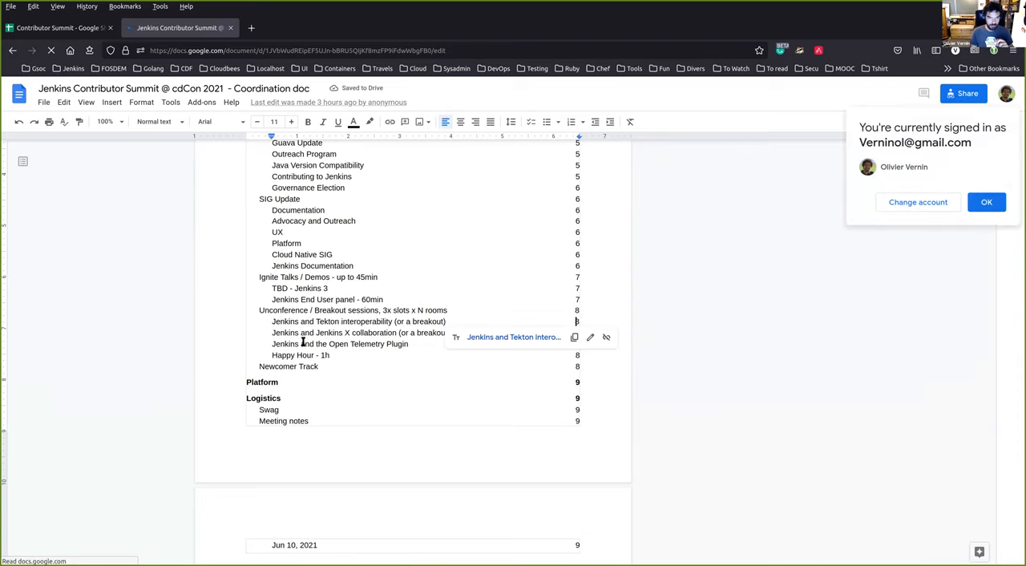
pyautogui.moveTo(359, 332)
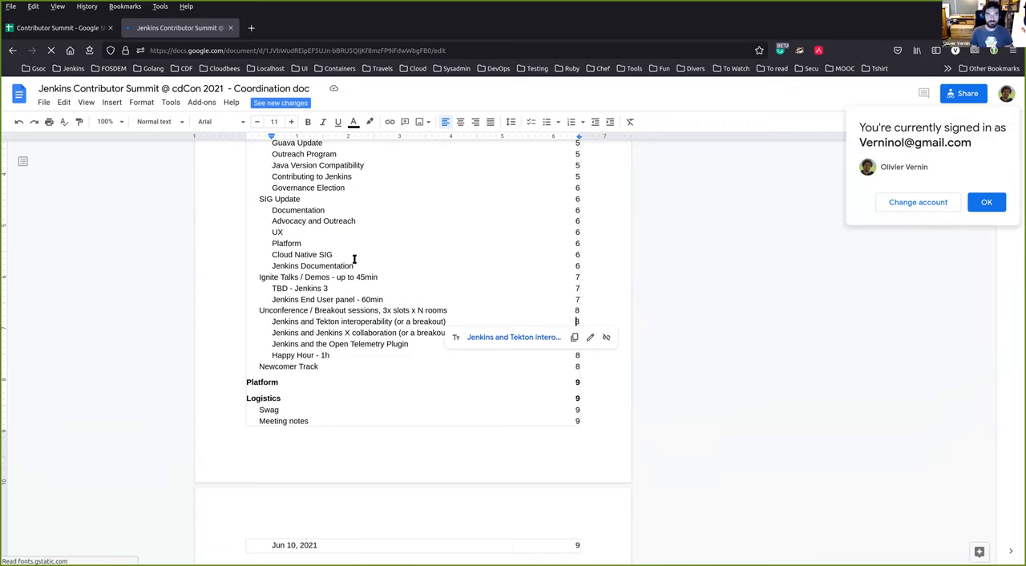
pyautogui.moveTo(456, 455)
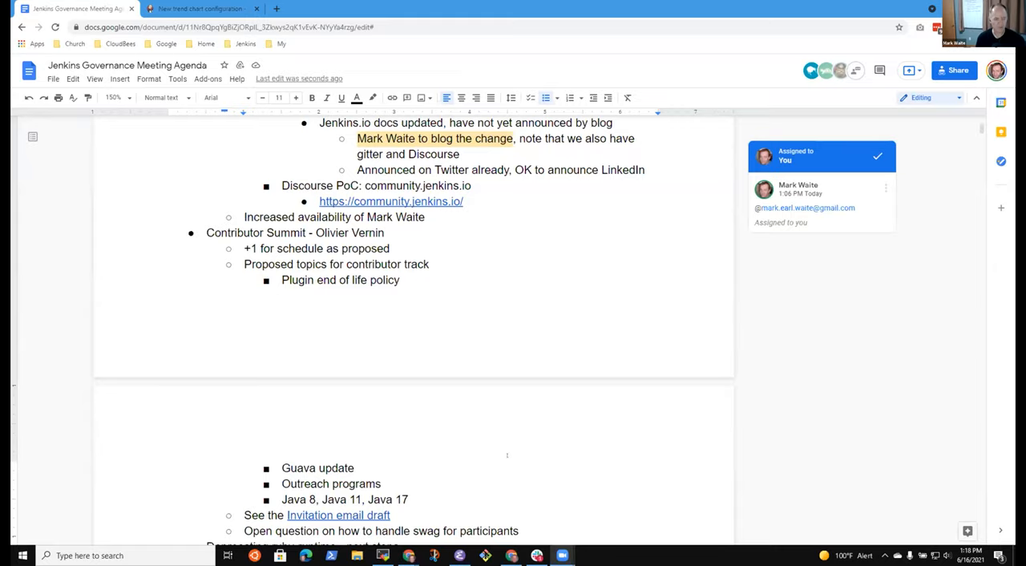
# - Add a sub-bullet 'Daniel to review' under the Deprecating ruby-runtime agenda item
pyautogui.scroll(-3)
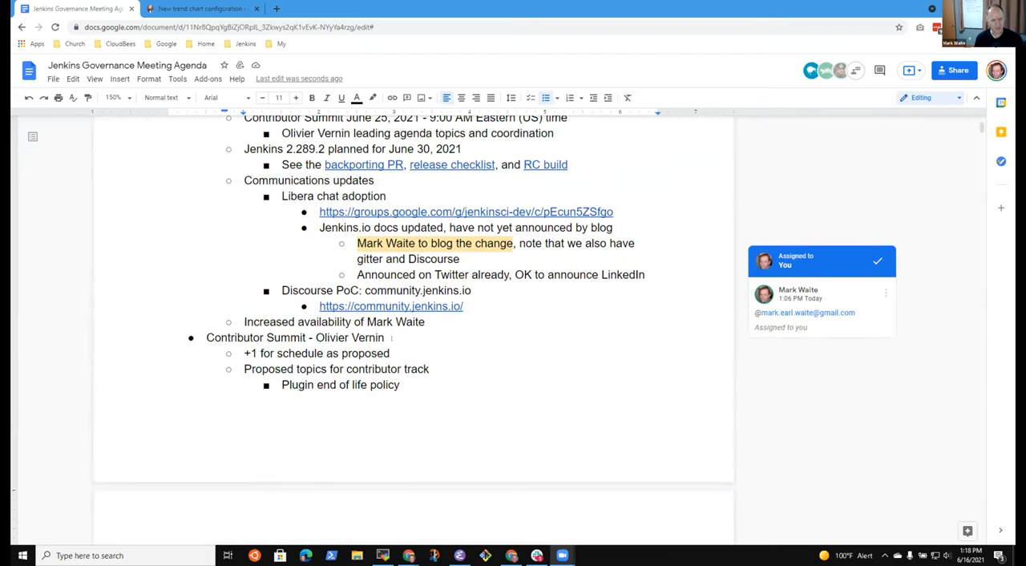
pyautogui.scroll(-3)
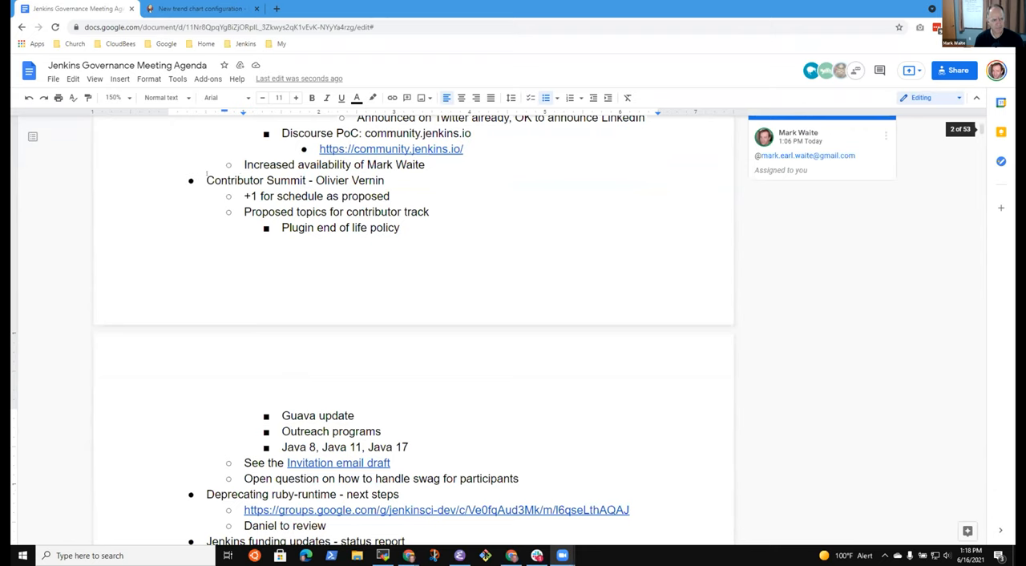
pyautogui.doubleClick(295, 180)
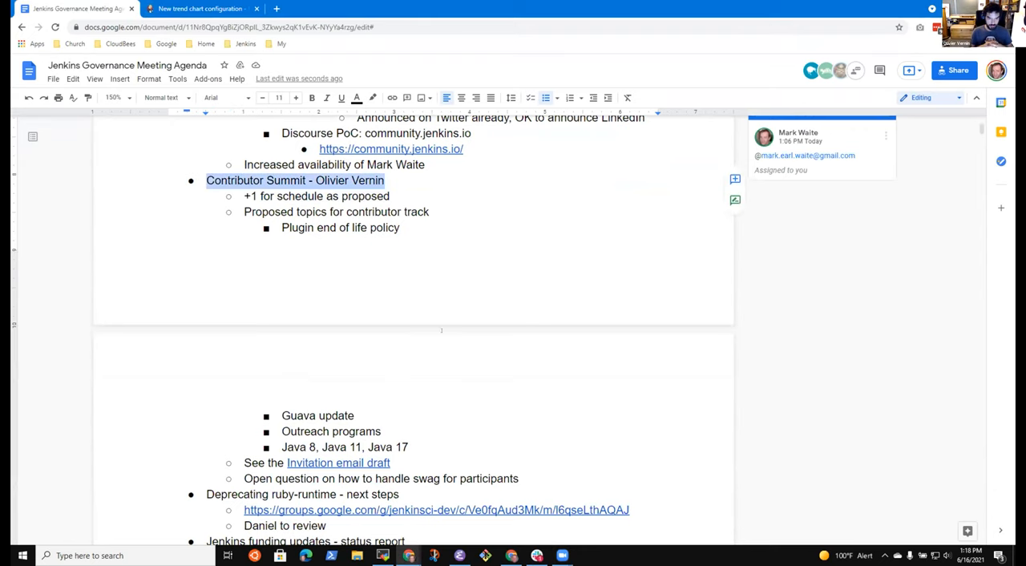
pyautogui.scroll(-3)
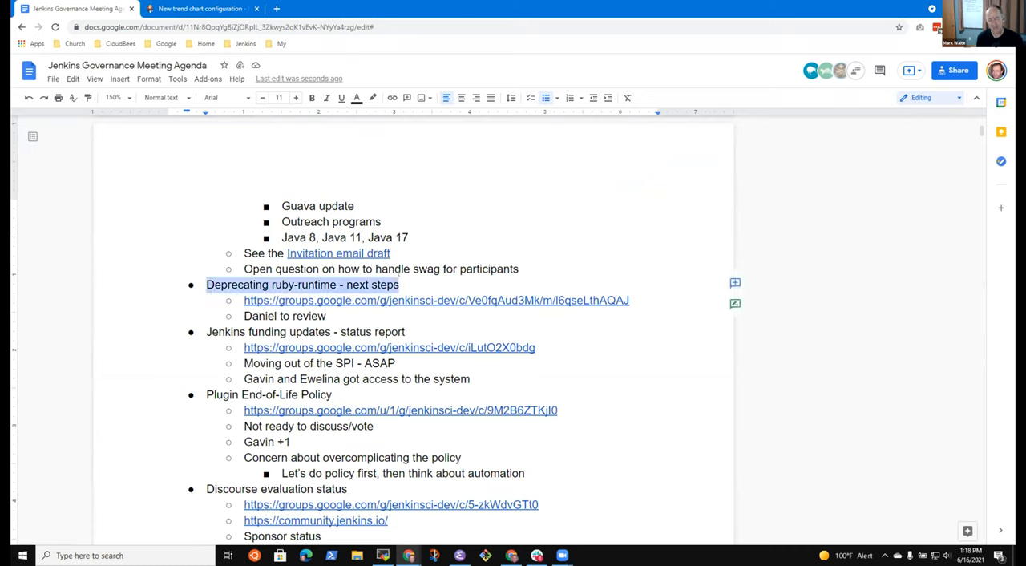
pyautogui.click(243, 316)
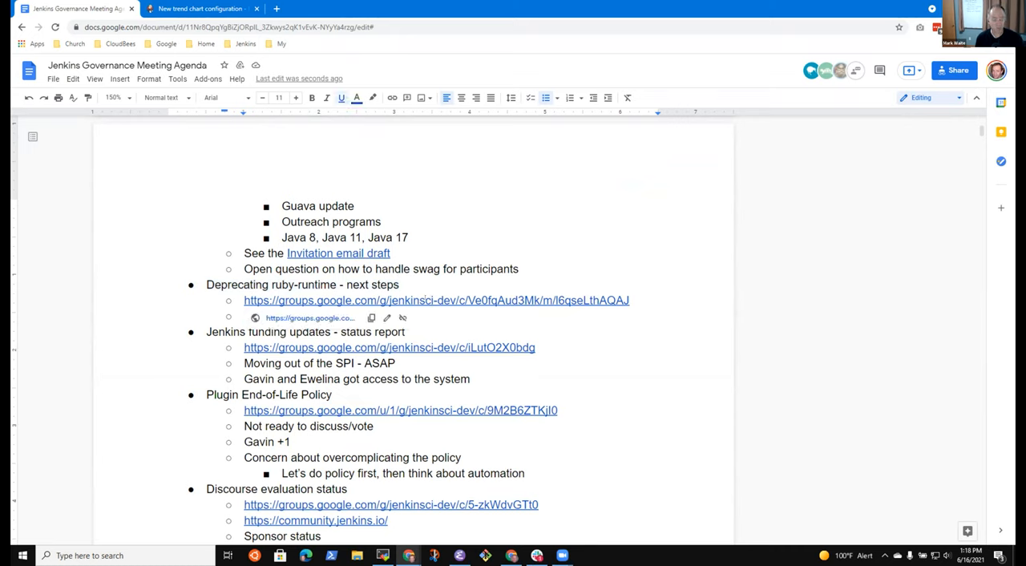
pyautogui.write('Daniel to review')
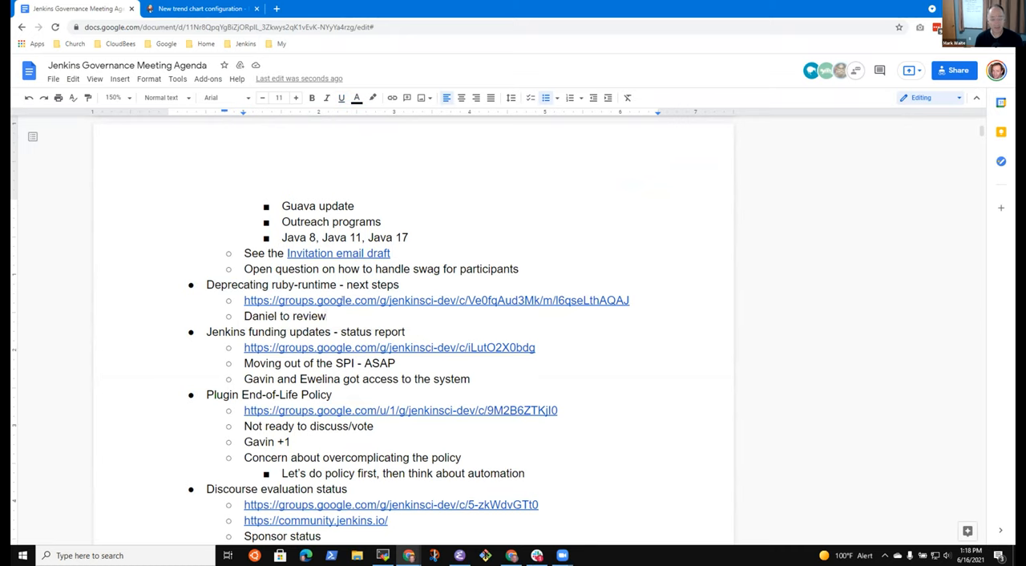
# - Highlight the Jenkins funding updates and Discourse evaluation status headings while discussing them
pyautogui.click(243, 286)
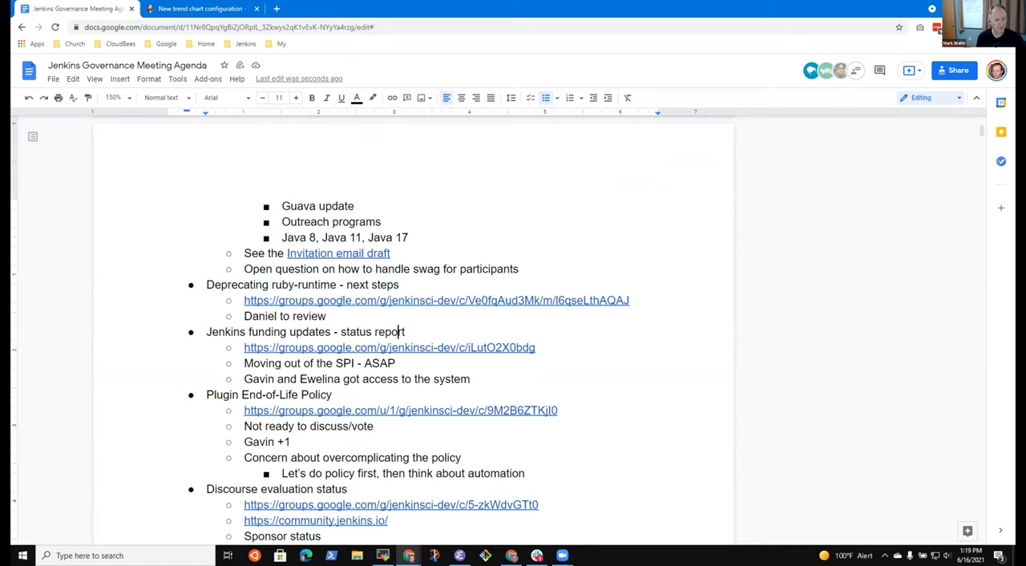
pyautogui.tripleClick(305, 330)
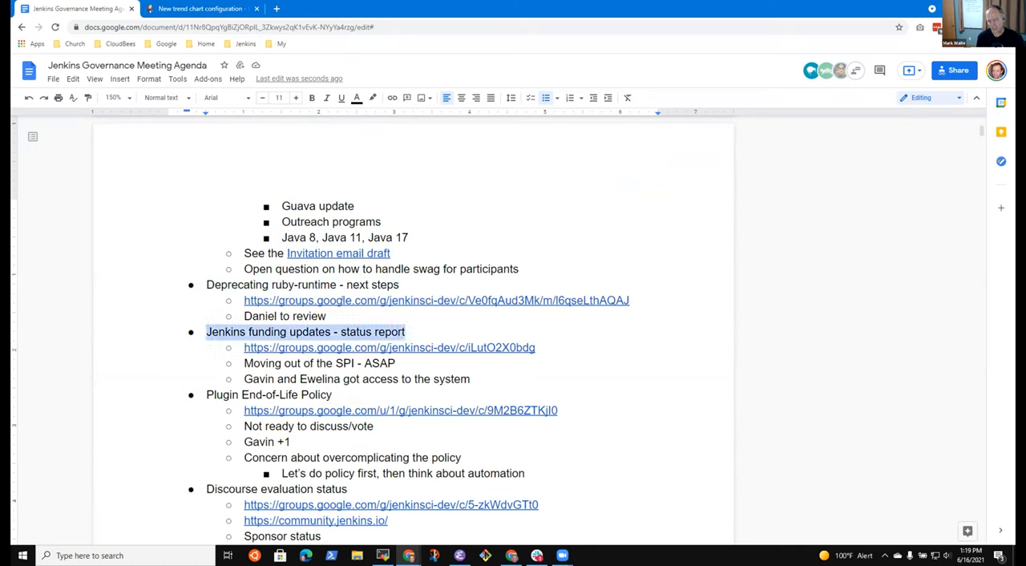
pyautogui.click(395, 363)
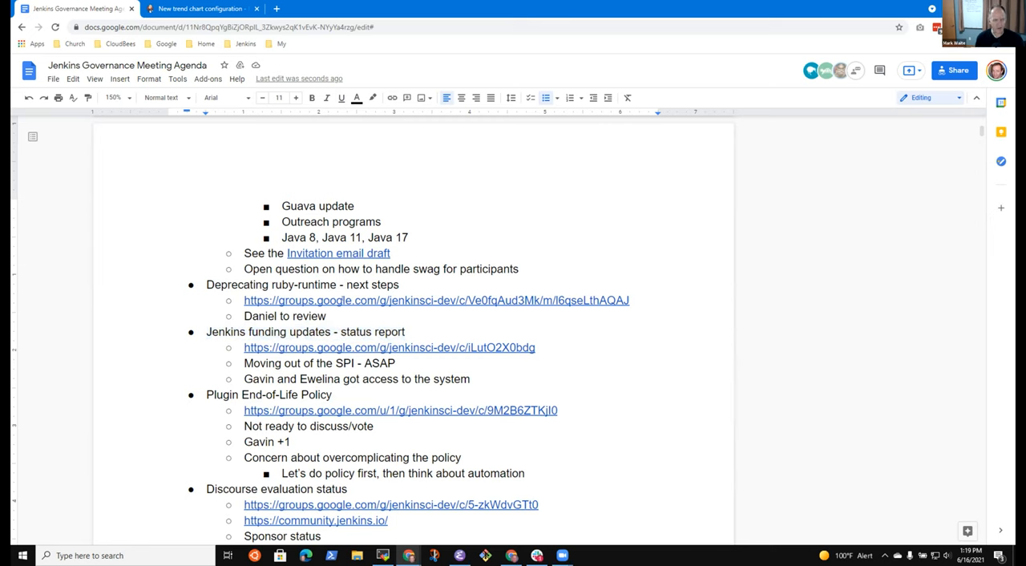
pyautogui.doubleClick(270, 395)
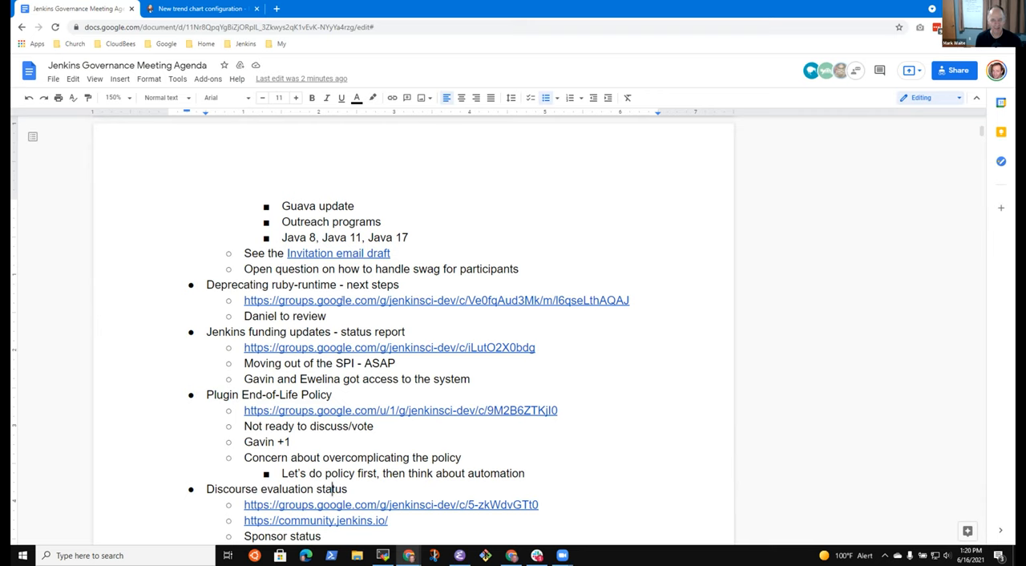
pyautogui.scroll(-3)
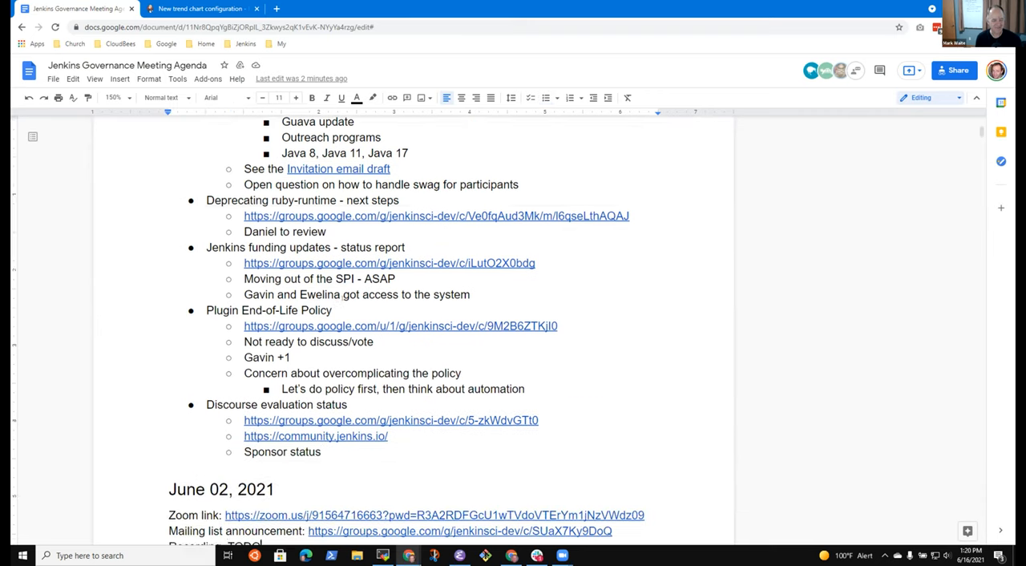
pyautogui.scroll(-3)
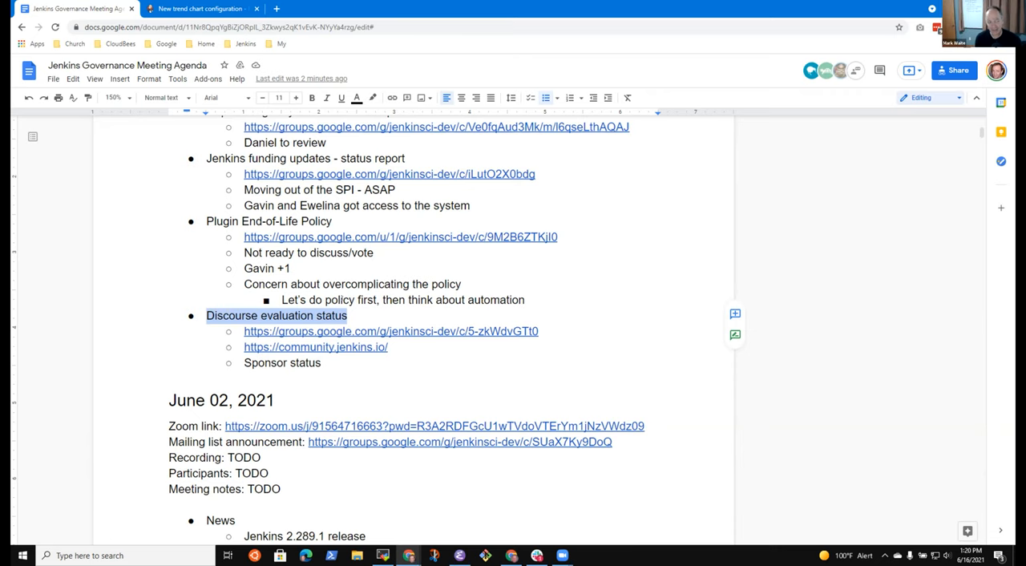
pyautogui.scroll(3)
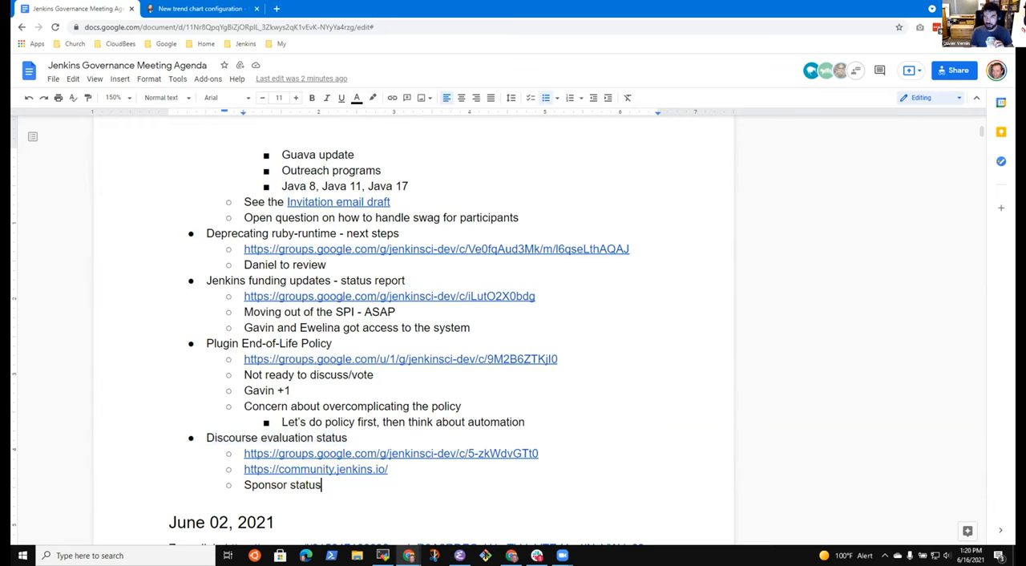
# - Note under Discourse evaluation status that it is working well and the "Showing off" section works
pyautogui.press('Enter')
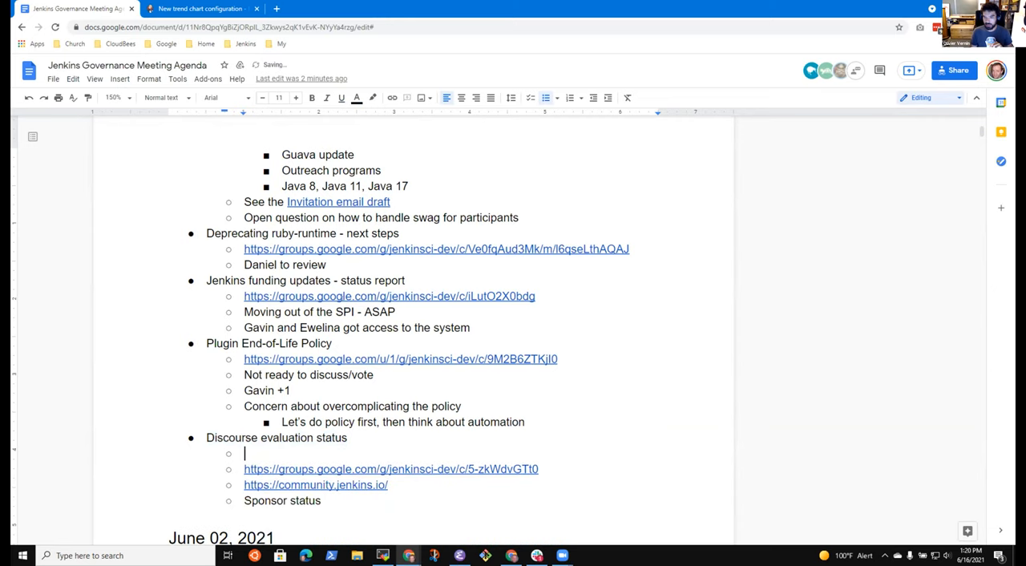
pyautogui.write('Working well, registration')
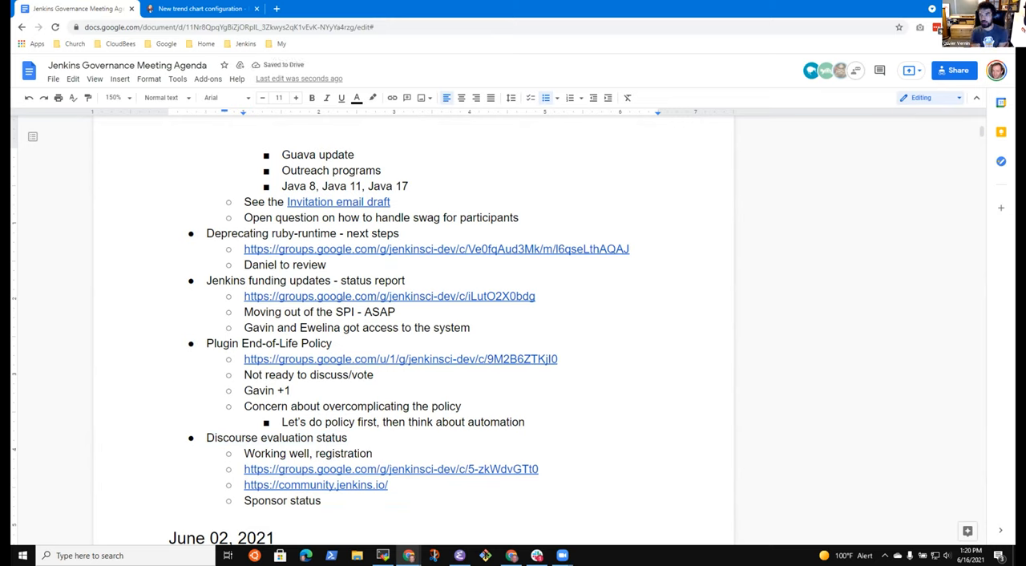
pyautogui.write('wo')
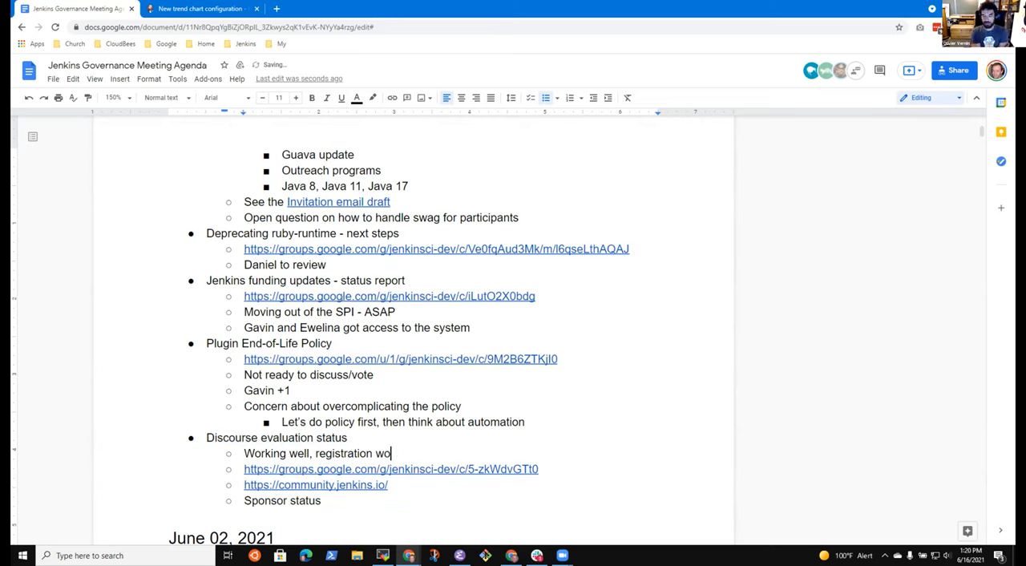
pyautogui.press('Enter')
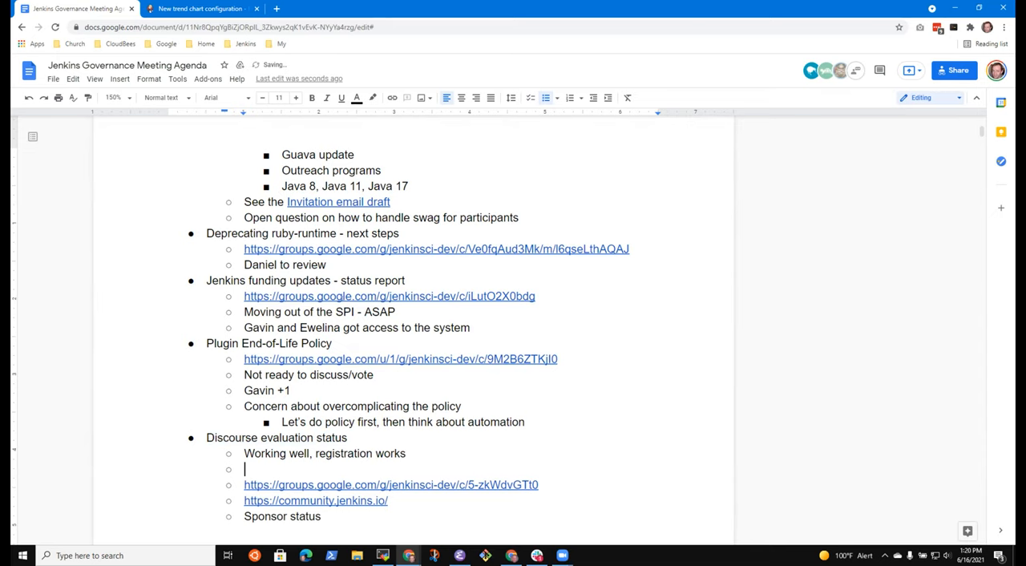
pyautogui.write('G')
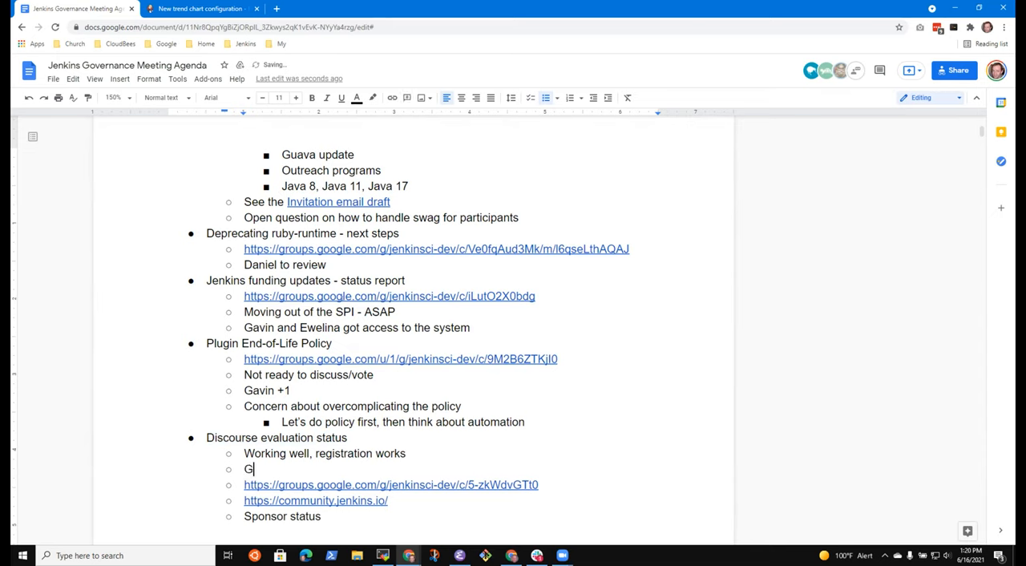
pyautogui.write('The "S')
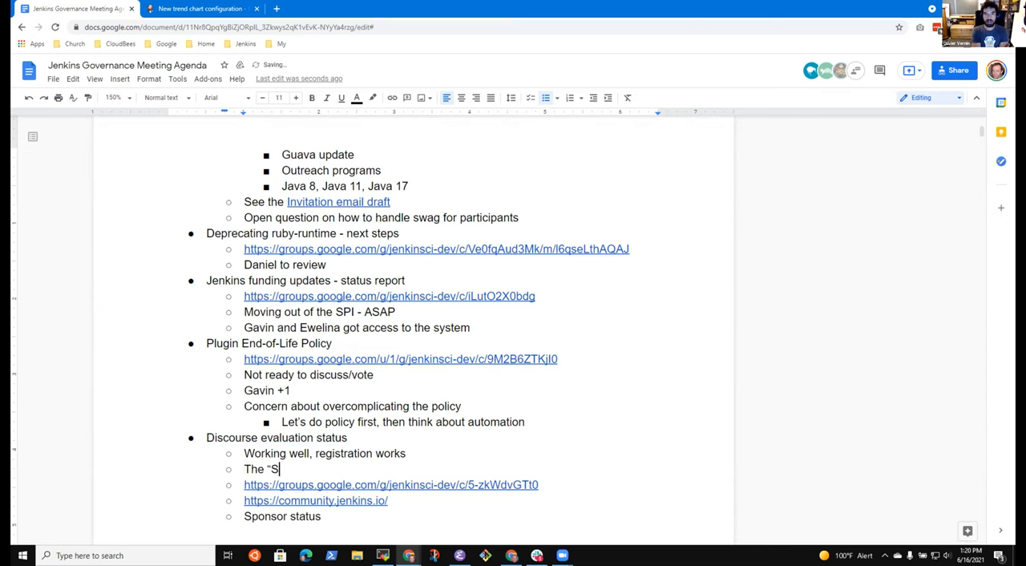
pyautogui.write('howing off”')
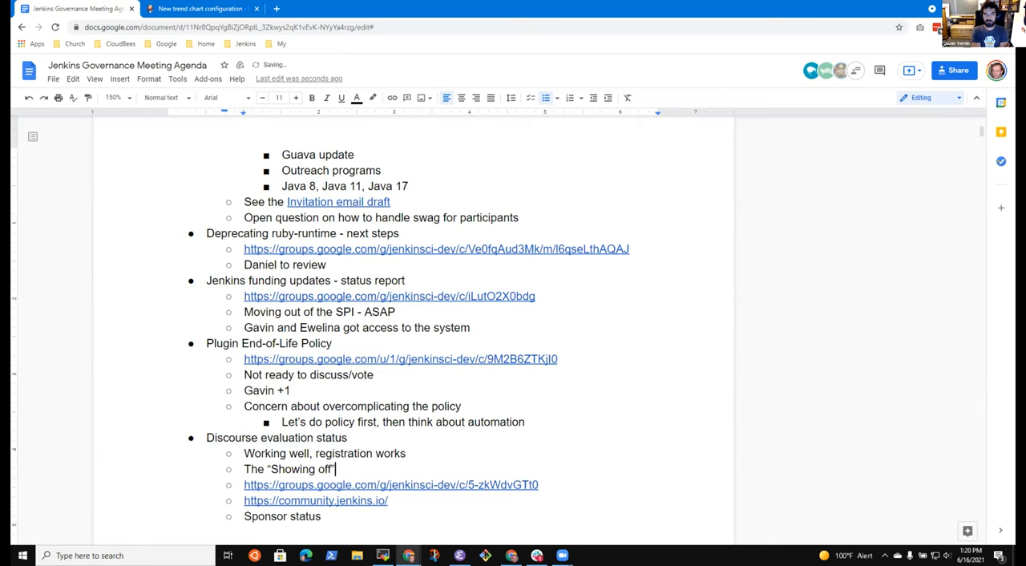
pyautogui.write('section is working very well')
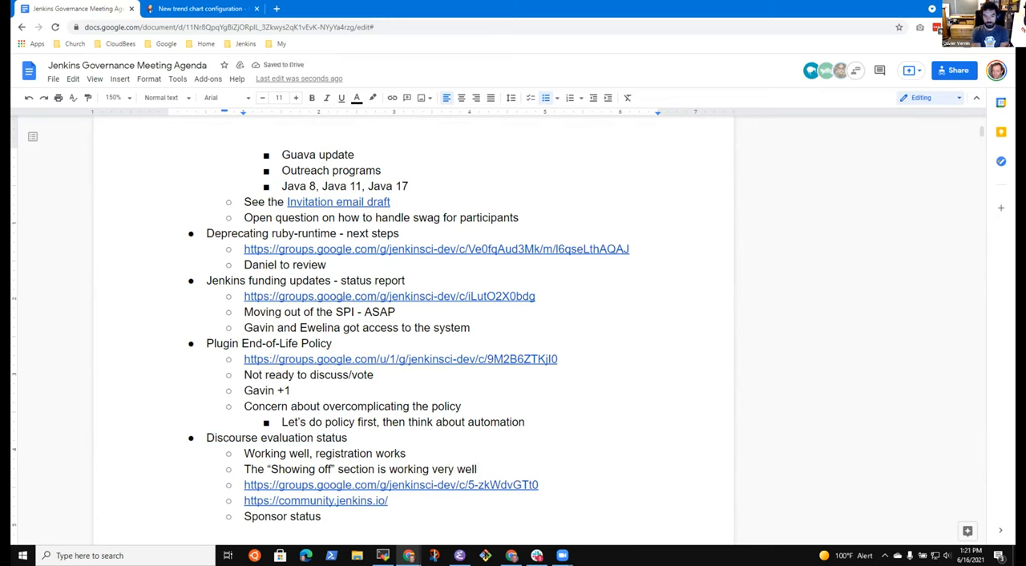
# - After the community.jenkins.io link, note a preference to allow multiple social accounts
pyautogui.click(478, 468)
pyautogui.write('Strong')
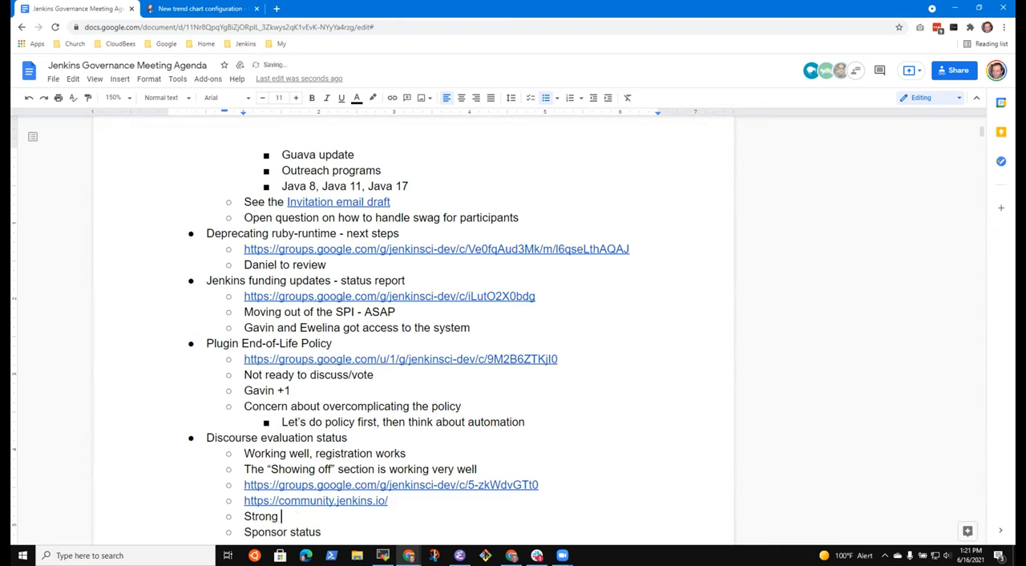
pyautogui.write('preference')
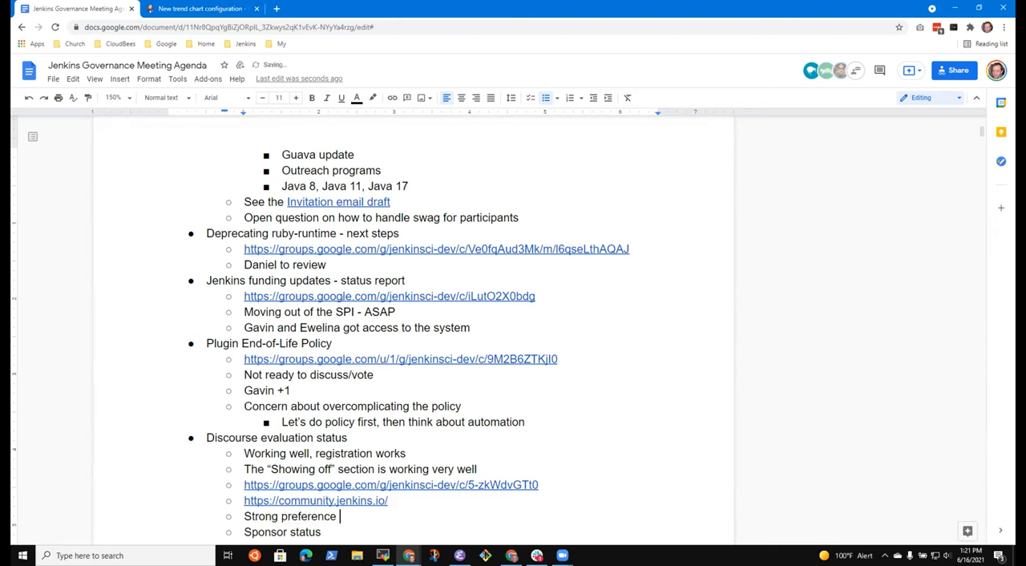
pyautogui.write('for mul')
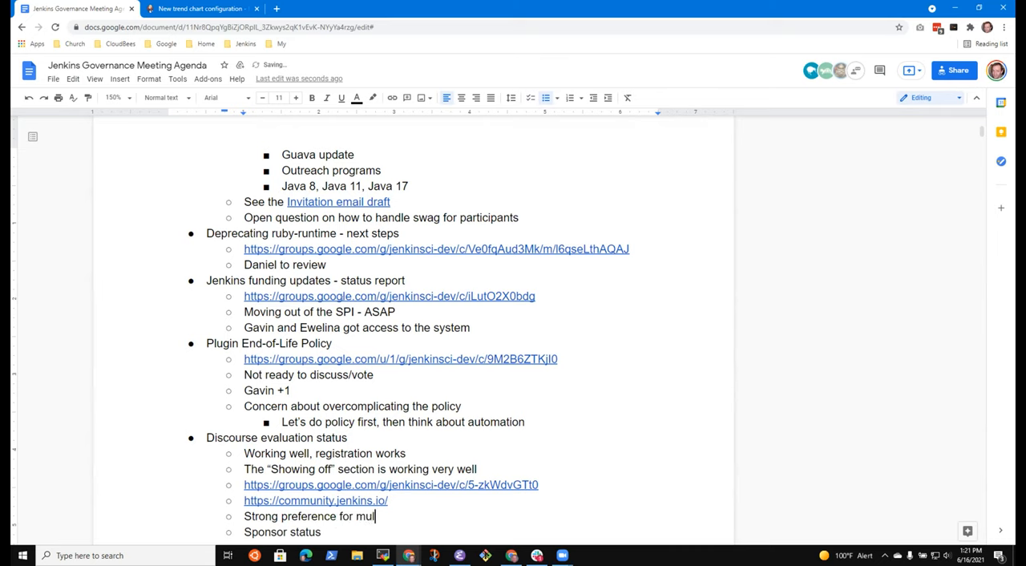
pyautogui.write('to allow m')
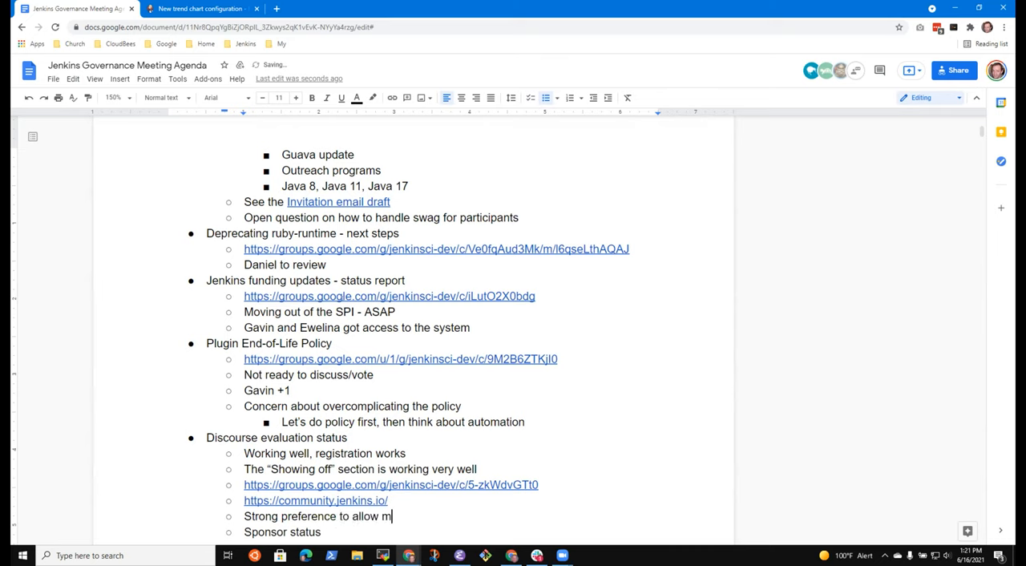
pyautogui.write('ulti')
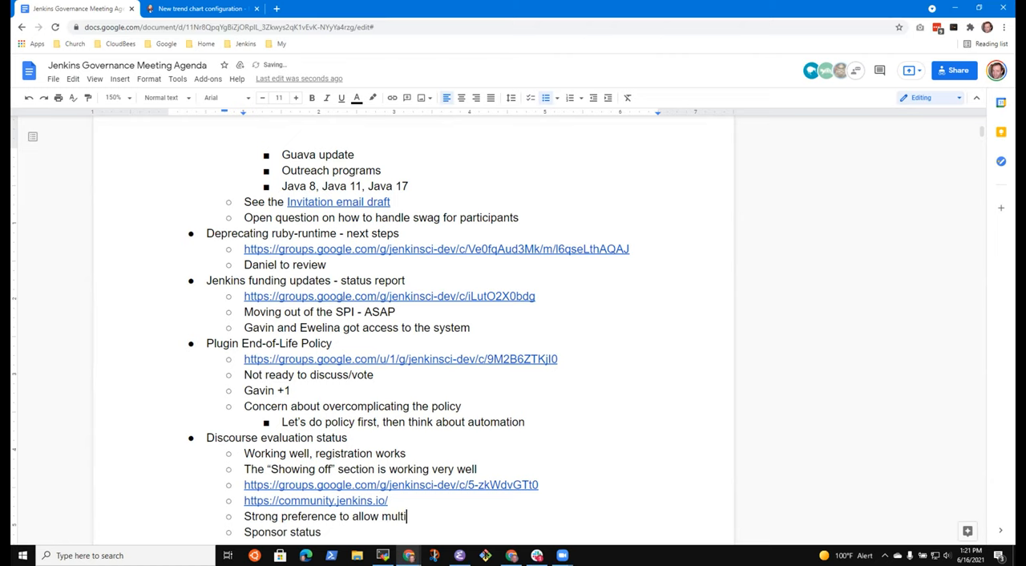
pyautogui.write('ple social ac')
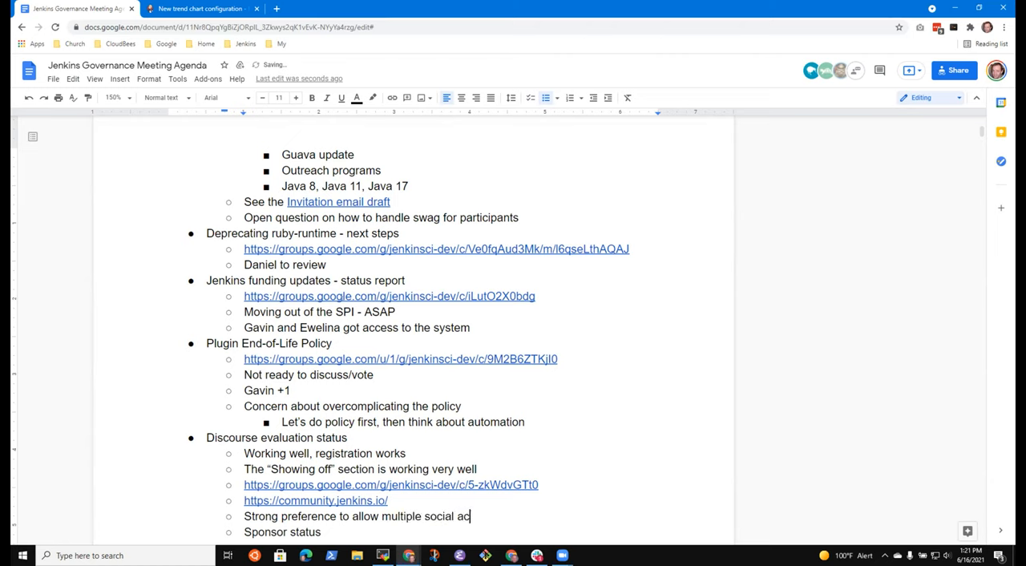
pyautogui.write('counts')
pyautogui.write('Advocacy and')
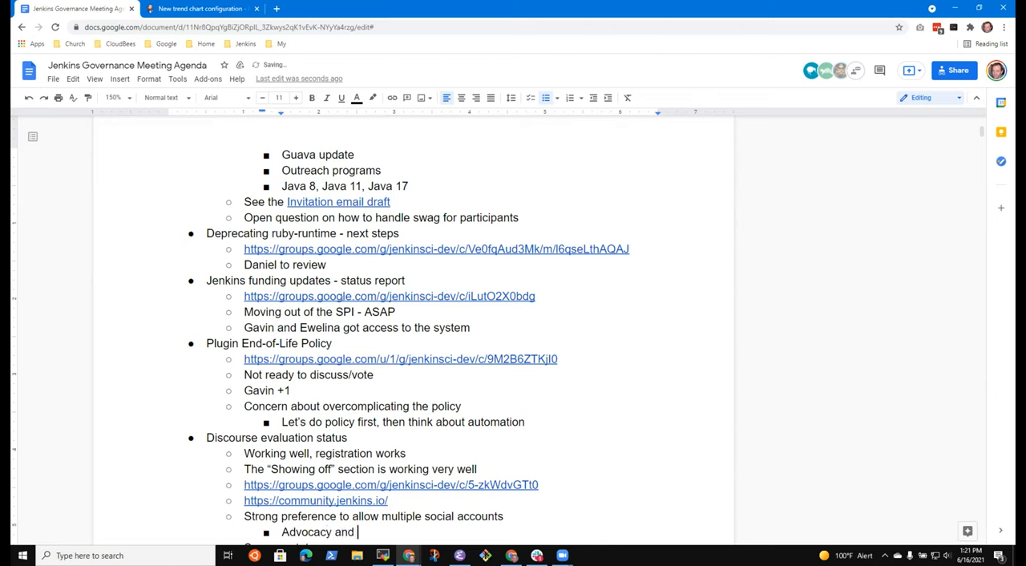
# - Add that Advocacy, UX, and Docs SIG are being invited to move comms to Discourse
pyautogui.write('UX SOG')
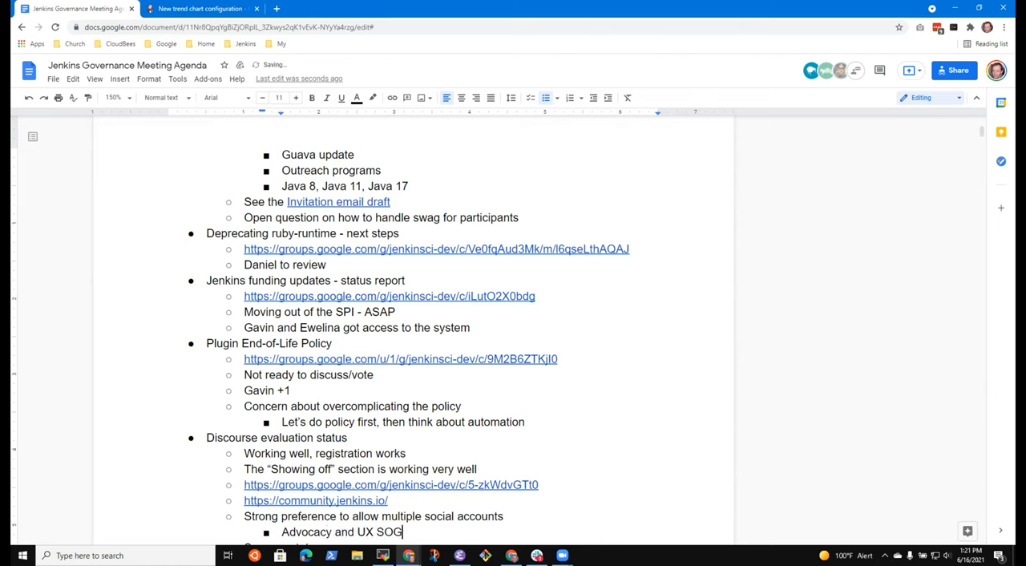
pyautogui.press('Backspace')
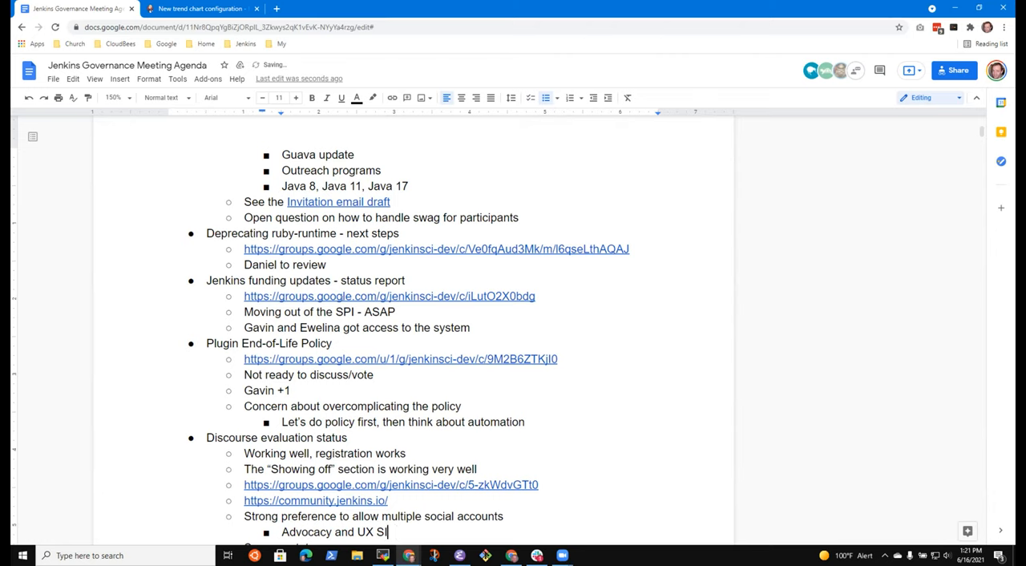
pyautogui.write(',')
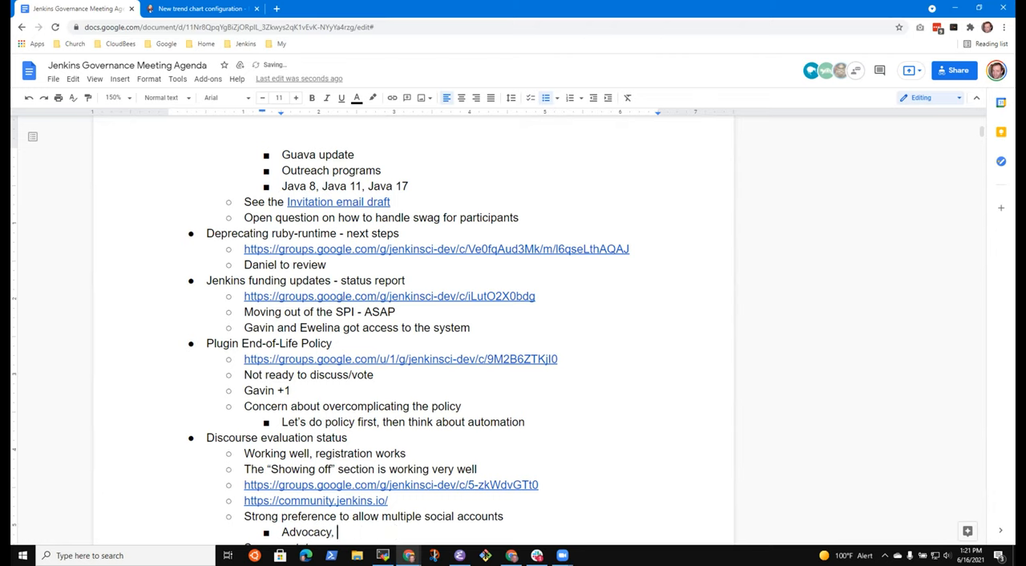
pyautogui.write('UX, and Docs')
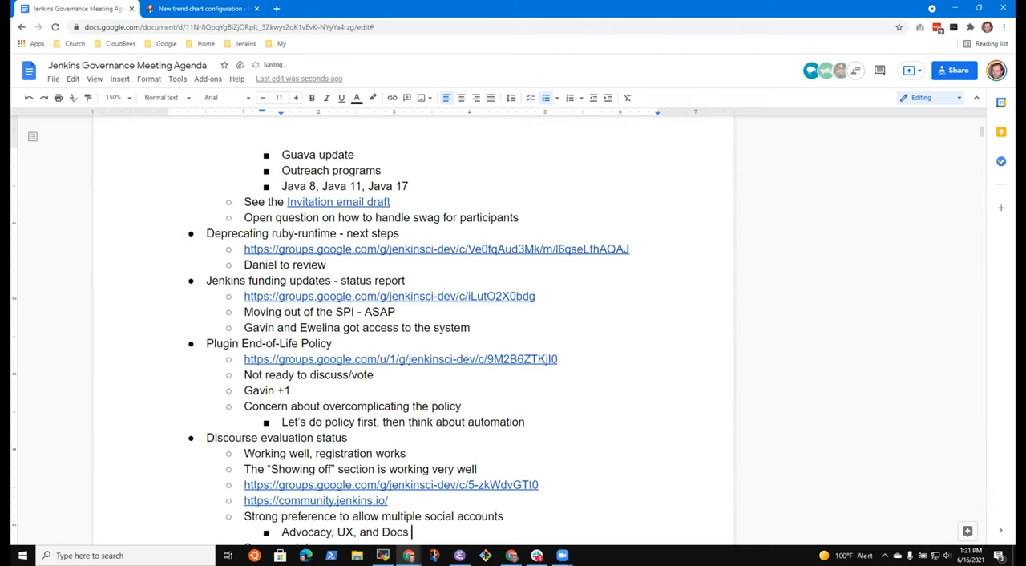
pyautogui.write('SIG')
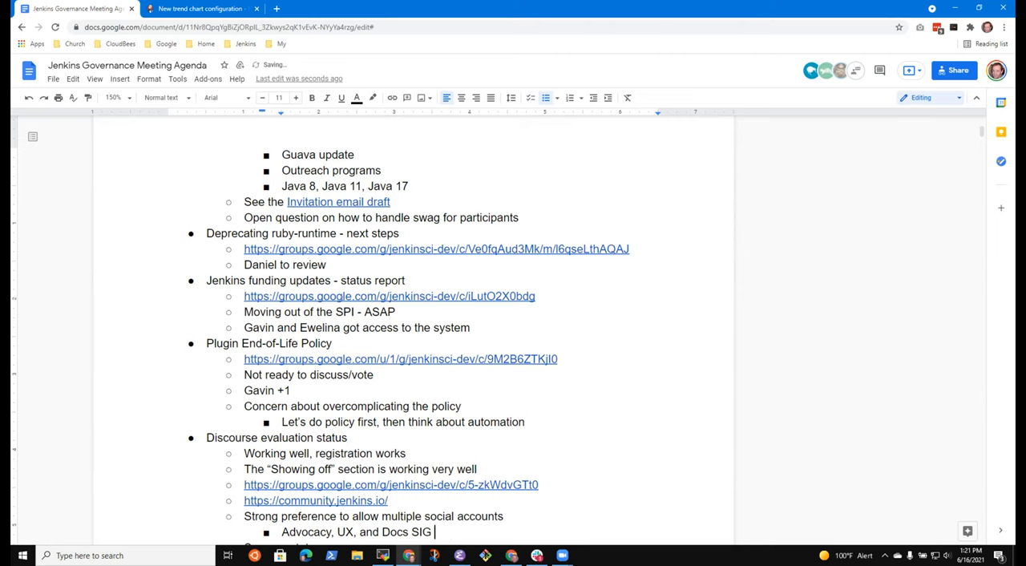
pyautogui.write('being invited to')
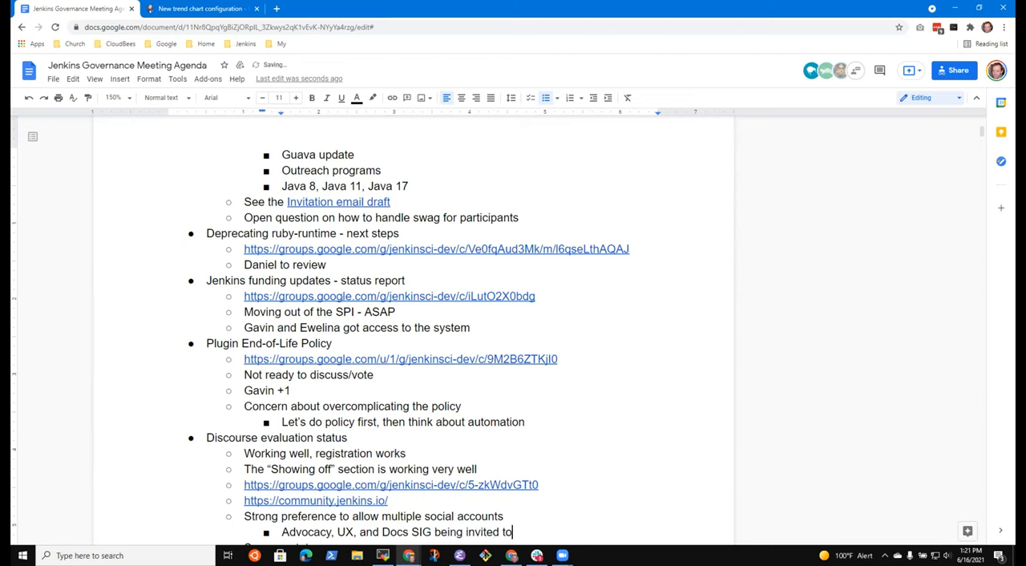
pyautogui.write('move comms to')
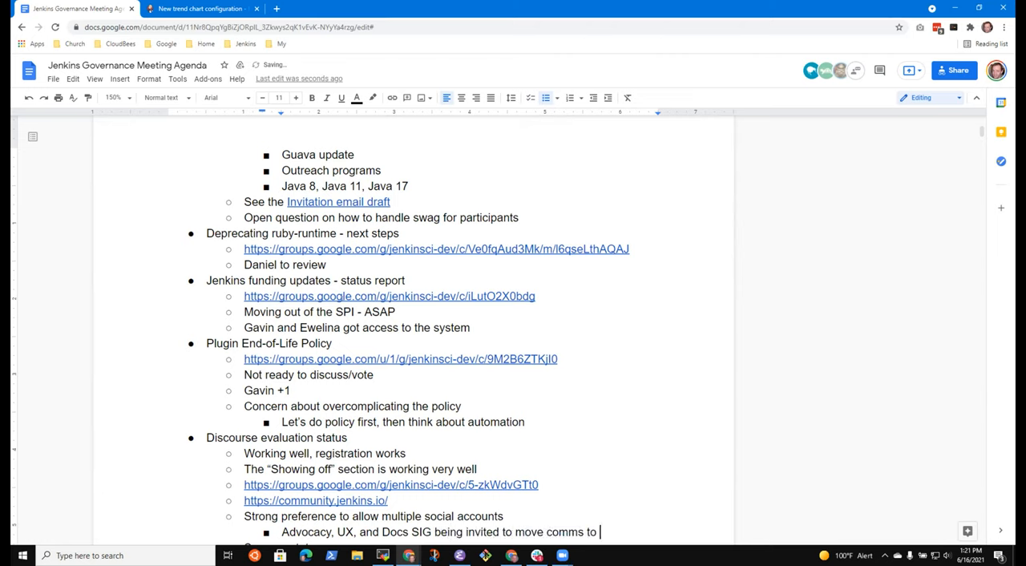
pyautogui.write('Discourse')
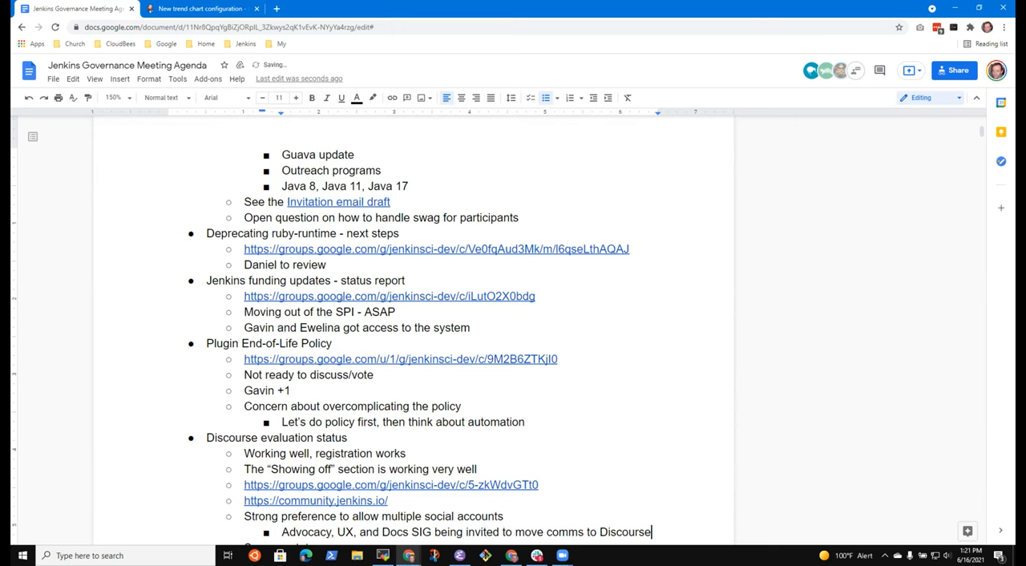
pyautogui.scroll(-3)
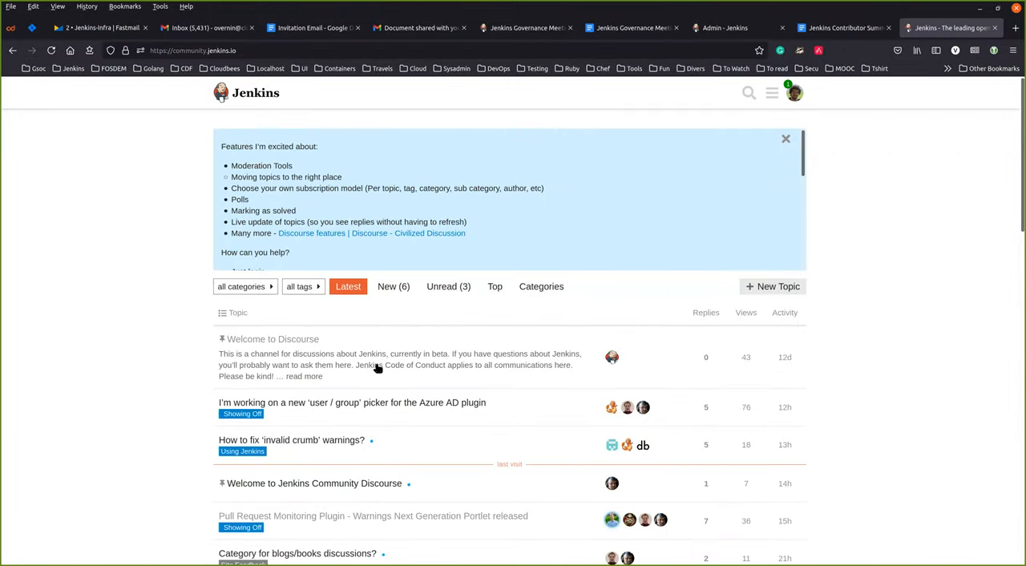
pyautogui.moveTo(295, 308)
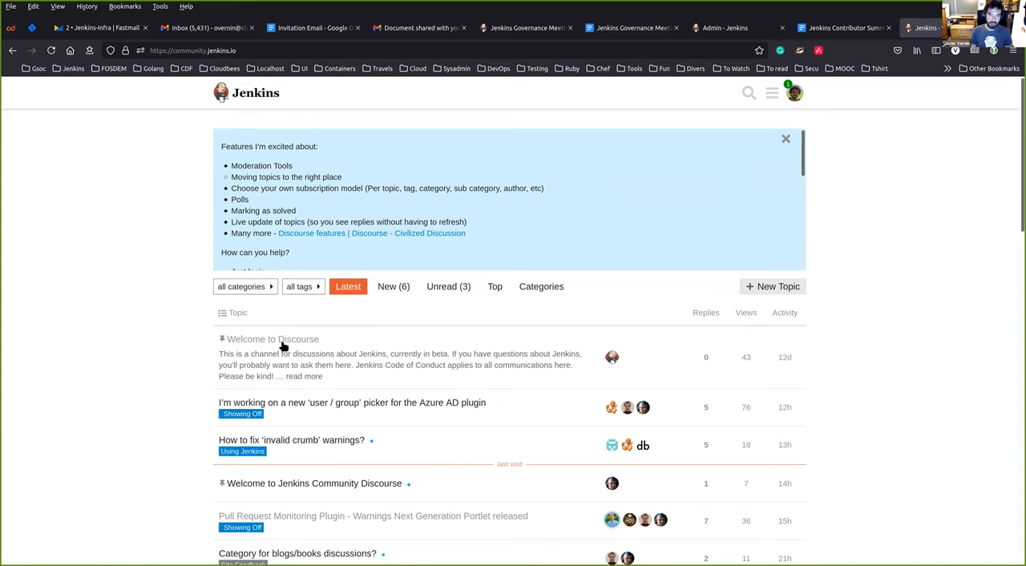
pyautogui.scroll(-3)
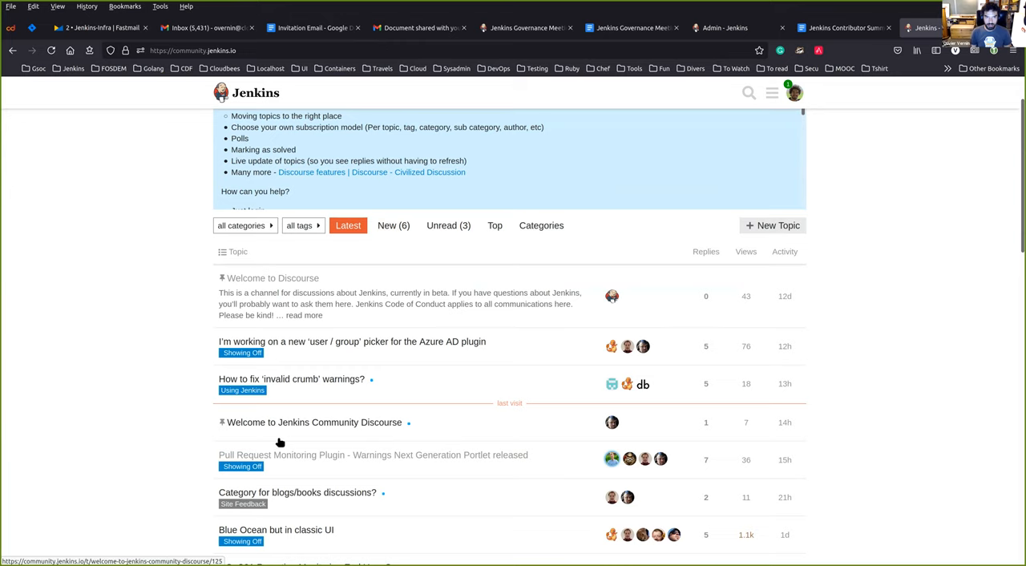
pyautogui.moveTo(556, 262)
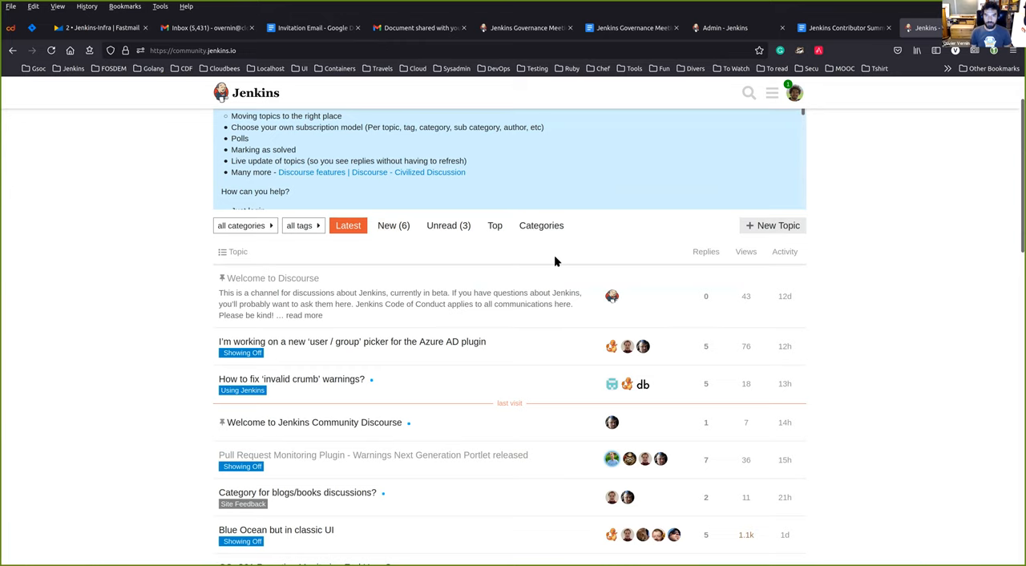
pyautogui.scroll(3)
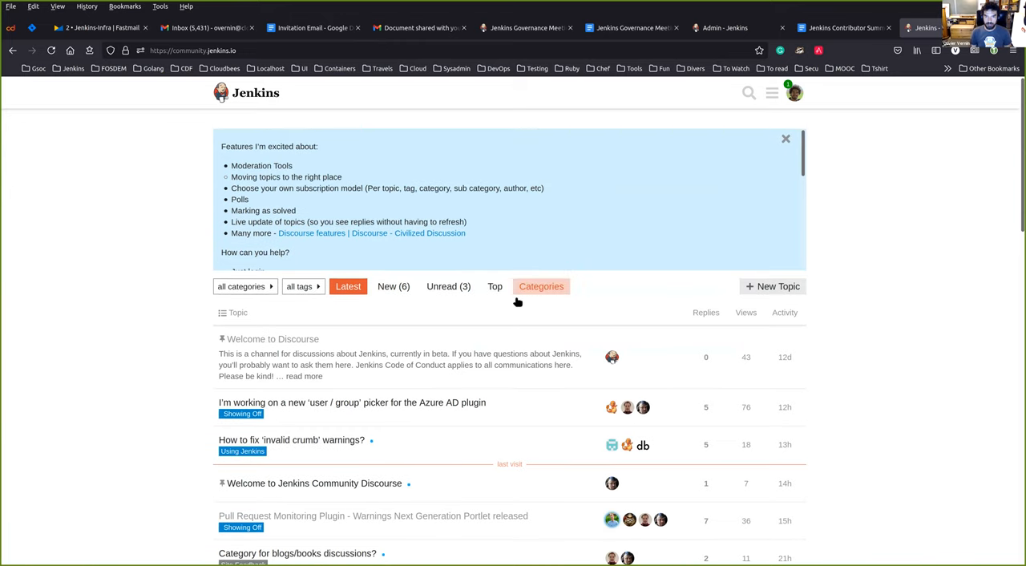
pyautogui.moveTo(542, 286)
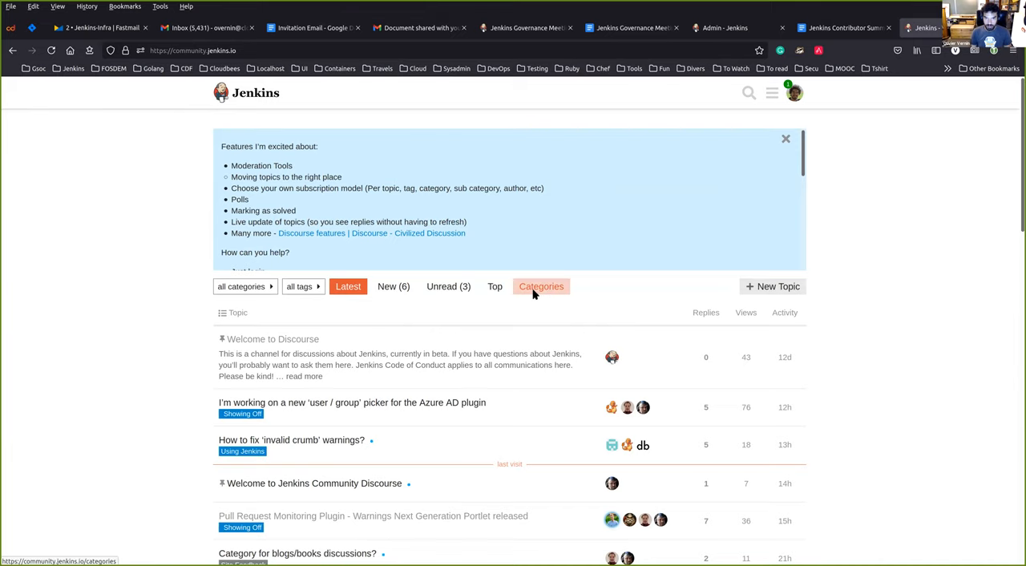
# - From the Categories page, show the Contributing category's topic list
pyautogui.click(542, 286)
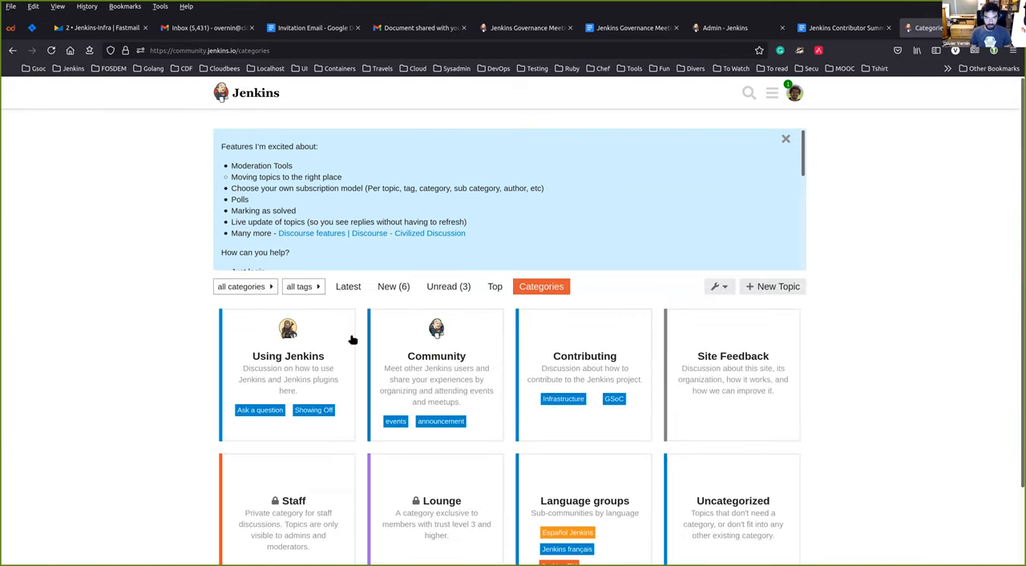
pyautogui.scroll(-3)
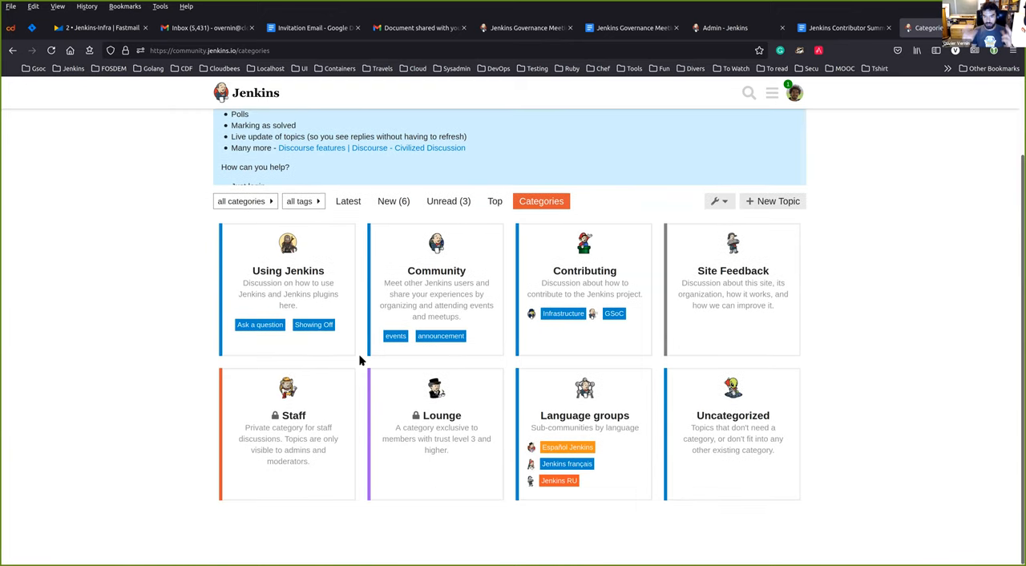
pyautogui.moveTo(738, 313)
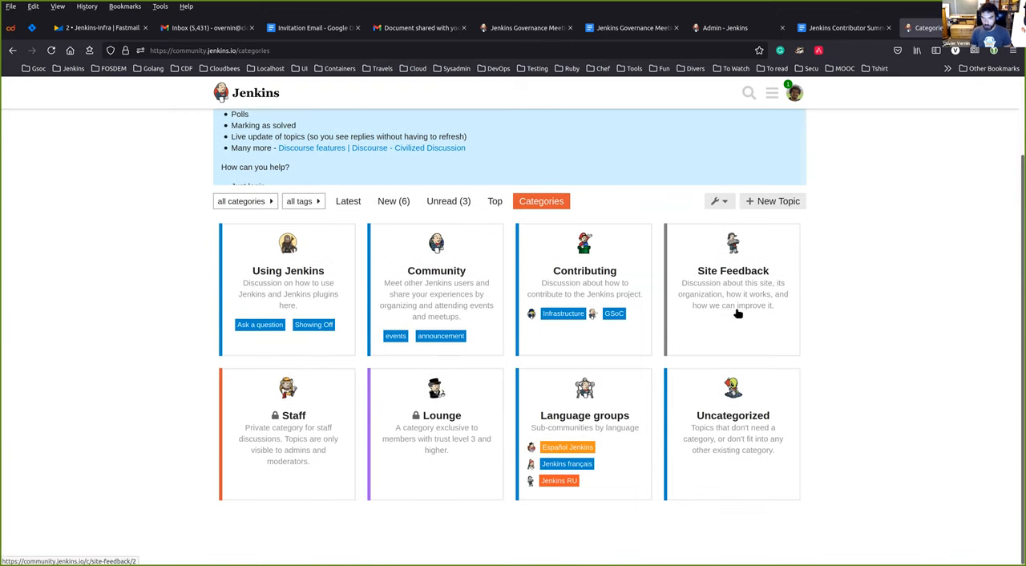
pyautogui.moveTo(574, 388)
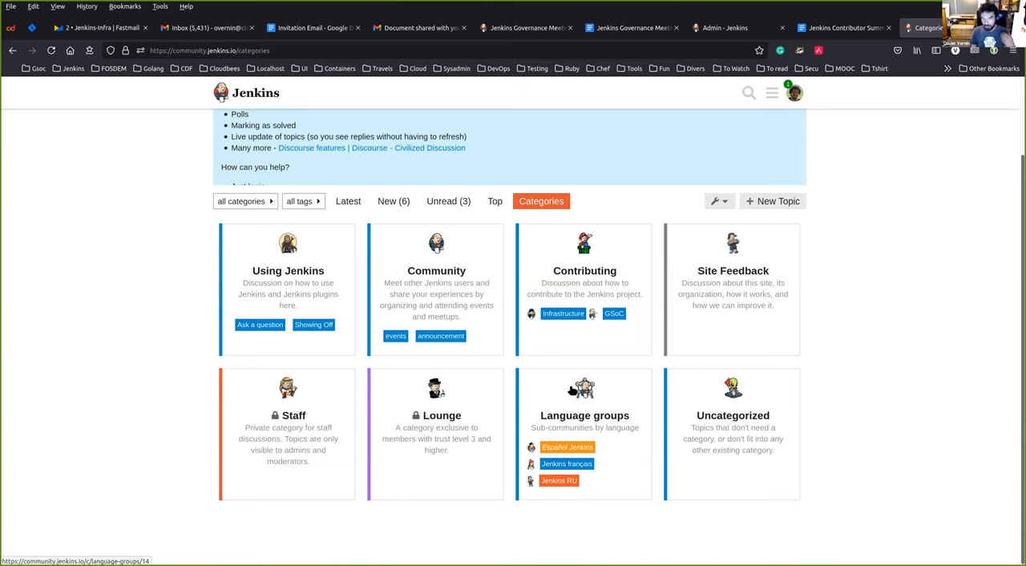
pyautogui.moveTo(304, 305)
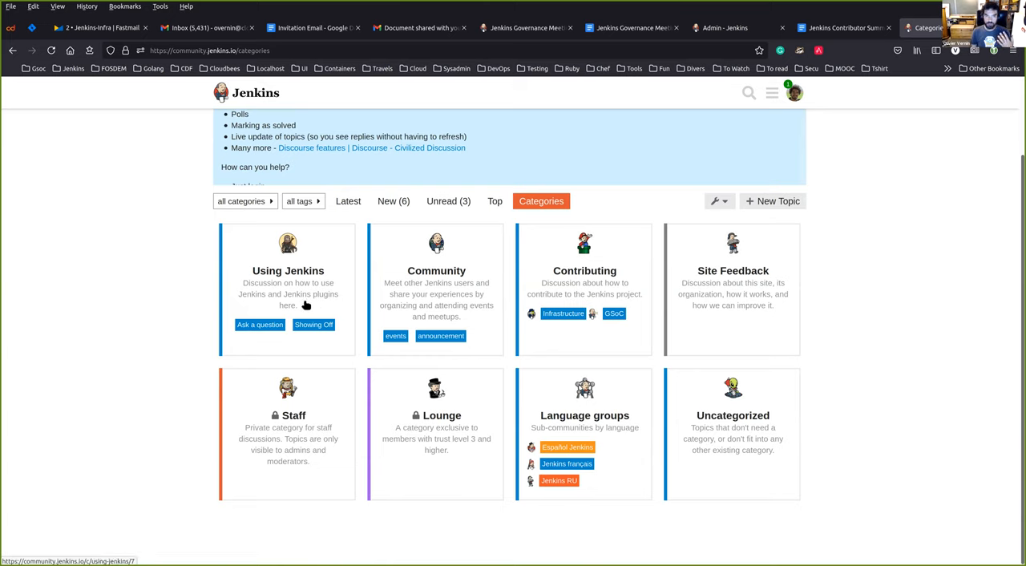
pyautogui.moveTo(312, 271)
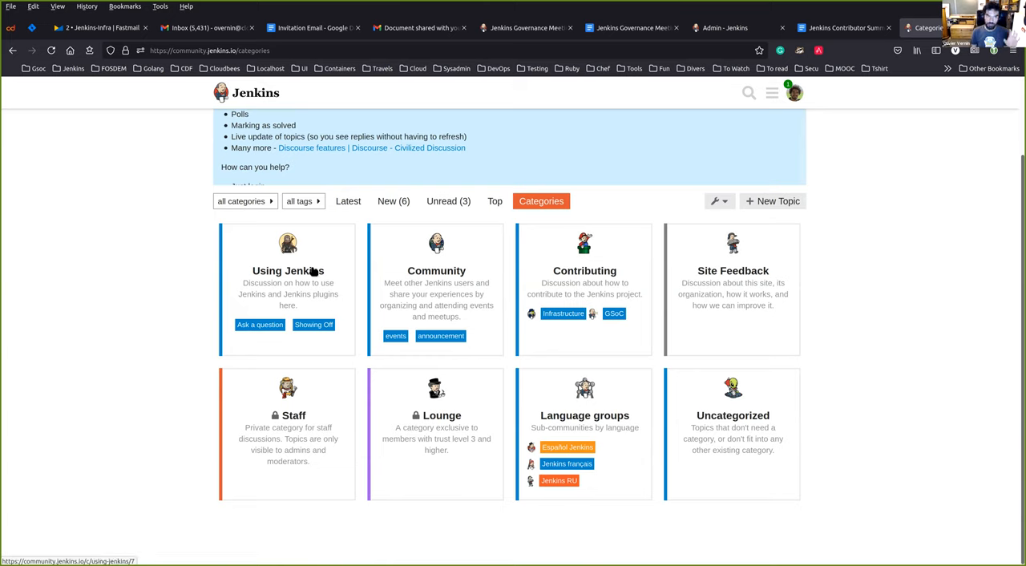
pyautogui.moveTo(314, 276)
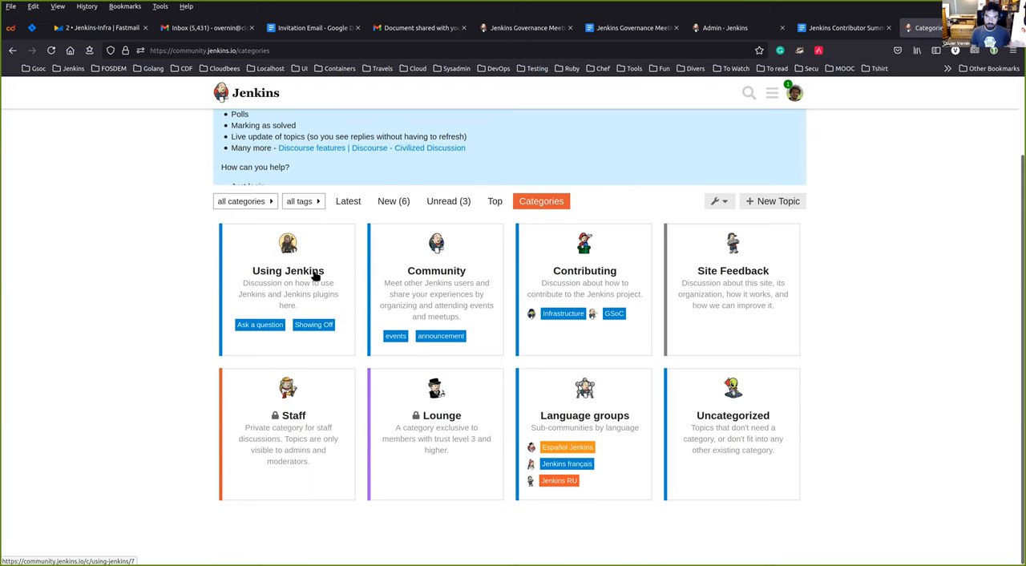
pyautogui.moveTo(590, 280)
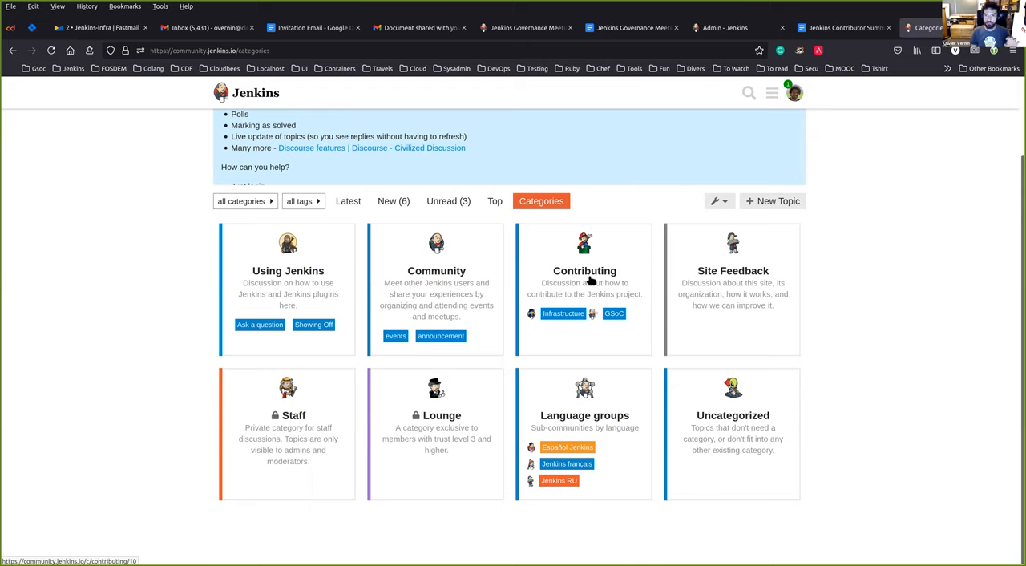
pyautogui.moveTo(750, 283)
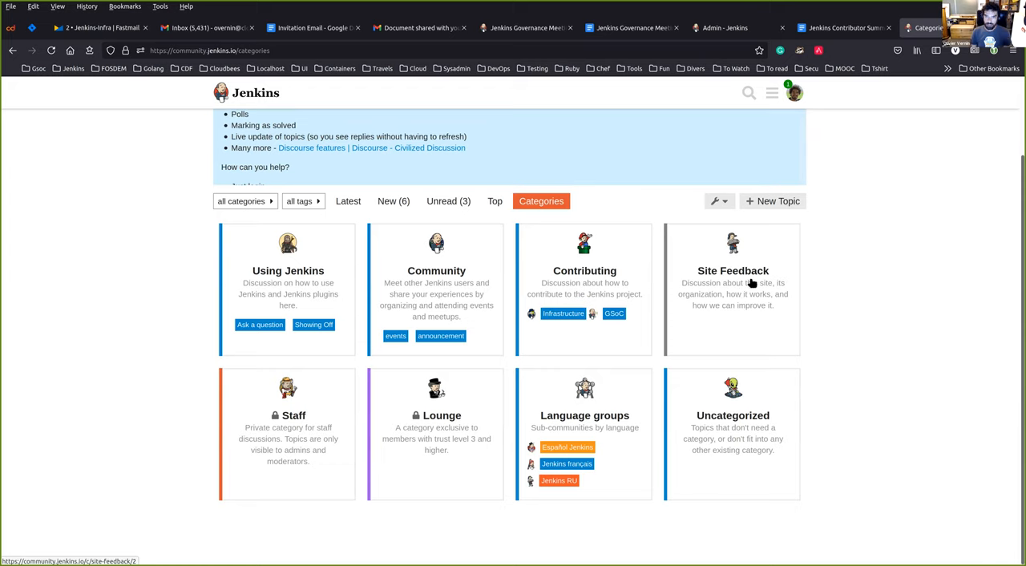
pyautogui.moveTo(616, 426)
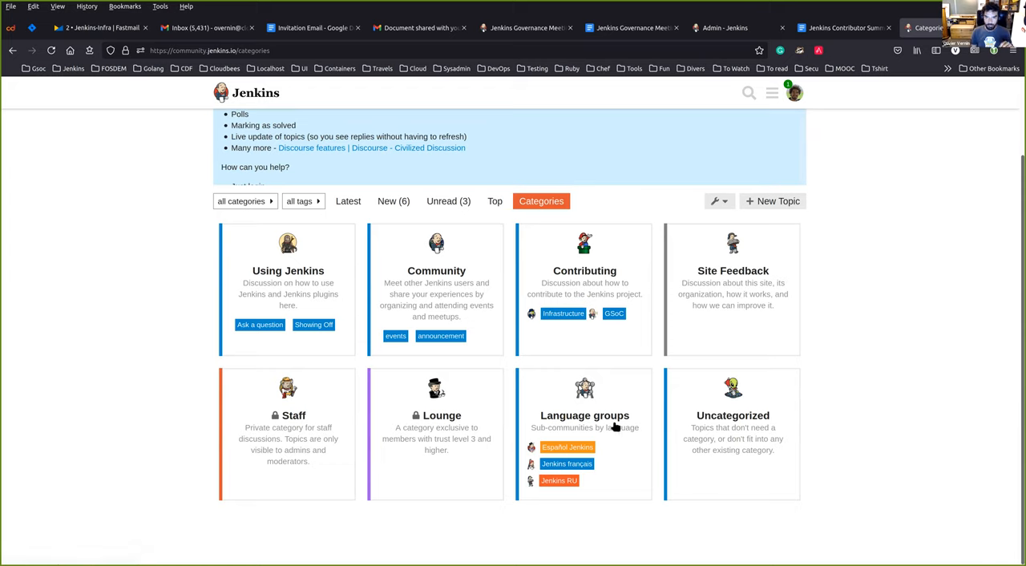
pyautogui.moveTo(599, 427)
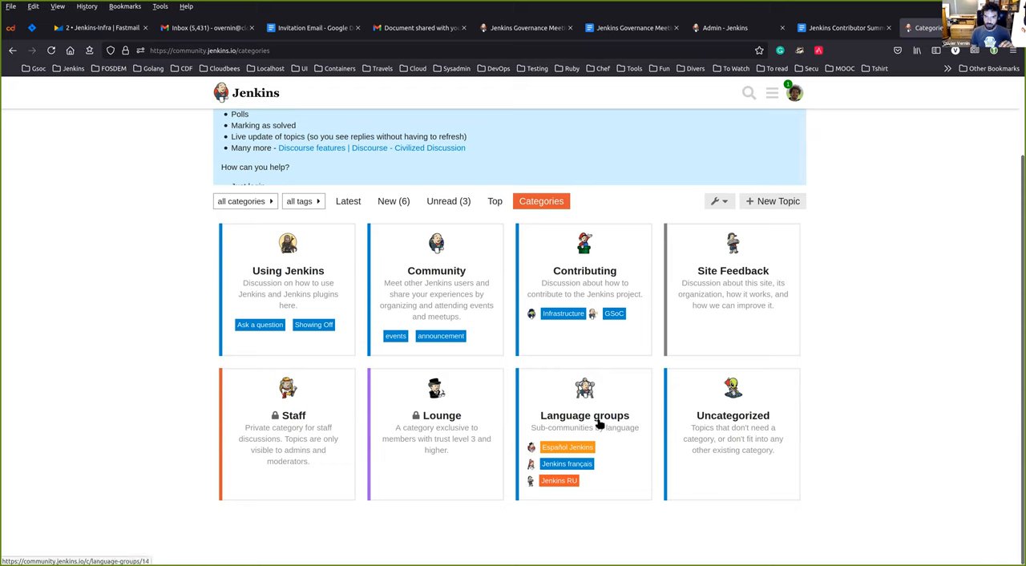
pyautogui.moveTo(514, 375)
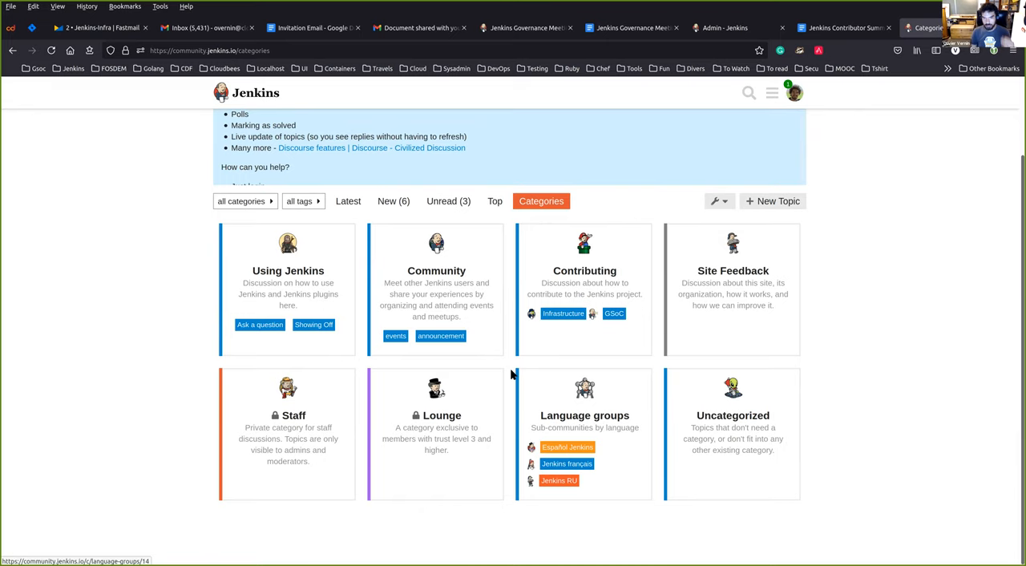
pyautogui.moveTo(586, 279)
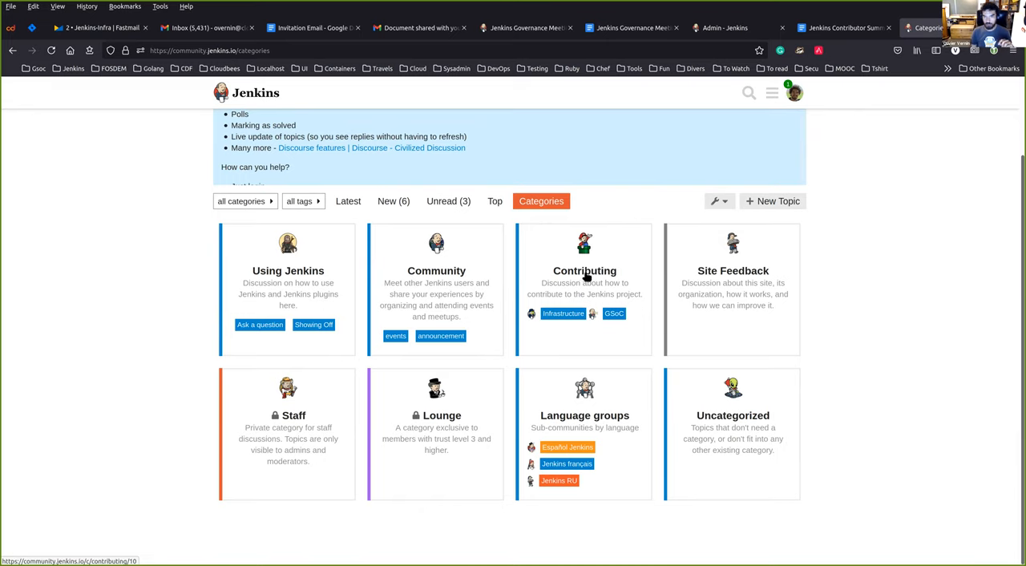
pyautogui.click(584, 270)
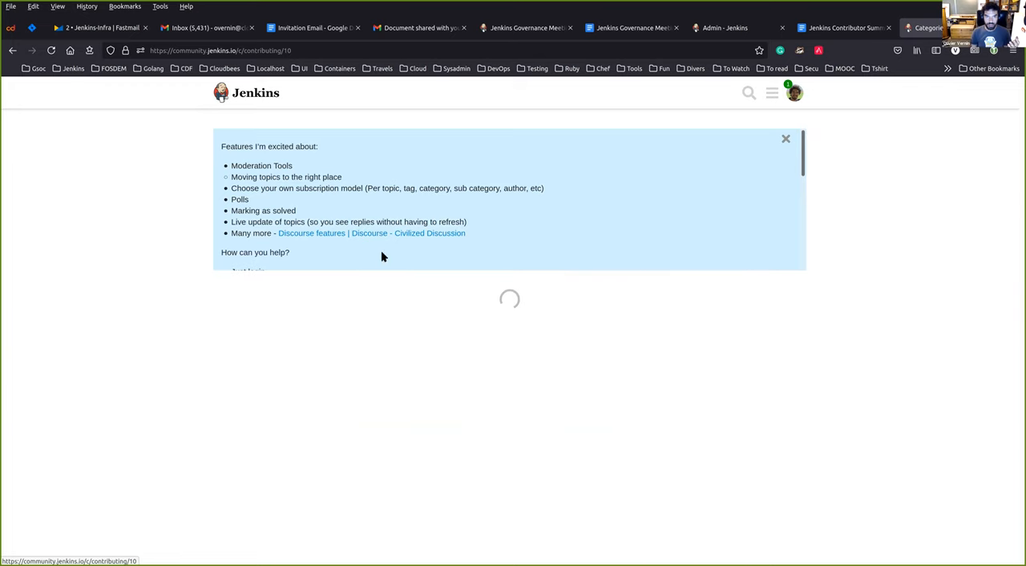
pyautogui.click(786, 138)
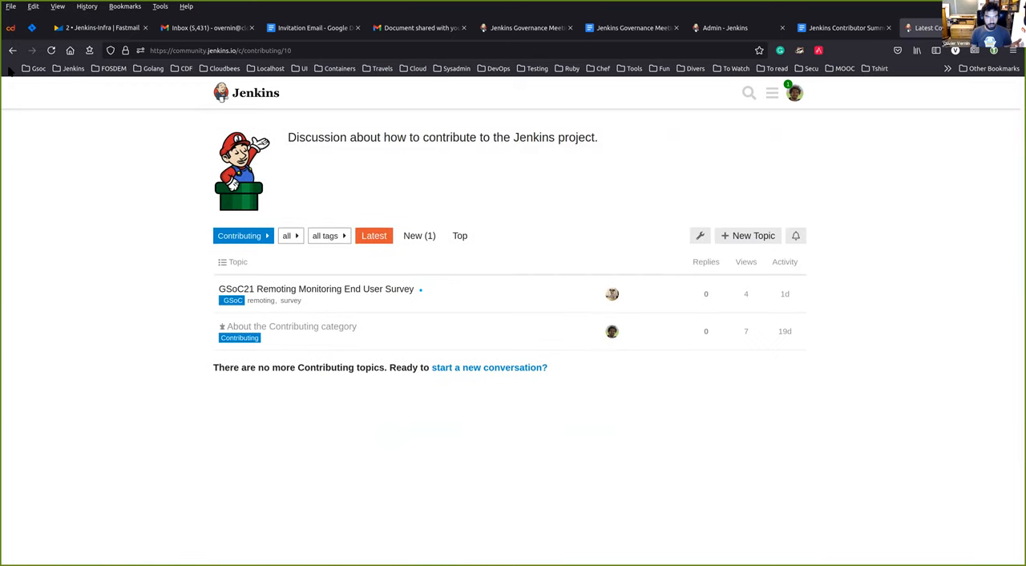
pyautogui.moveTo(321, 215)
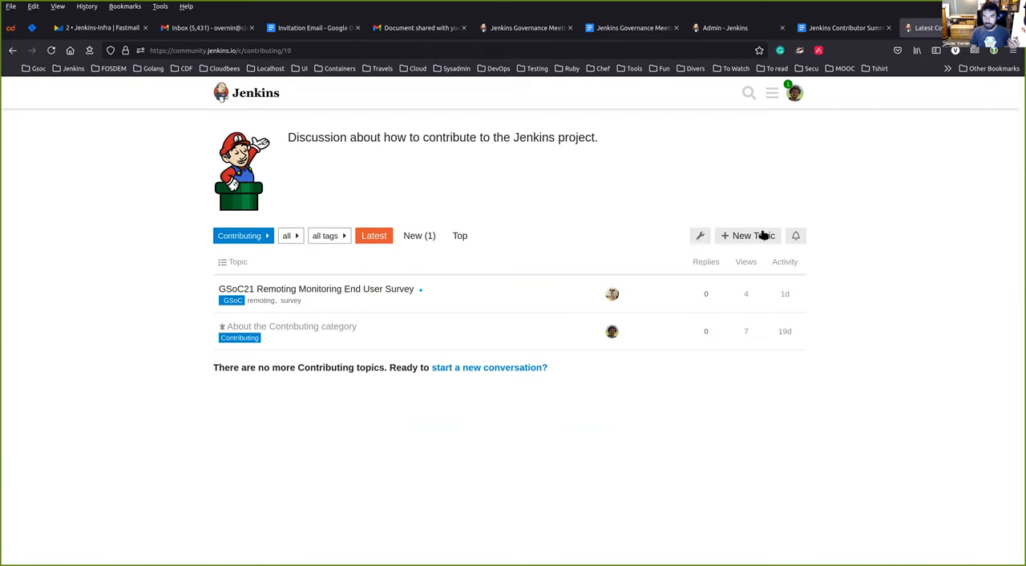
# - Start a new topic in Contributing and review its category choices
pyautogui.click(747, 234)
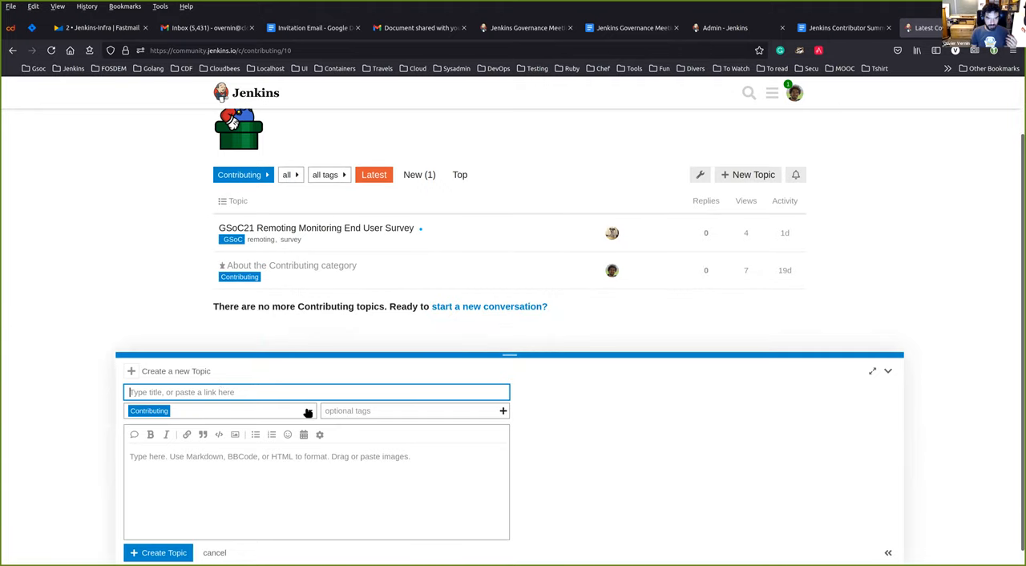
pyautogui.click(221, 410)
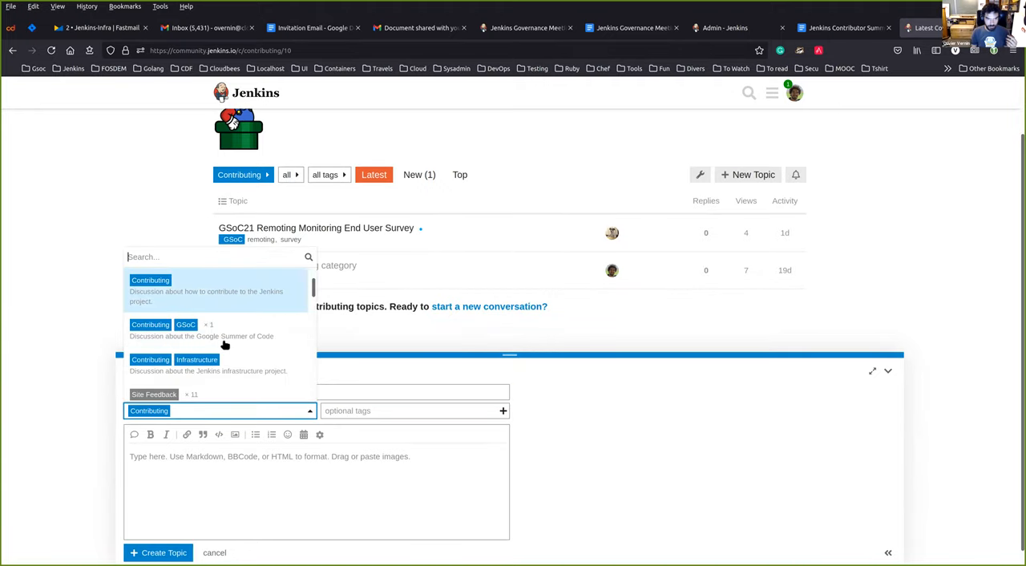
pyautogui.moveTo(157, 290)
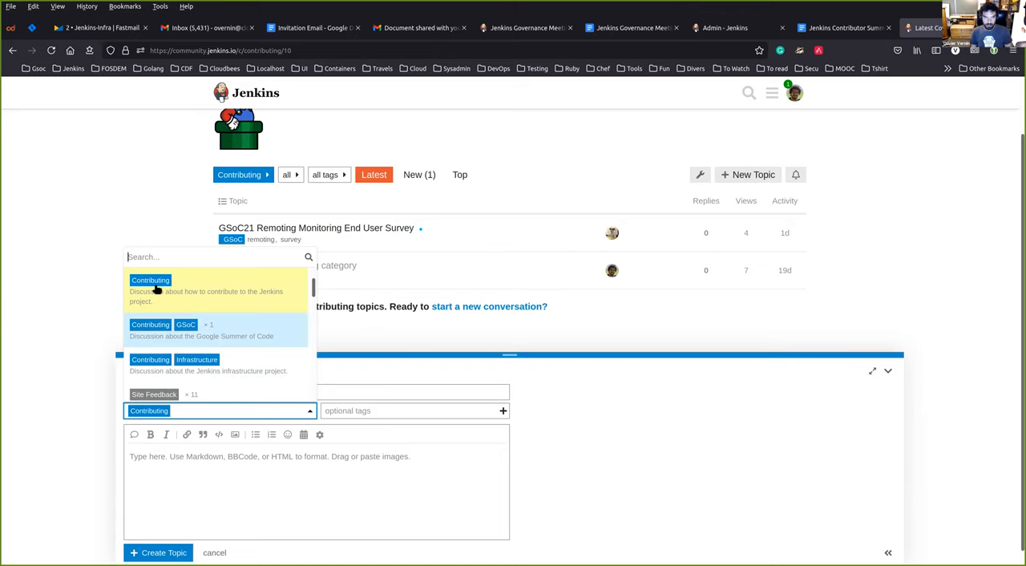
pyautogui.moveTo(162, 350)
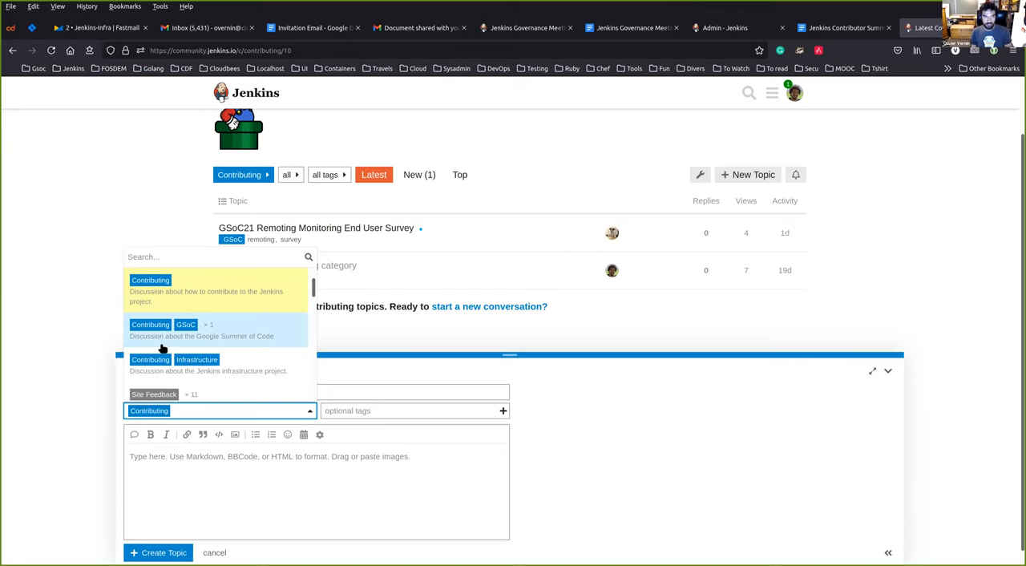
pyautogui.moveTo(196, 360)
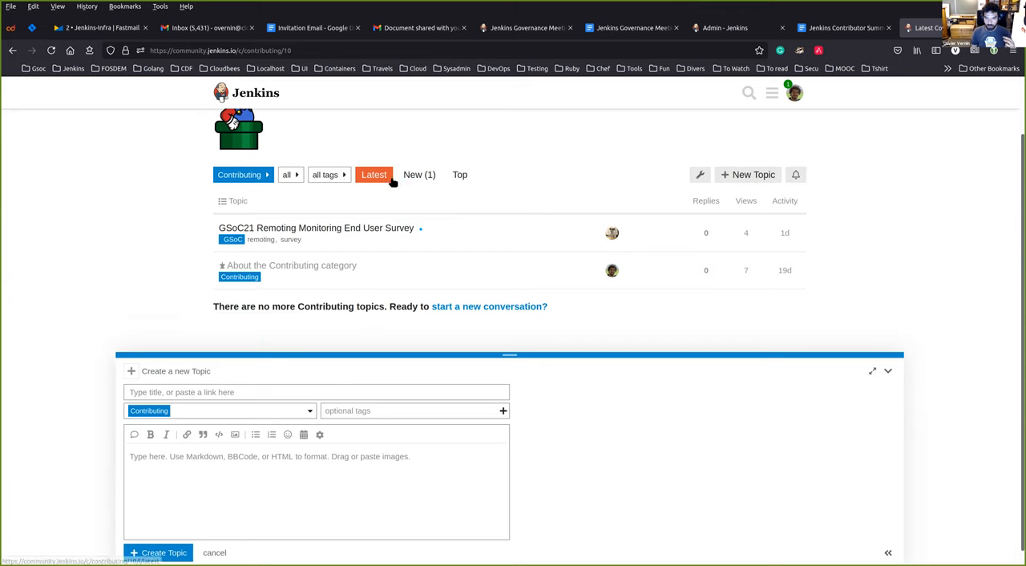
pyautogui.moveTo(401, 245)
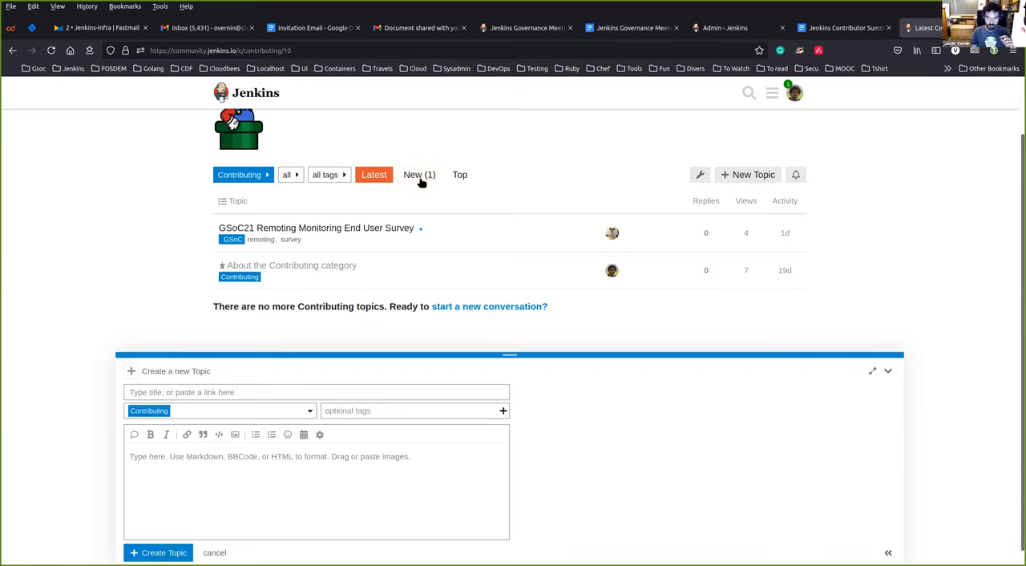
pyautogui.moveTo(480, 302)
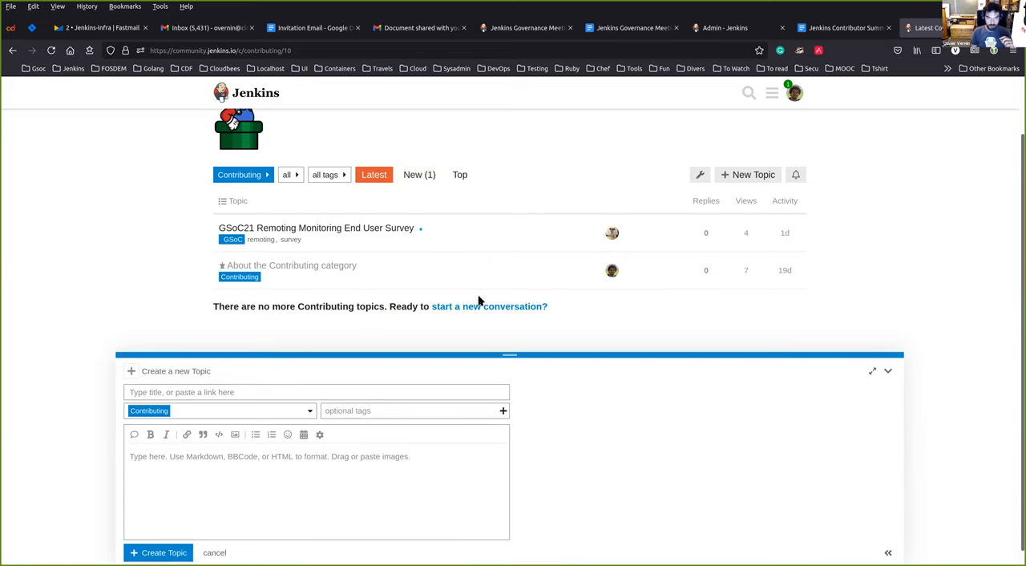
# - Switch the topic list to all categories and show the Categories overview
pyautogui.click(244, 235)
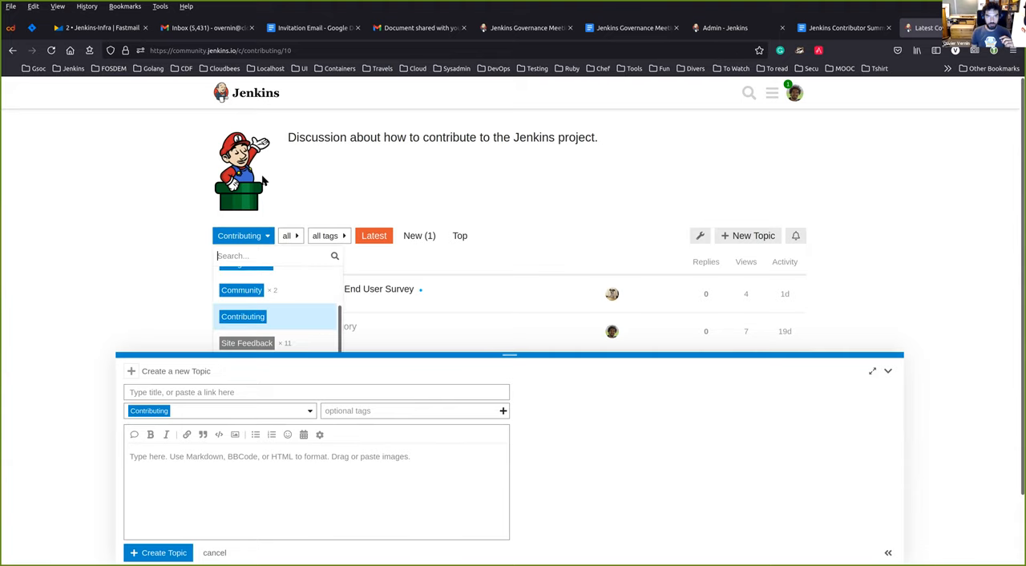
pyautogui.click(242, 316)
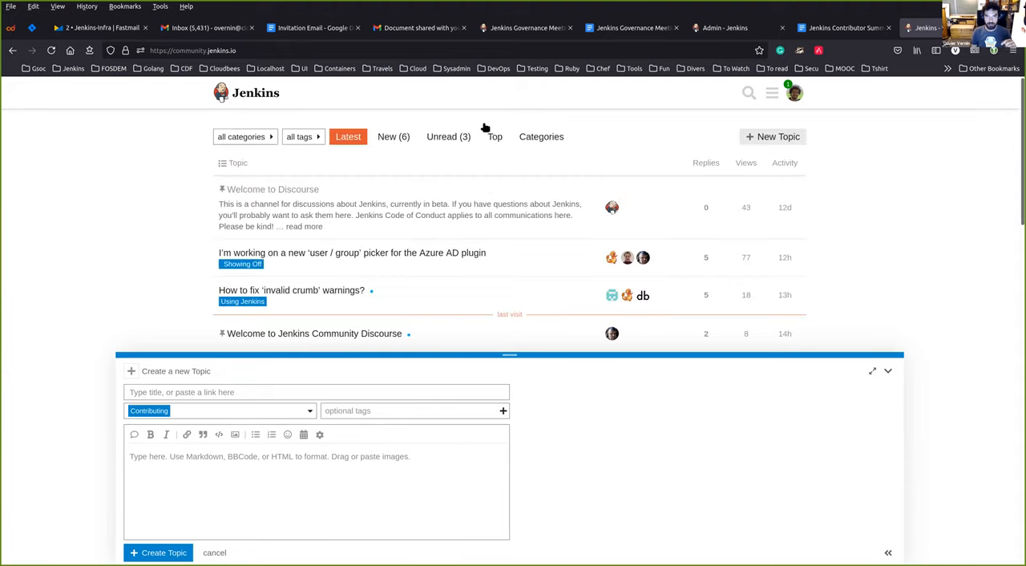
pyautogui.click(542, 136)
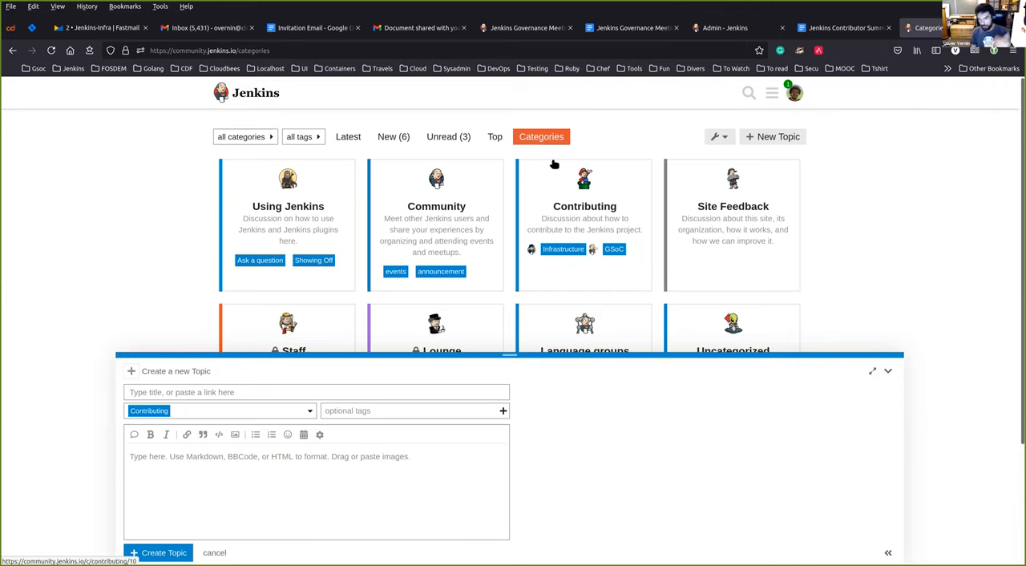
pyautogui.moveTo(874, 334)
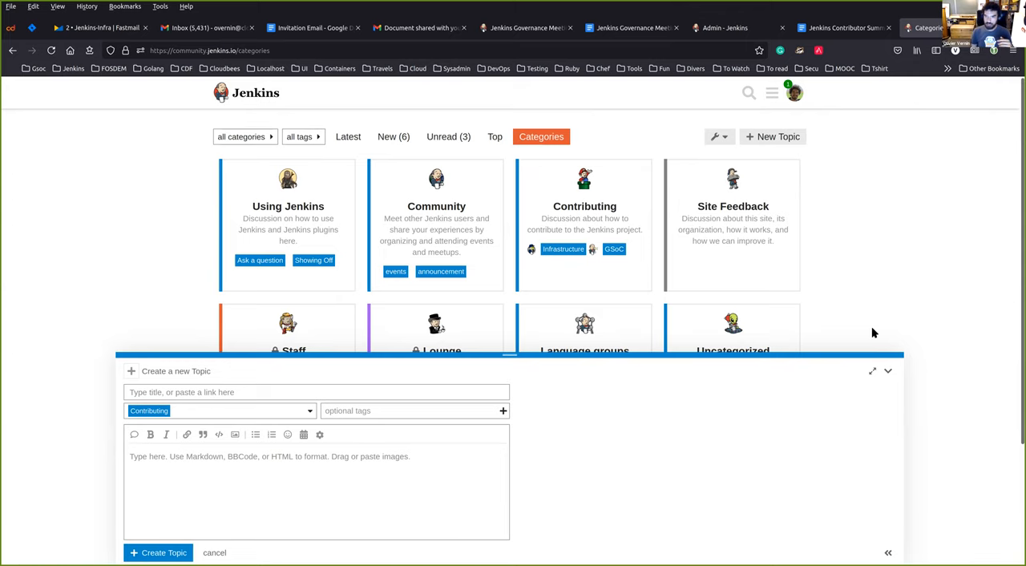
pyautogui.moveTo(585, 295)
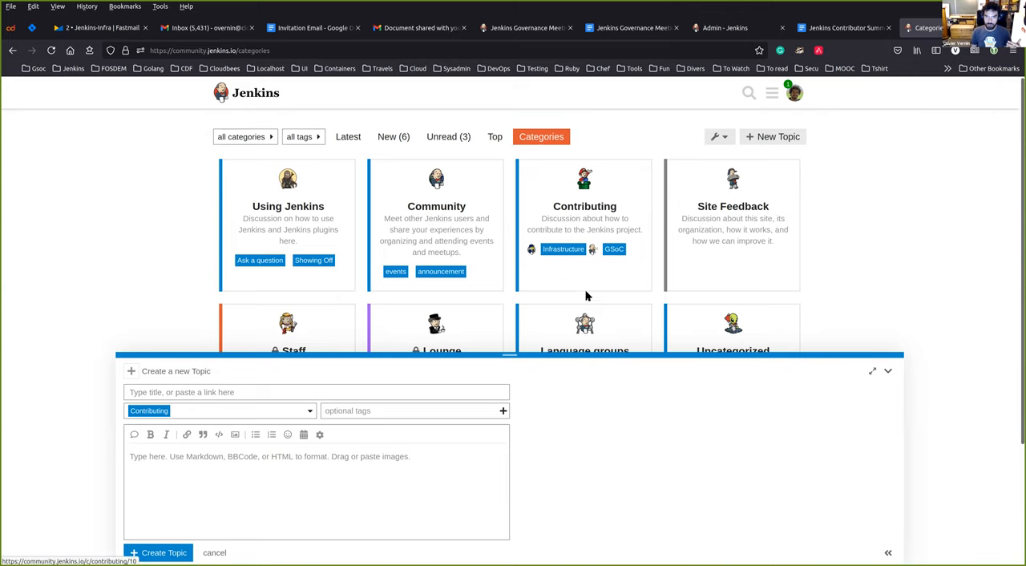
pyautogui.moveTo(362, 158)
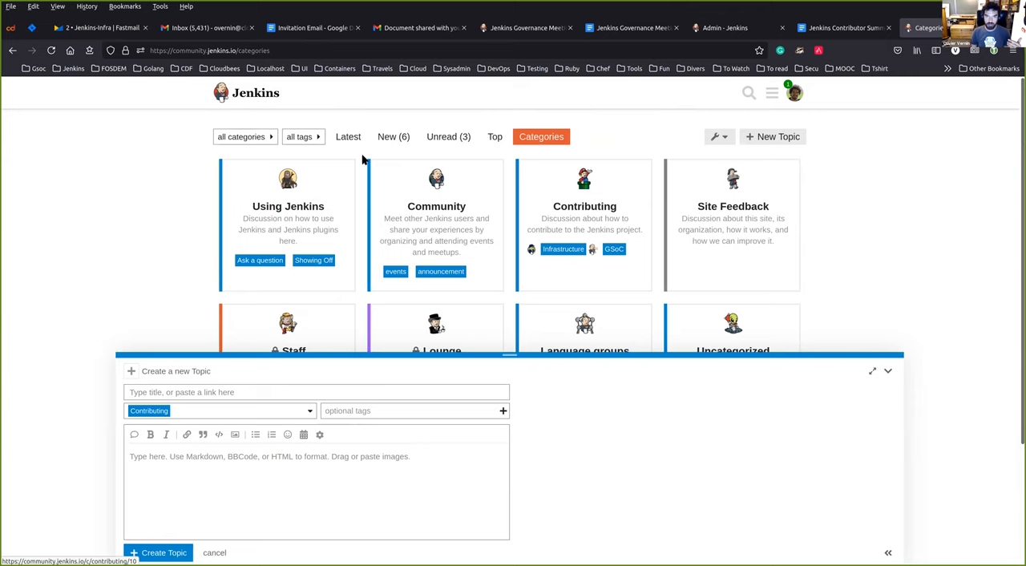
pyautogui.moveTo(298, 202)
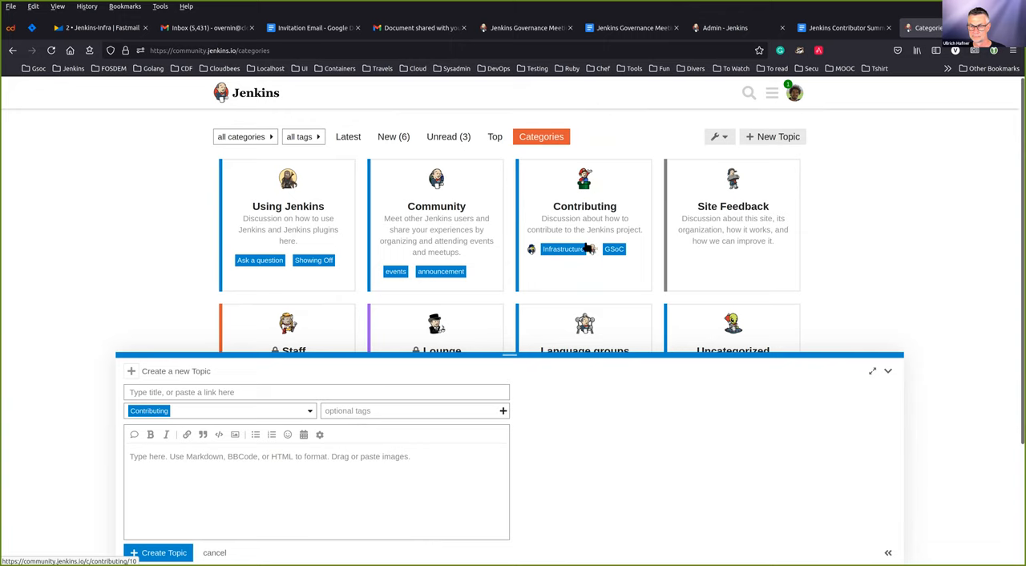
pyautogui.moveTo(453, 265)
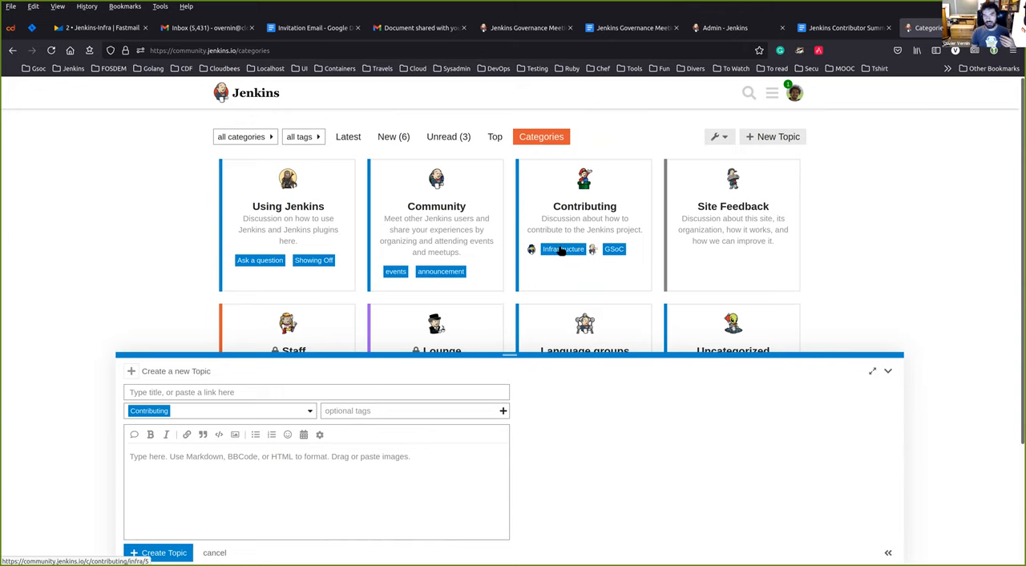
pyautogui.moveTo(644, 266)
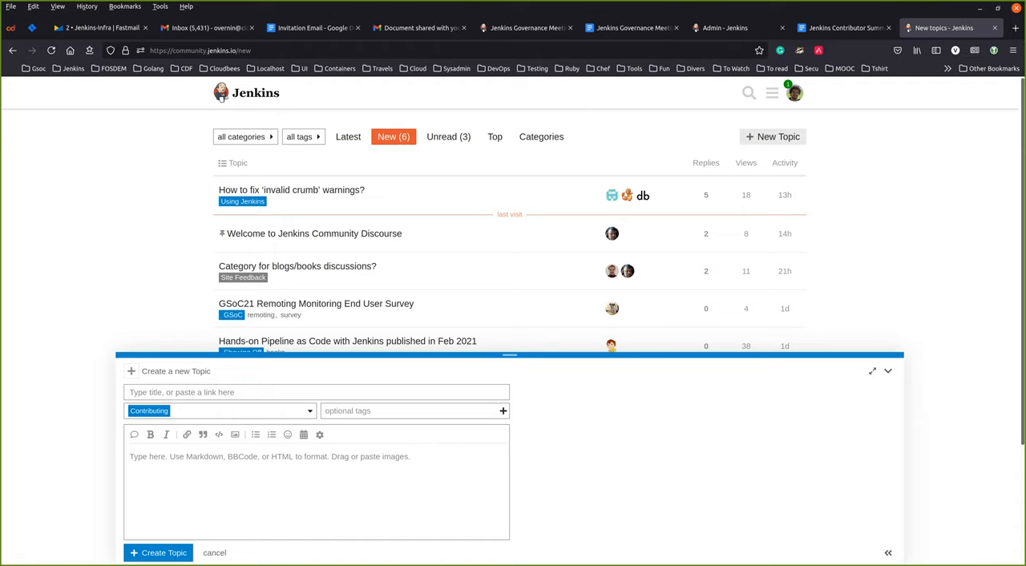
pyautogui.moveTo(586, 526)
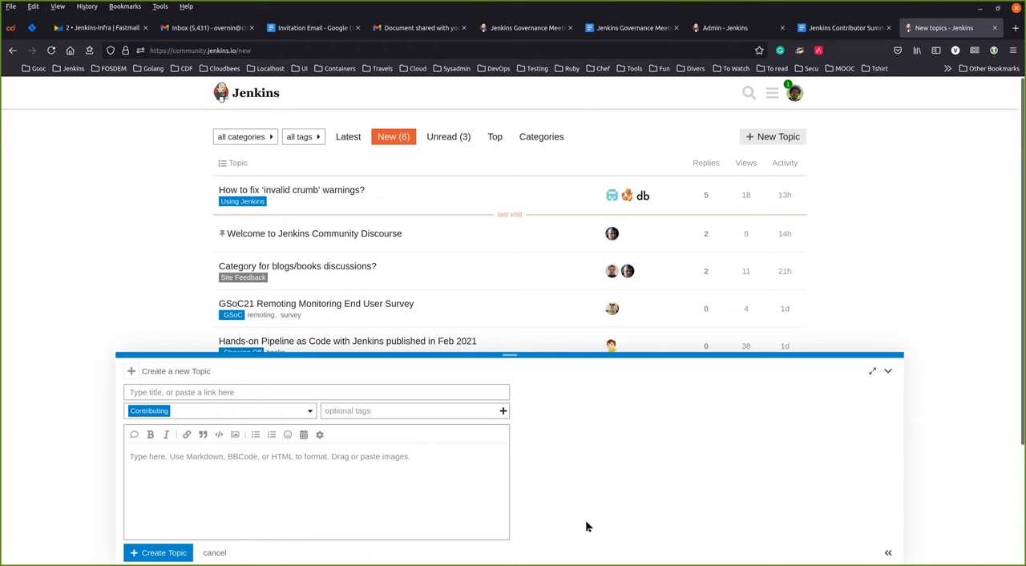
# - Check the tag filter choices, then review the New topics list to its end
pyautogui.click(303, 136)
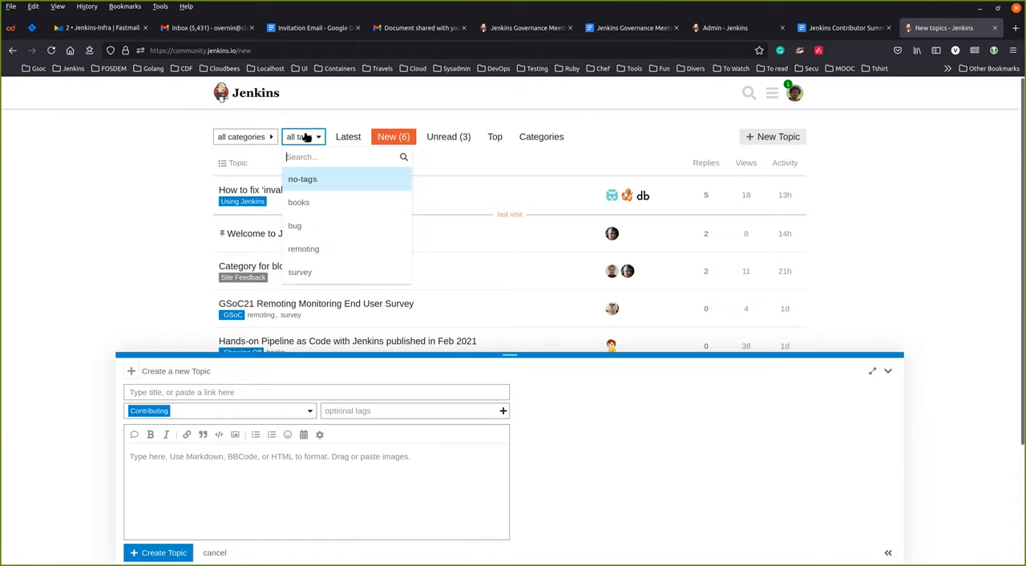
pyautogui.click(304, 136)
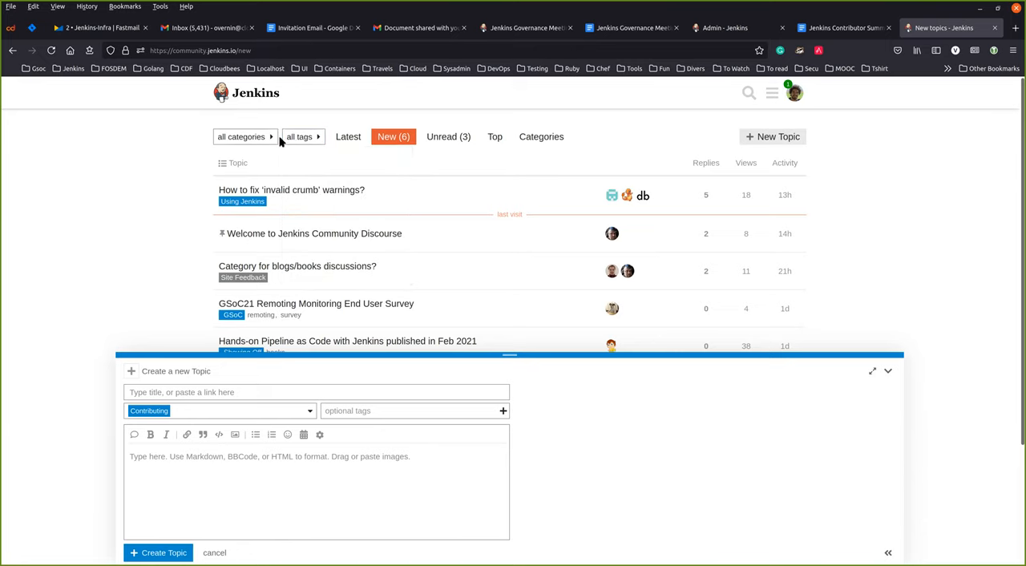
pyautogui.click(242, 136)
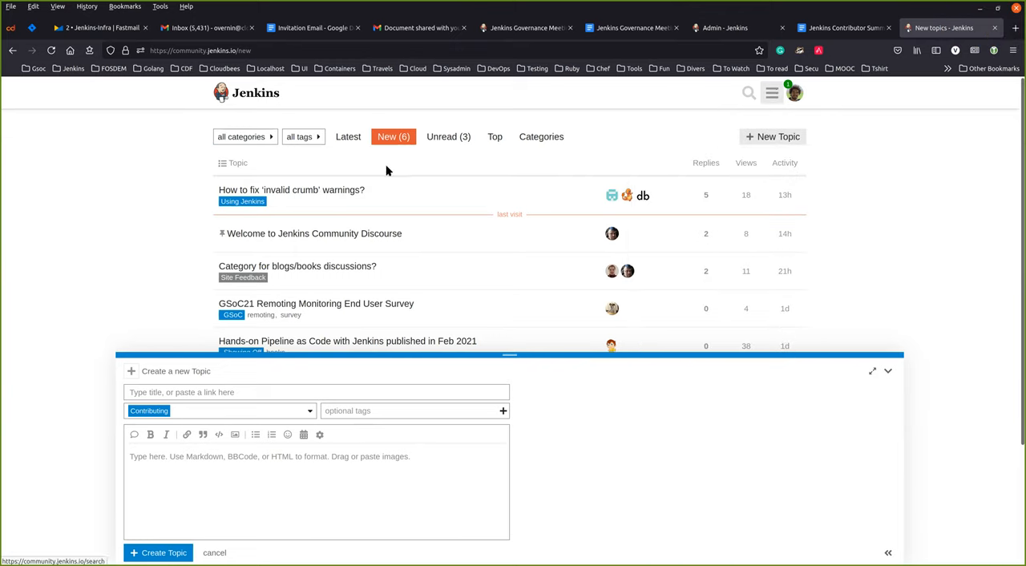
pyautogui.moveTo(303, 196)
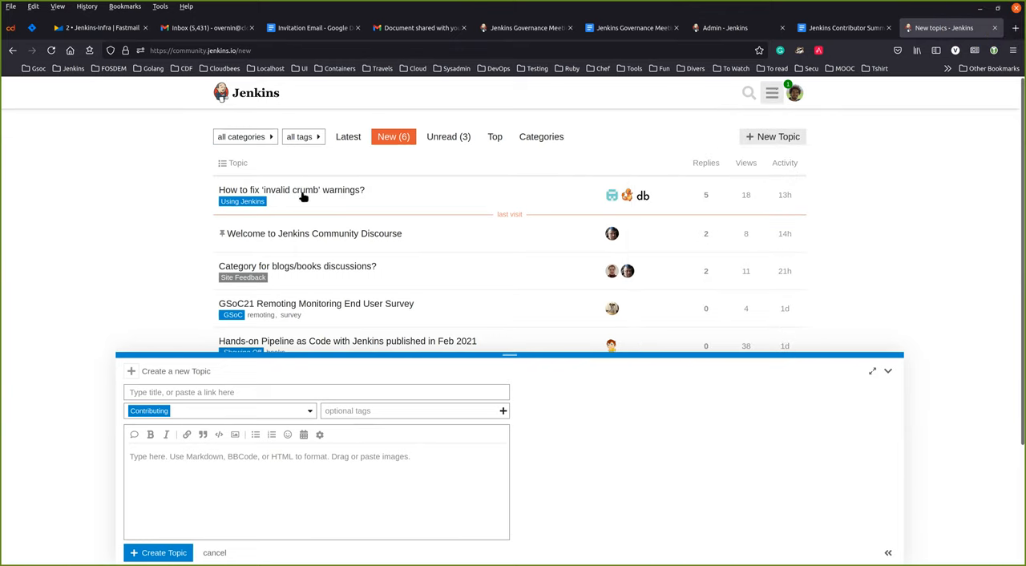
pyautogui.scroll(-3)
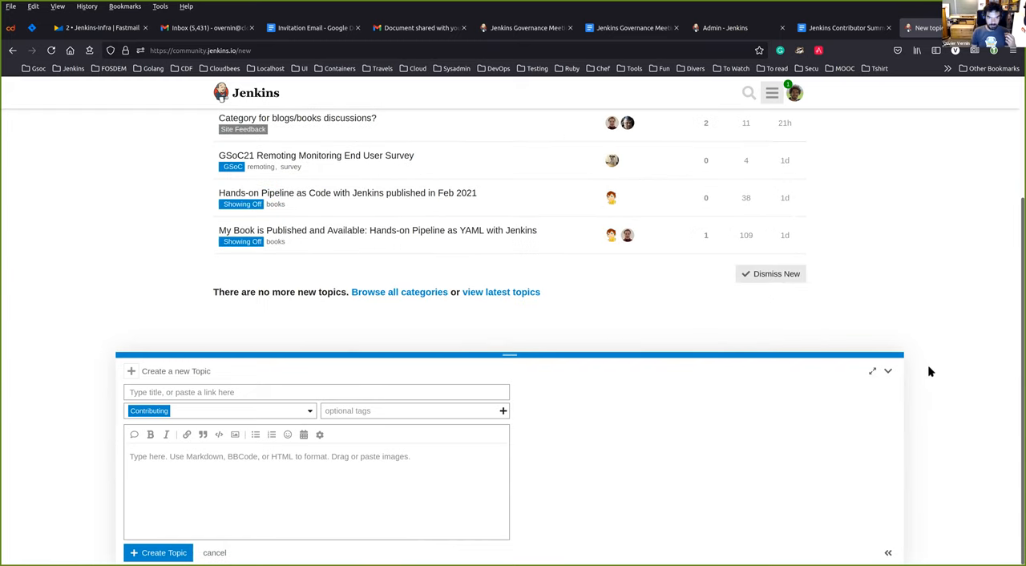
pyautogui.moveTo(888, 372)
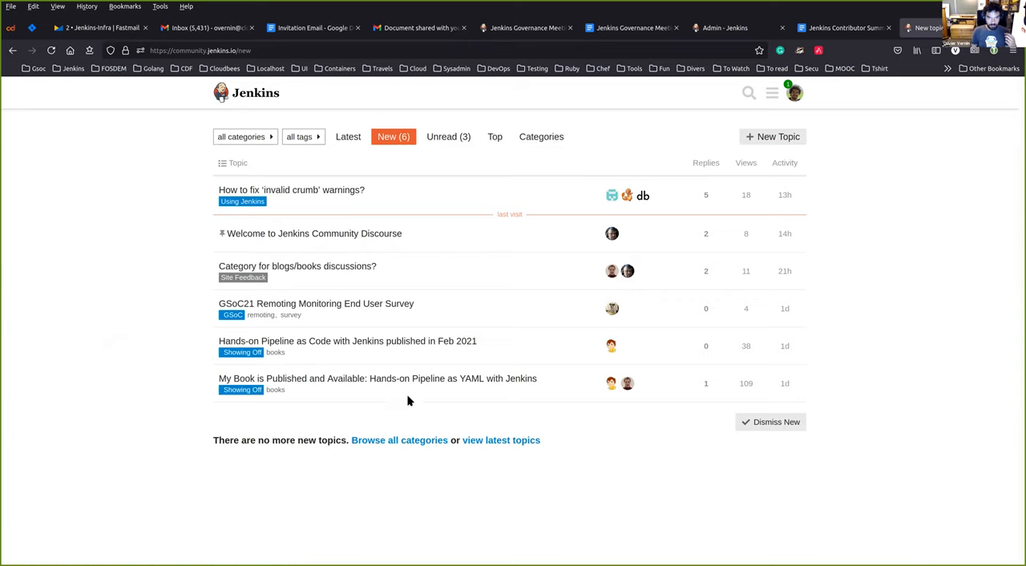
pyautogui.moveTo(446, 330)
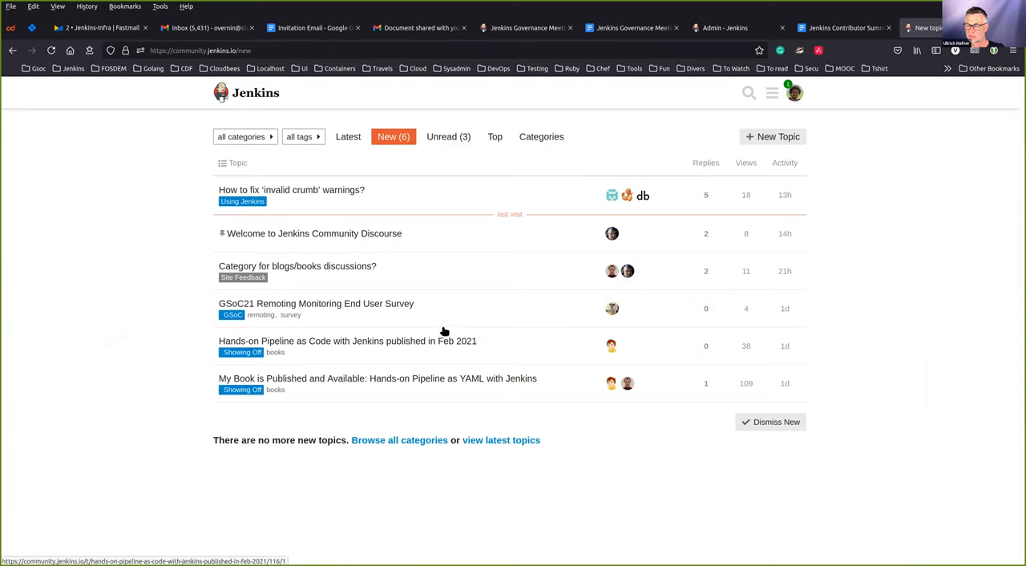
pyautogui.moveTo(446, 340)
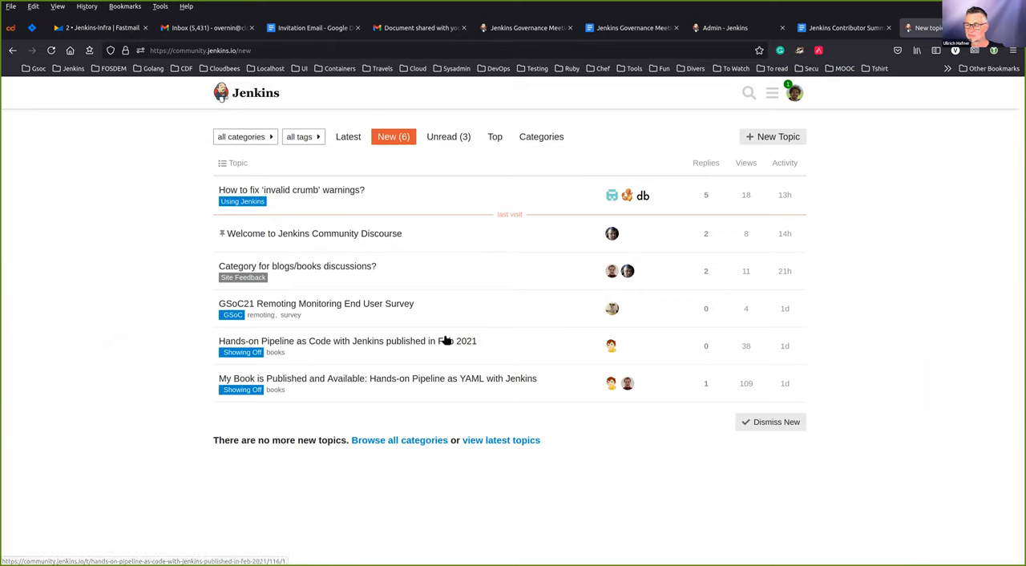
pyautogui.moveTo(515, 314)
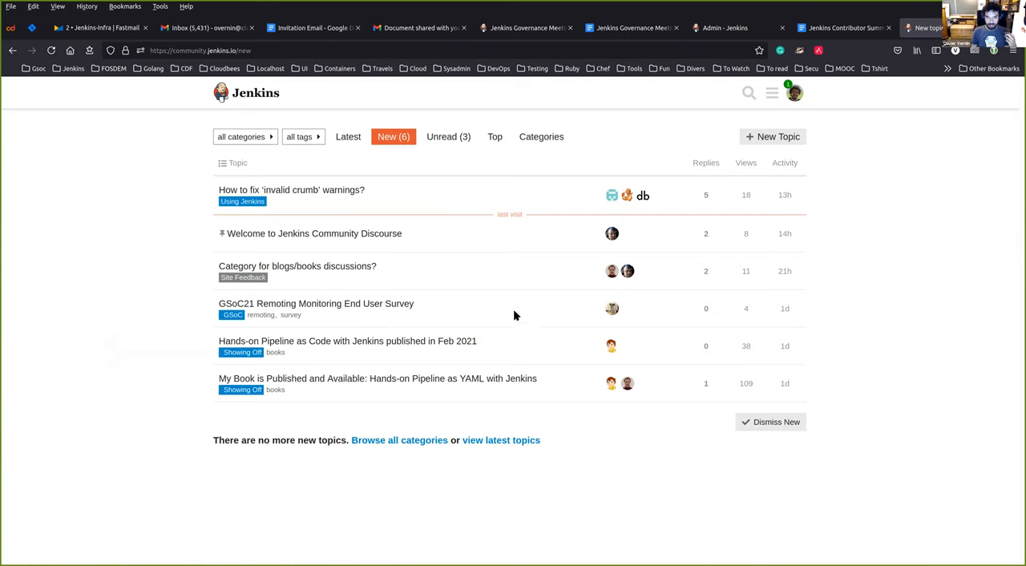
pyautogui.moveTo(510, 295)
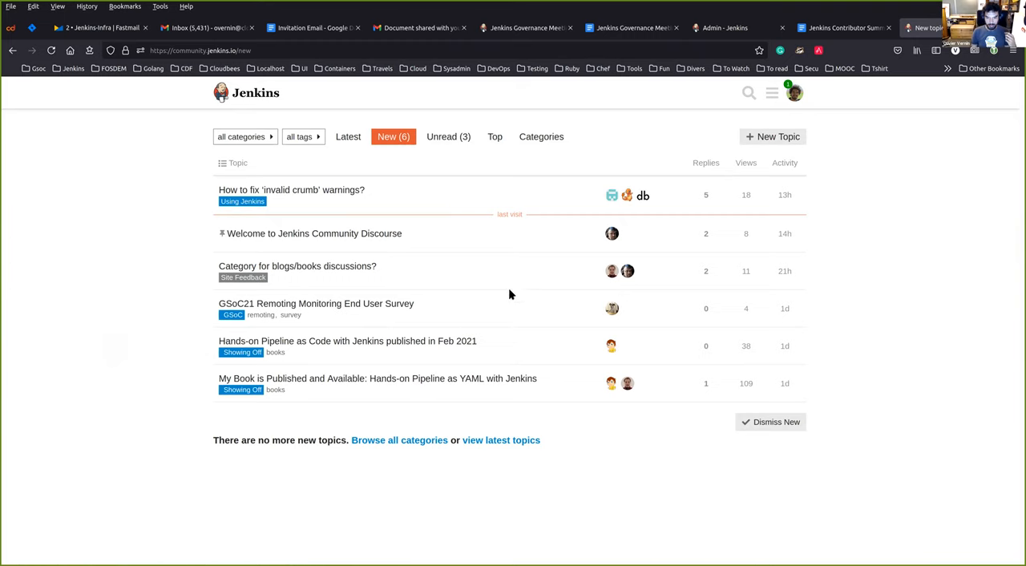
pyautogui.moveTo(440, 295)
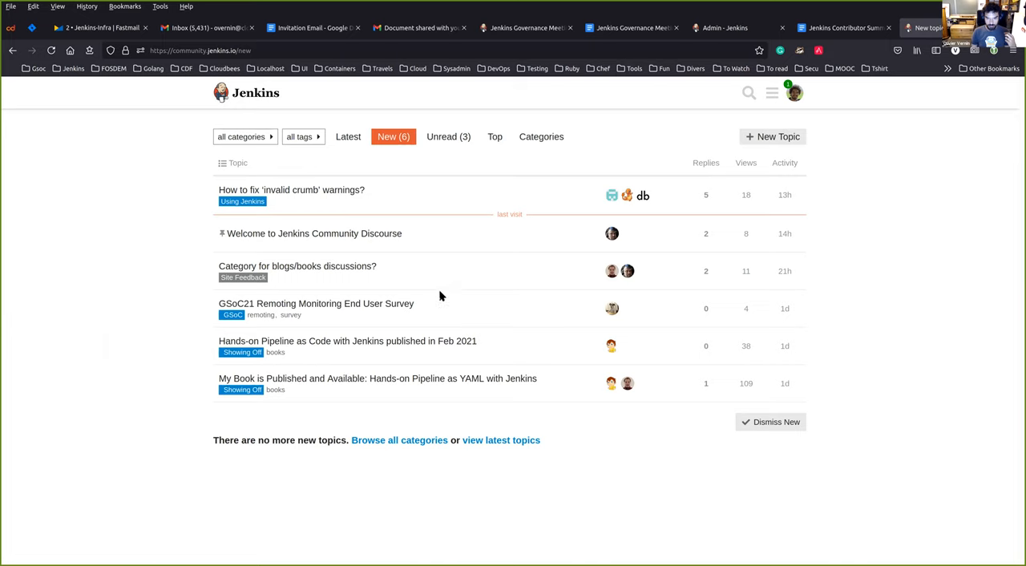
pyautogui.moveTo(285, 311)
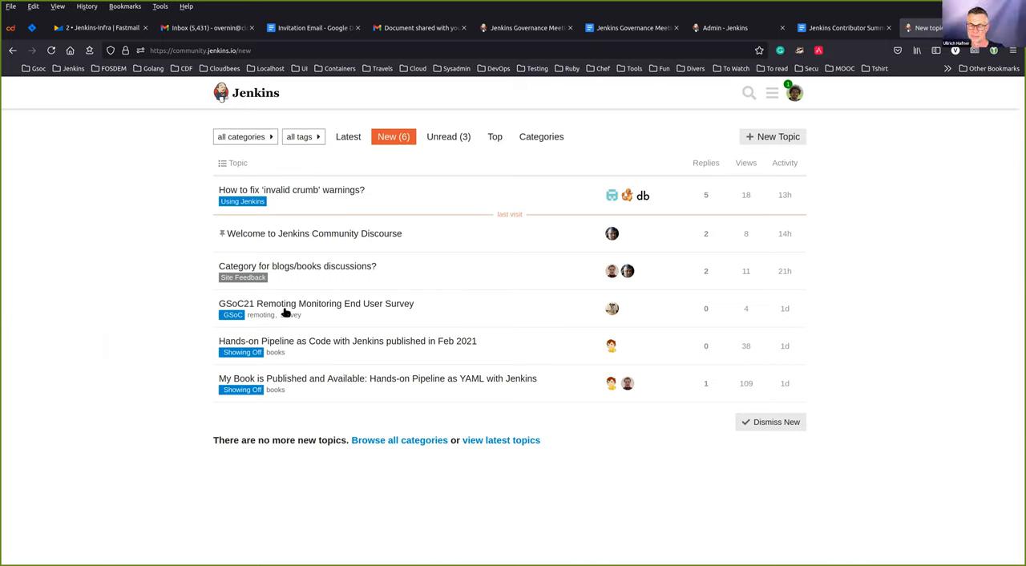
pyautogui.moveTo(381, 234)
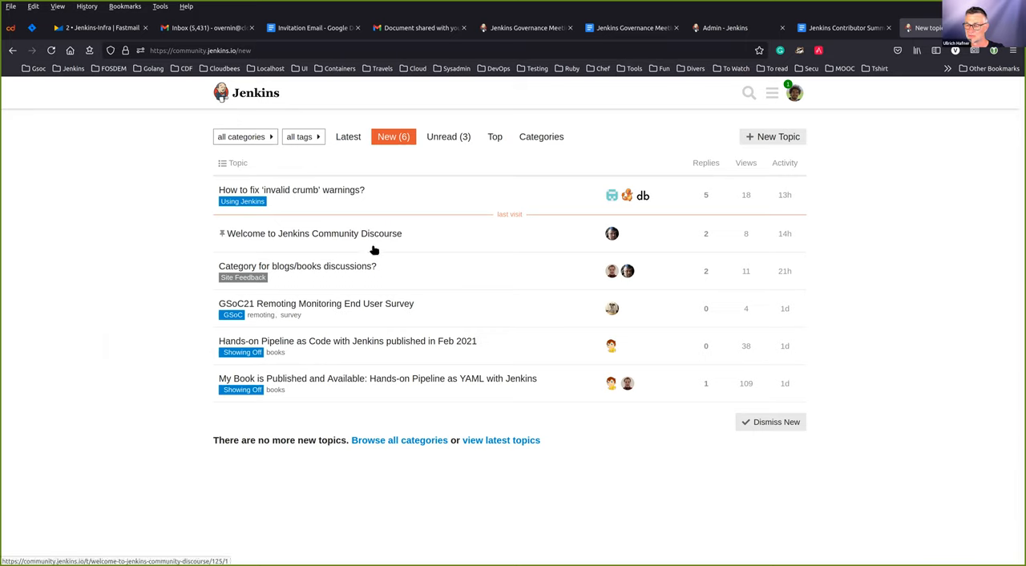
pyautogui.moveTo(363, 244)
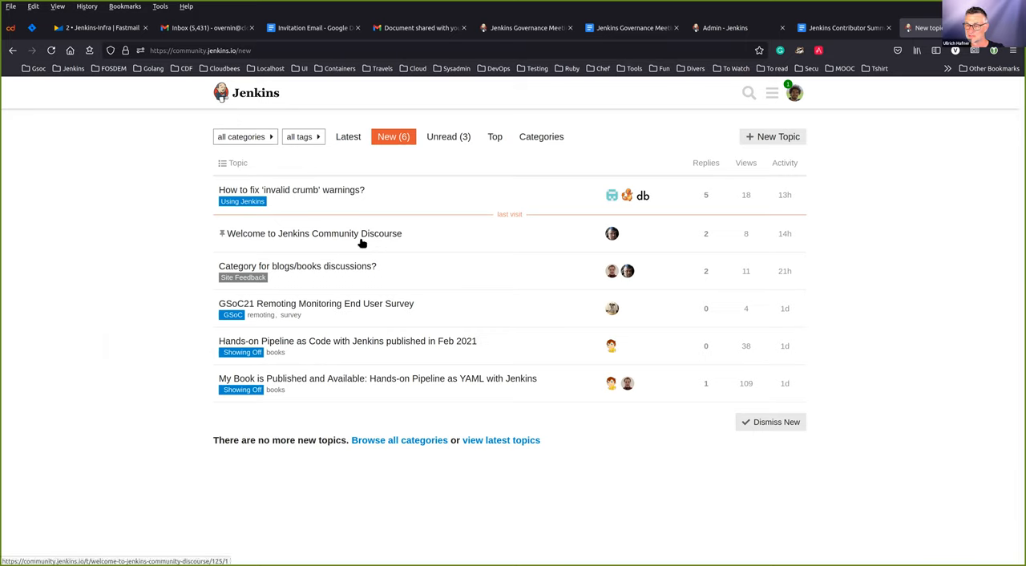
pyautogui.moveTo(359, 255)
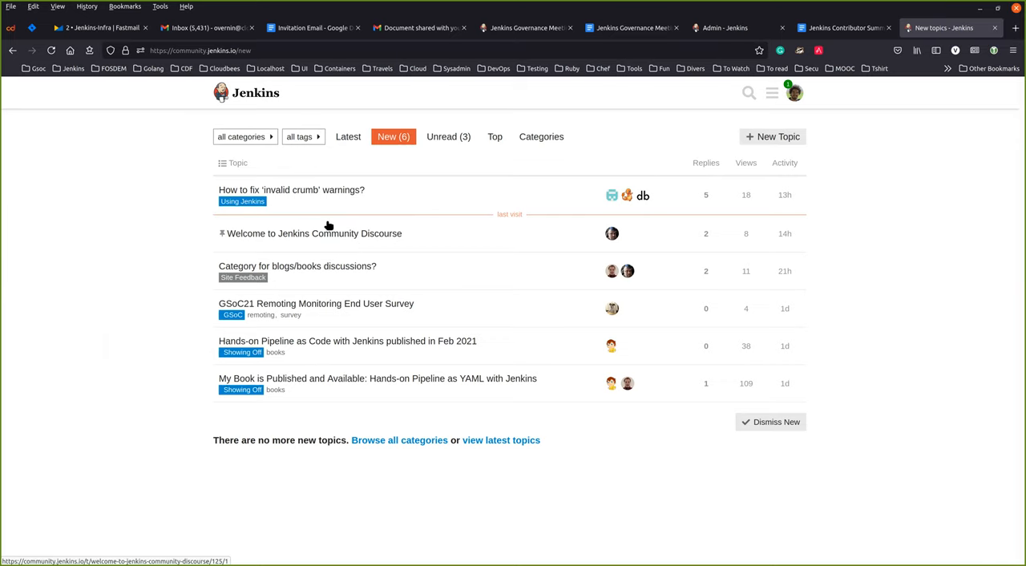
pyautogui.moveTo(327, 199)
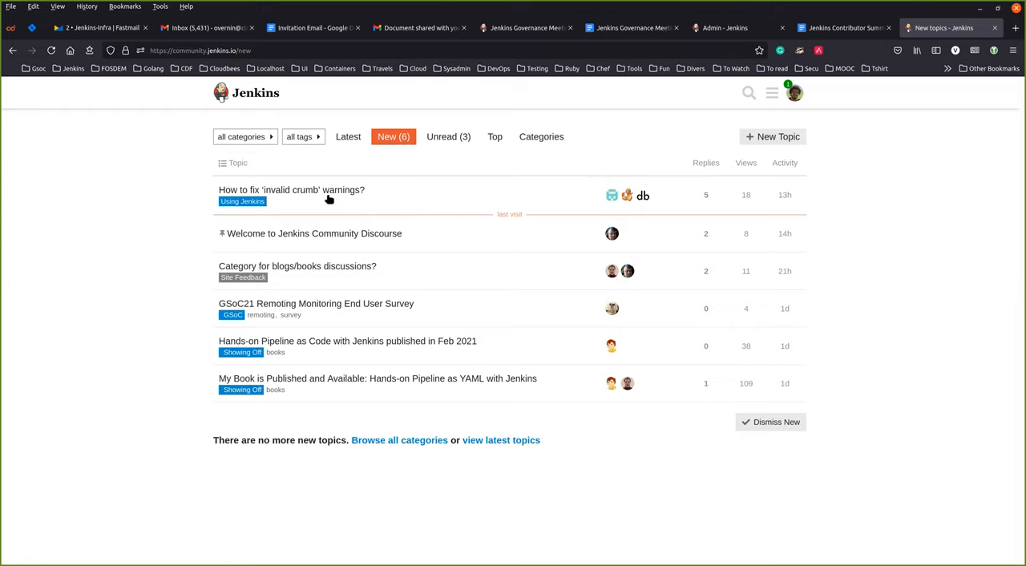
pyautogui.moveTo(334, 203)
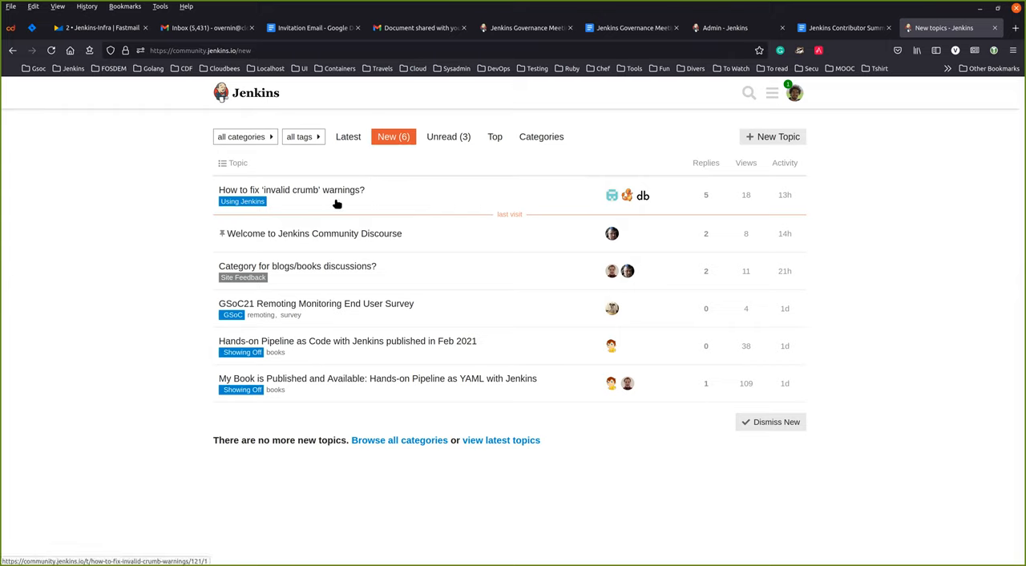
# - Glance at the category list, then show the Site Feedback category's topics
pyautogui.click(243, 137)
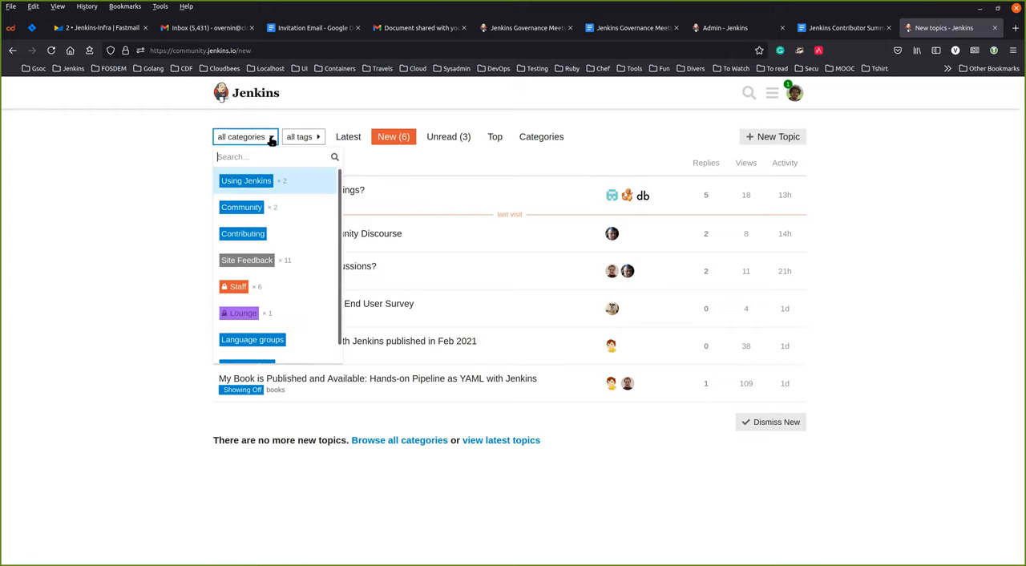
pyautogui.click(150, 230)
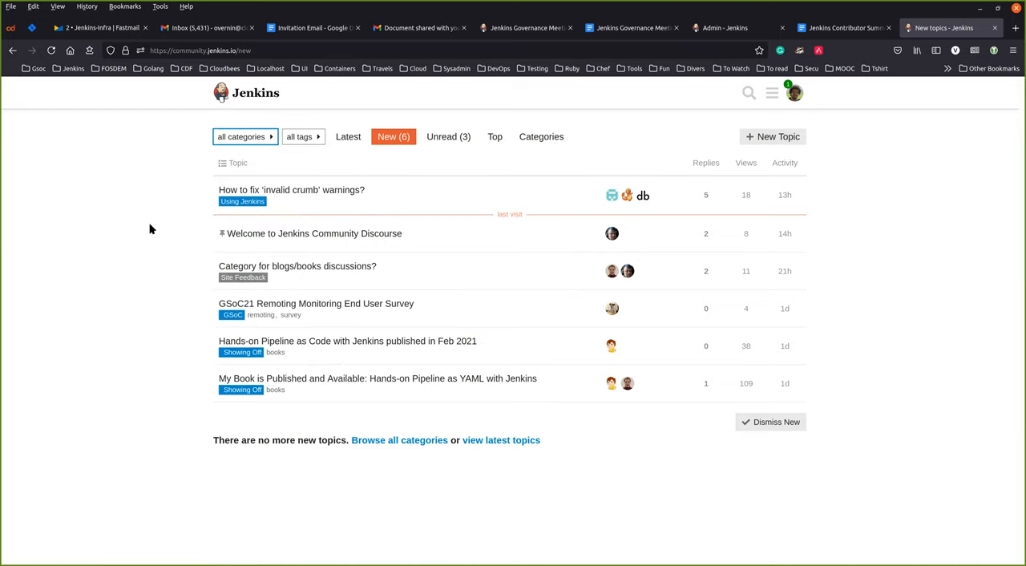
pyautogui.moveTo(314, 293)
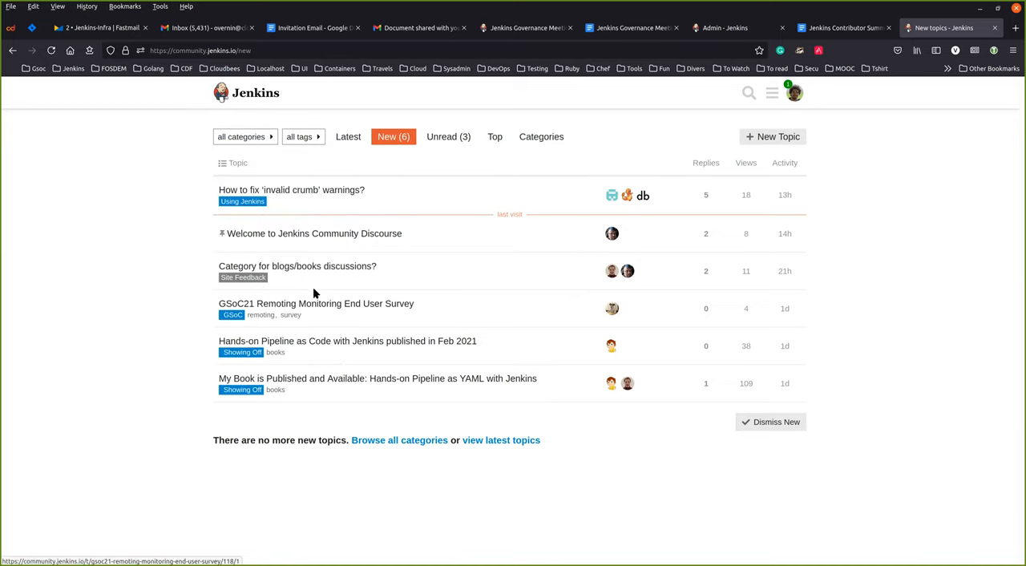
pyautogui.moveTo(424, 124)
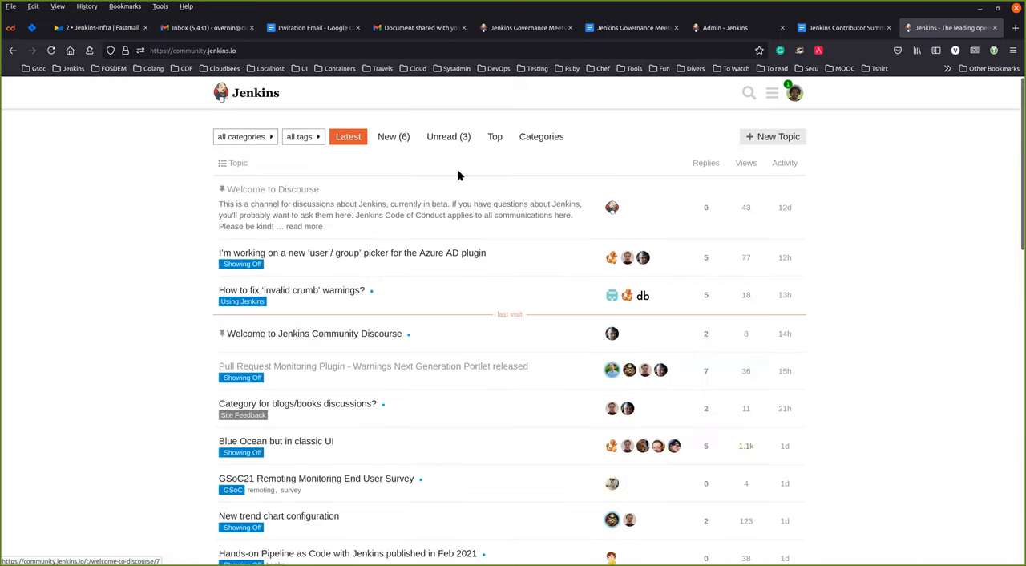
pyautogui.click(244, 414)
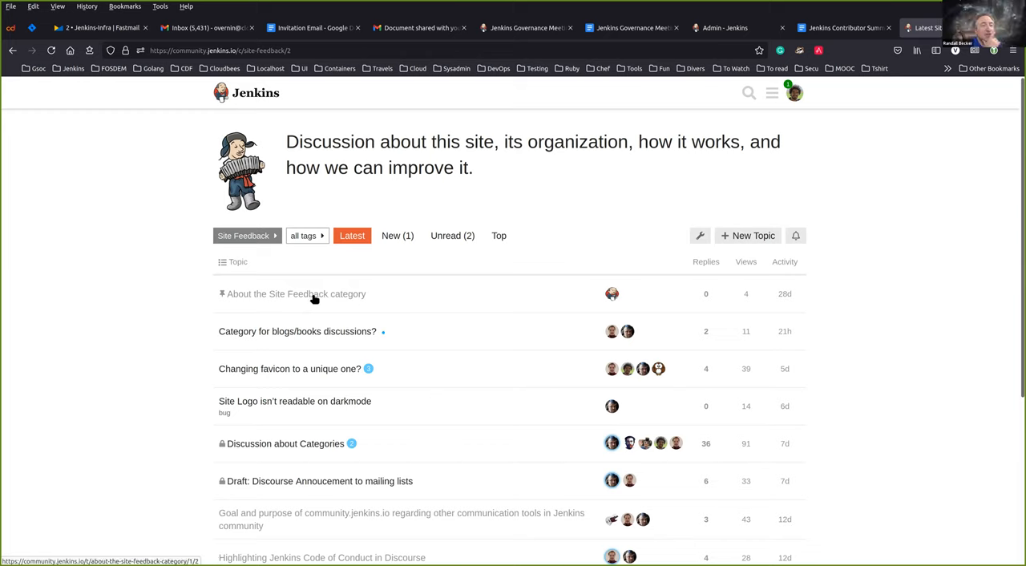
pyautogui.moveTo(473, 283)
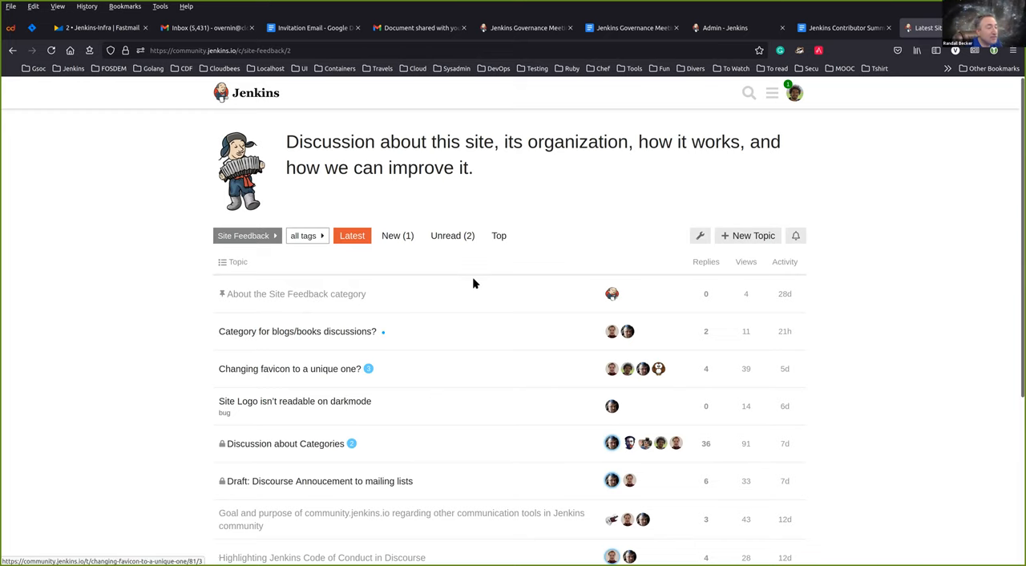